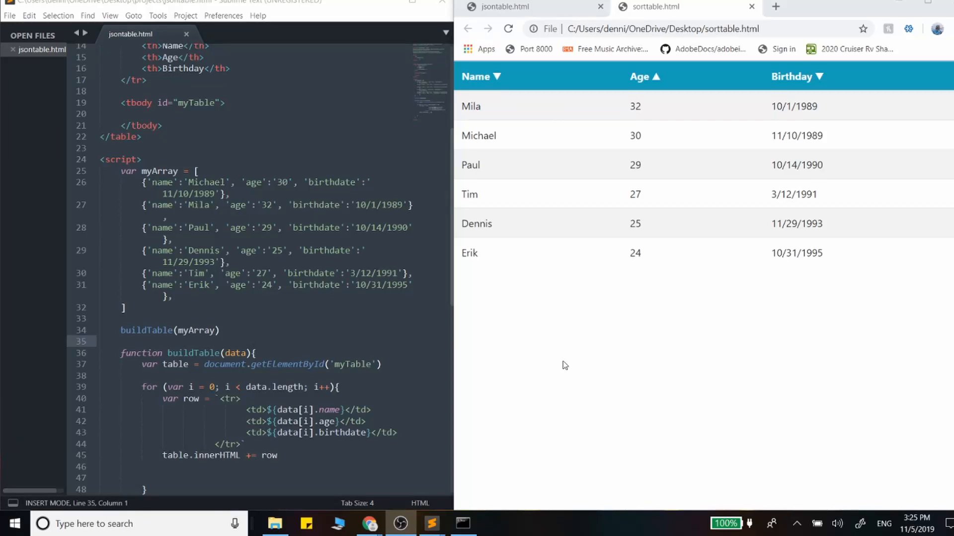
Step: Sort the table by Birthday both ways, then by Age both ways, then Birthday again
left_click(477, 76)
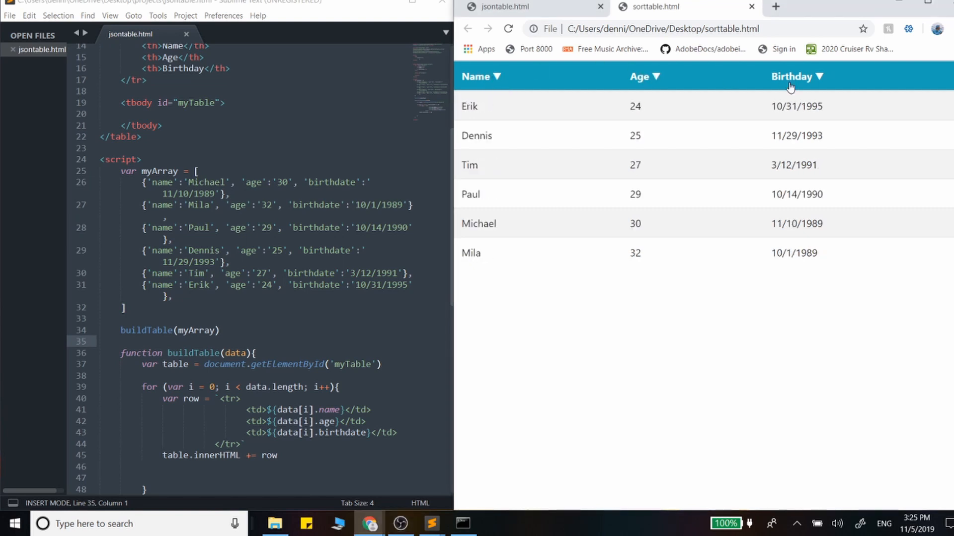
left_click(792, 77)
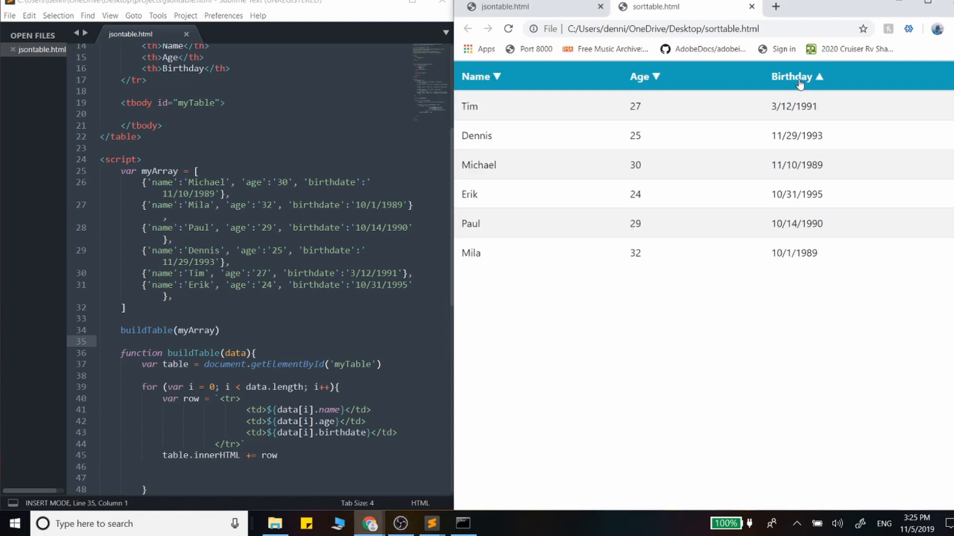
left_click(641, 77)
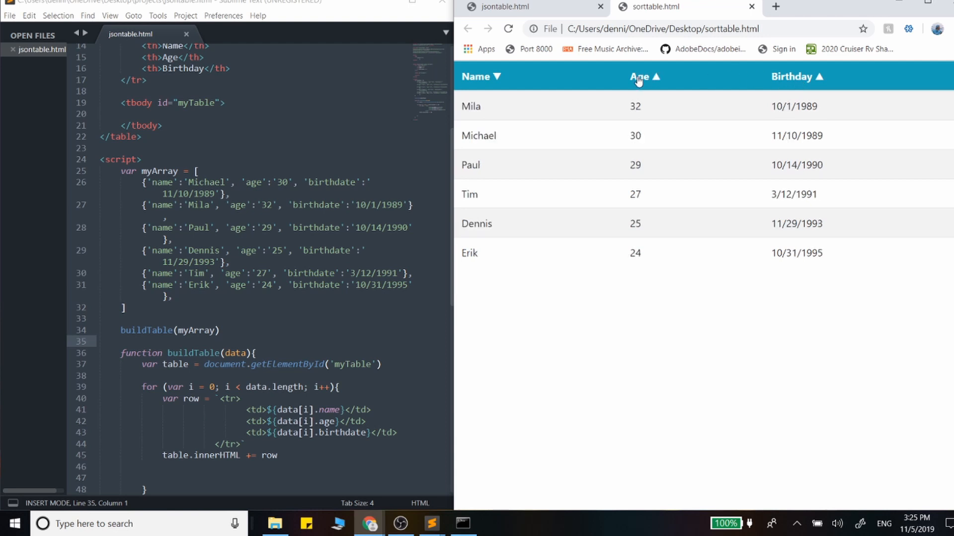
left_click(639, 76)
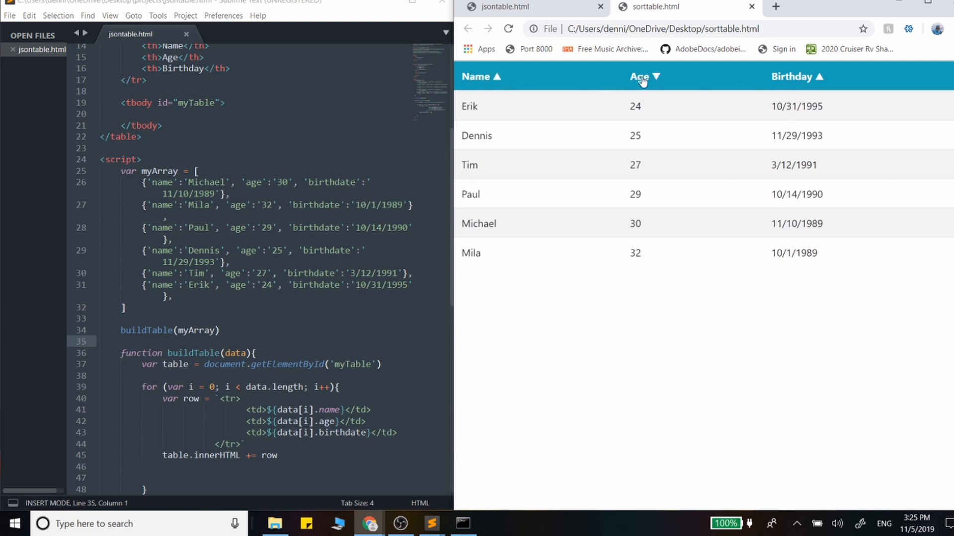
left_click(792, 76)
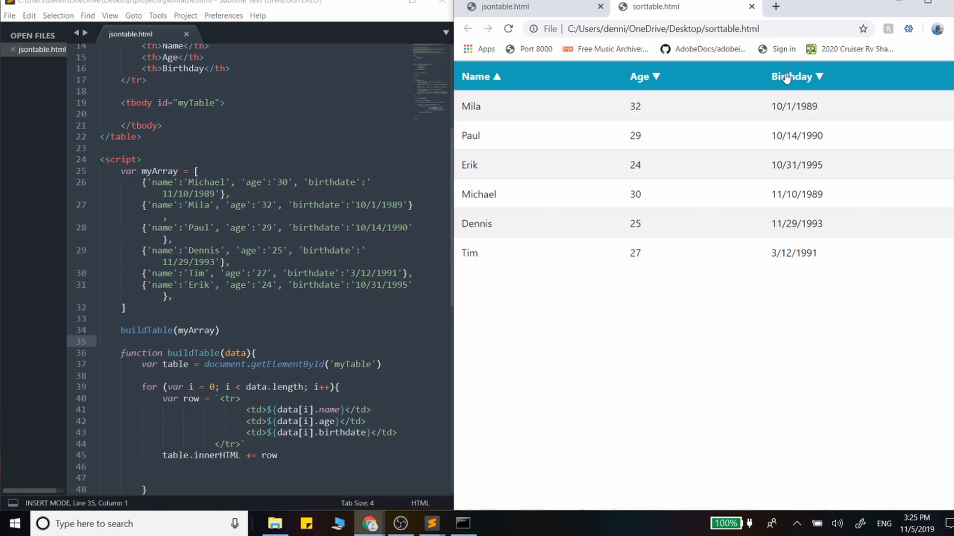
mouse_move(688, 340)
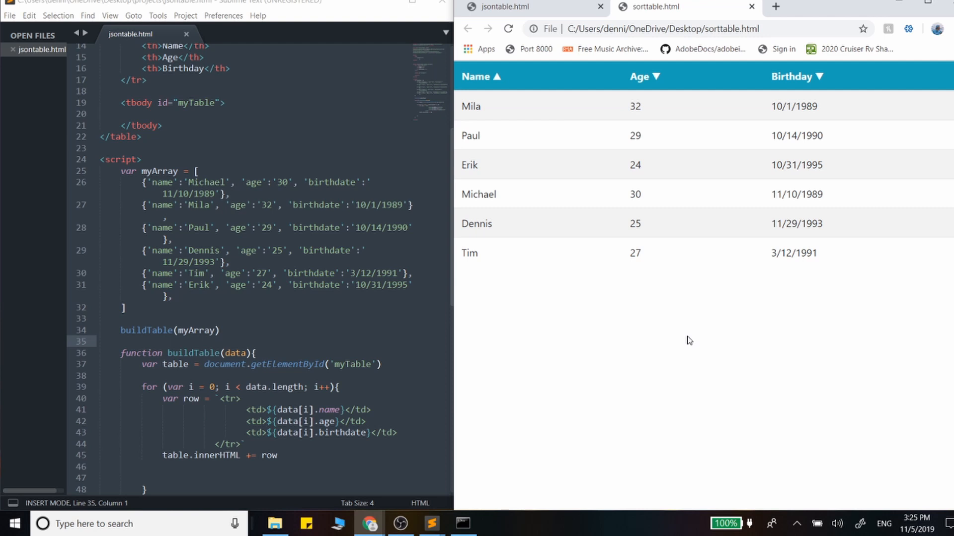
mouse_move(447, 358)
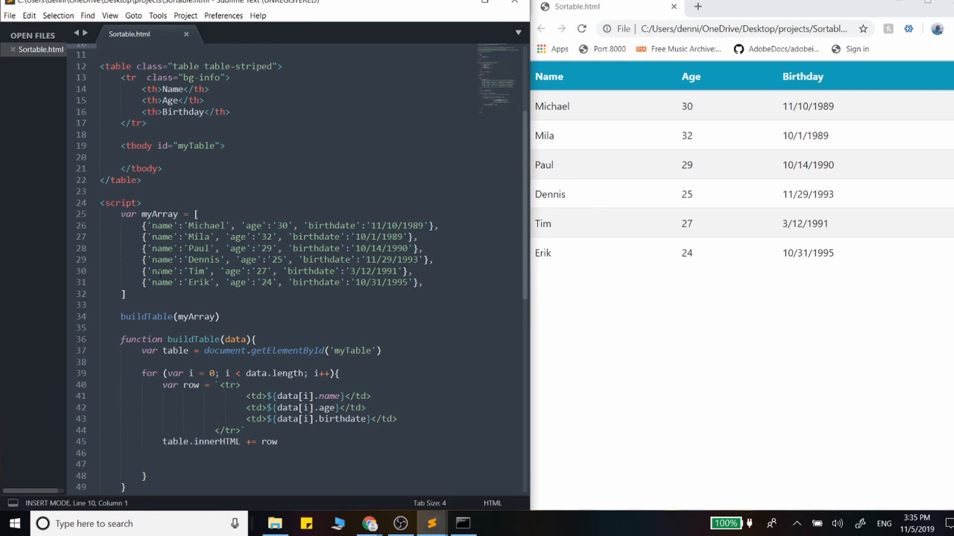
Step: Review the row-building loop and link tags, then add a new line after the data array
scroll("down", 3)
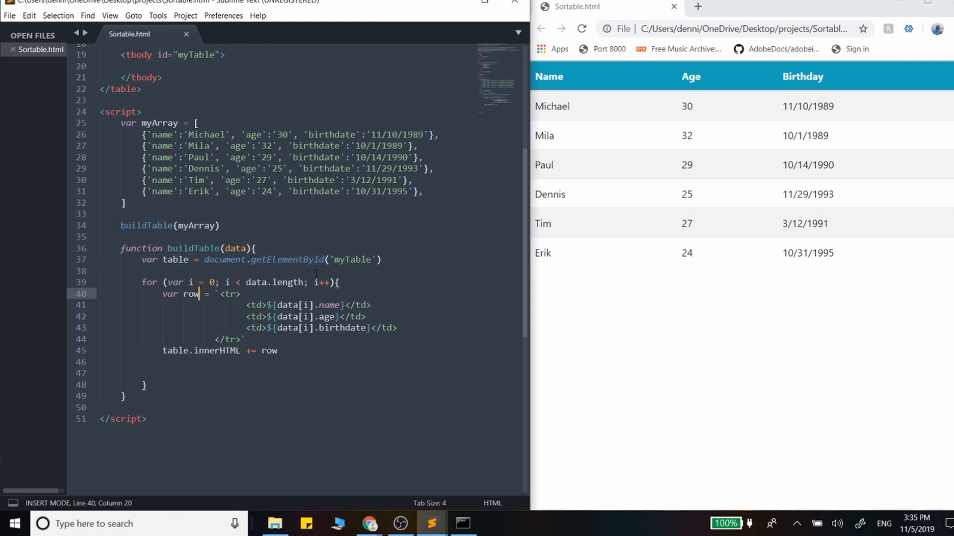
left_click(339, 282)
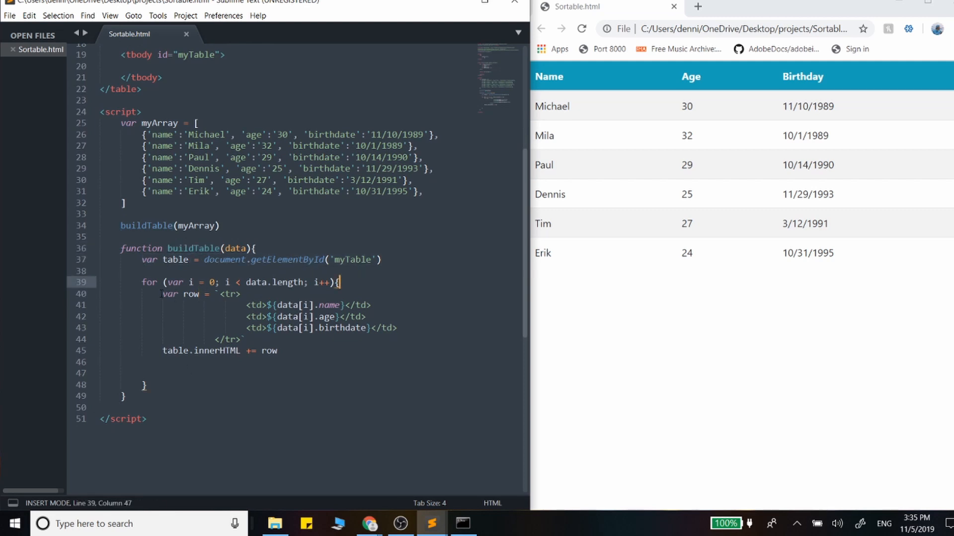
left_click_drag(159, 294, 263, 328)
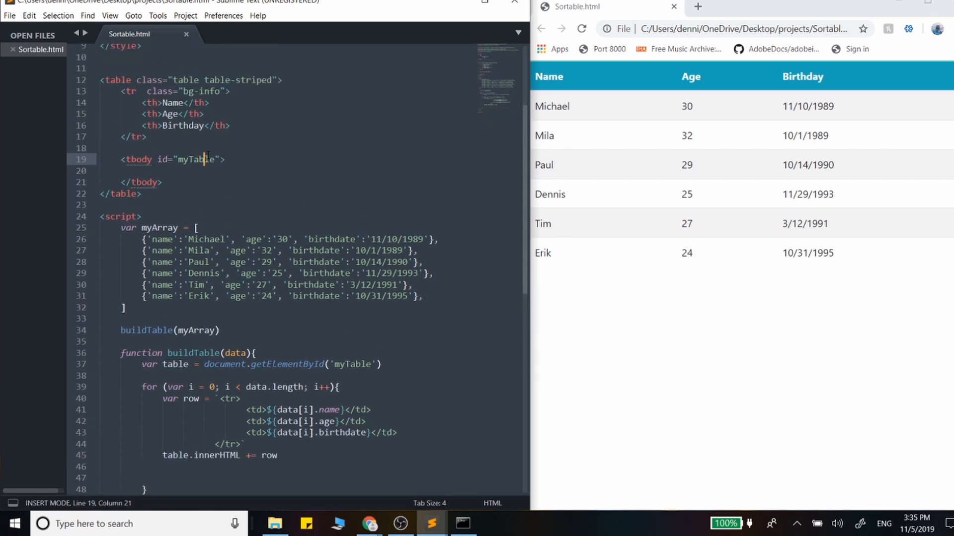
left_click(162, 182)
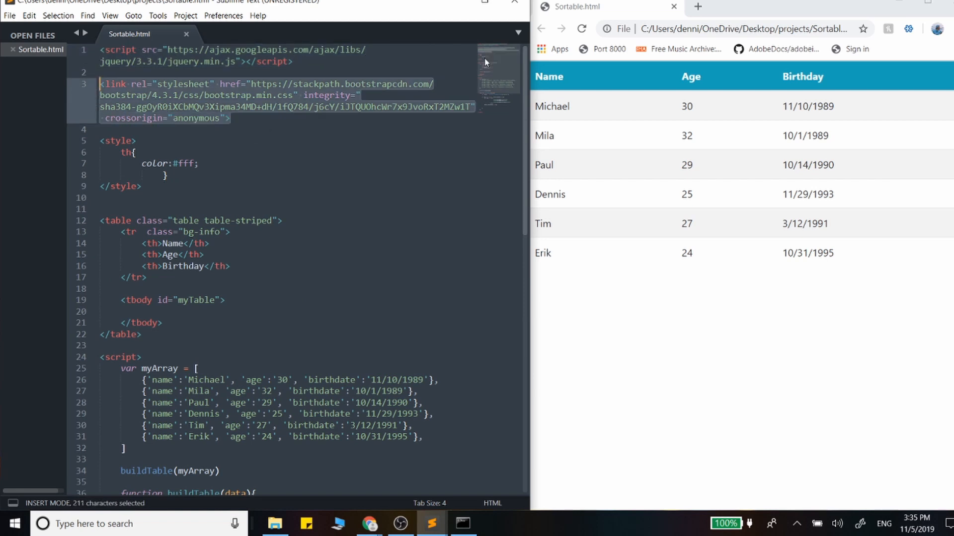
mouse_move(489, 76)
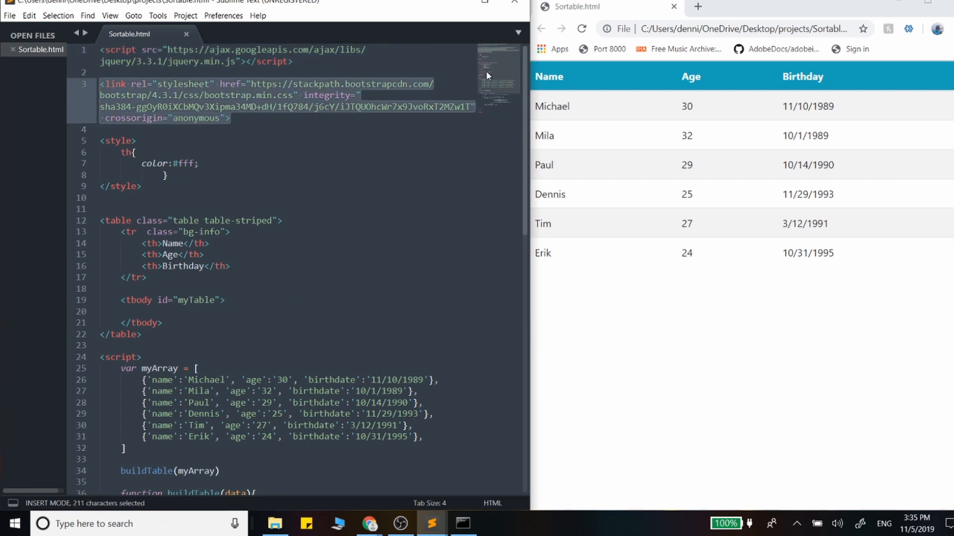
scroll("down", 3)
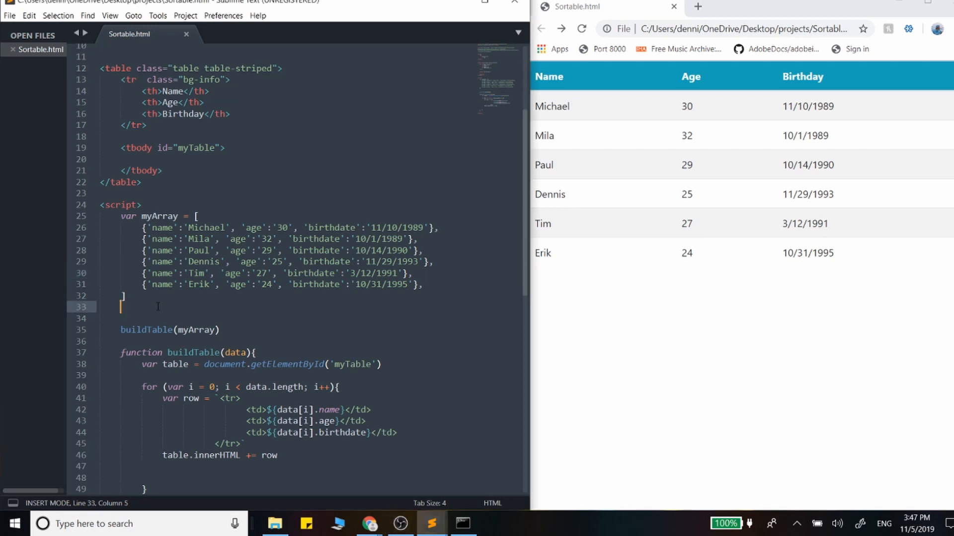
Step: Type $('th').on('click', function(){ console.log('Column was cliked!') }) below myArray
type("$()")
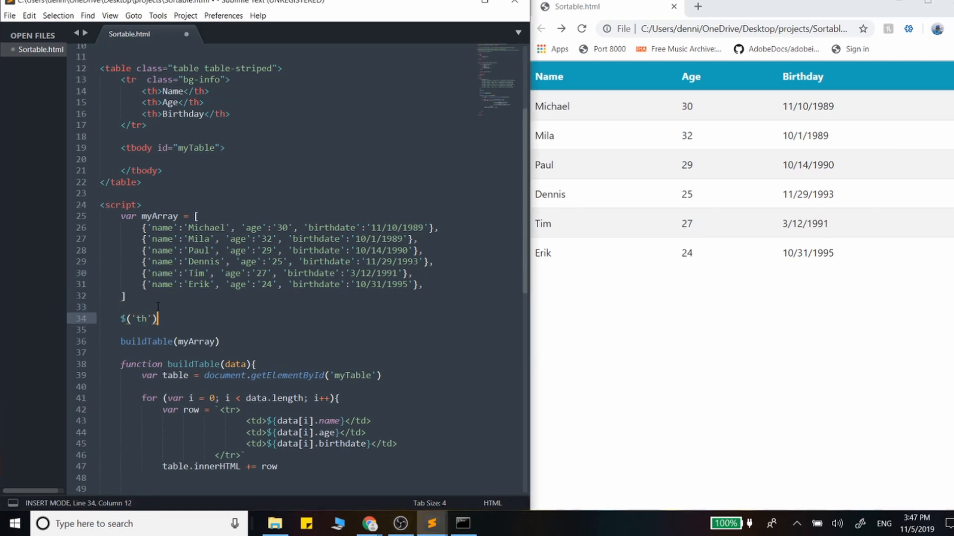
type(".on")
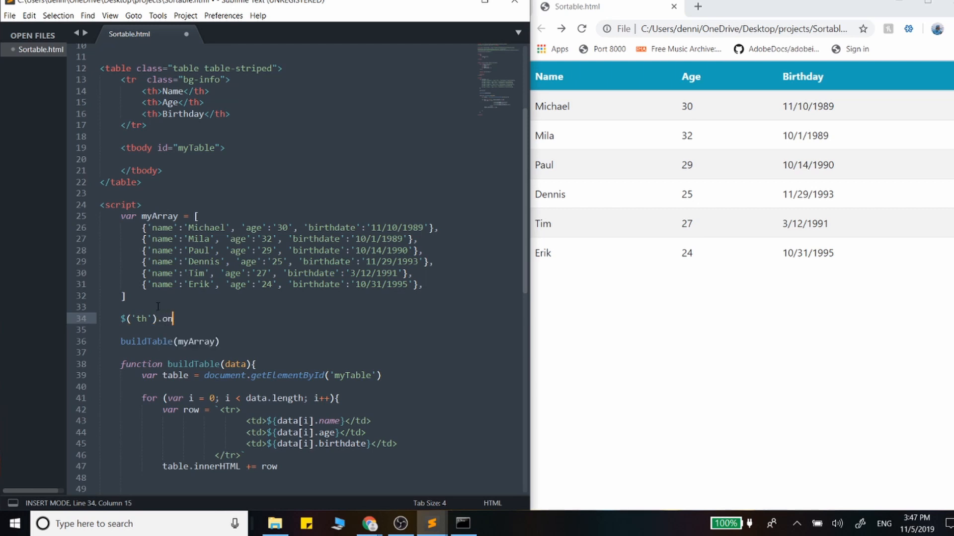
type("('click'")
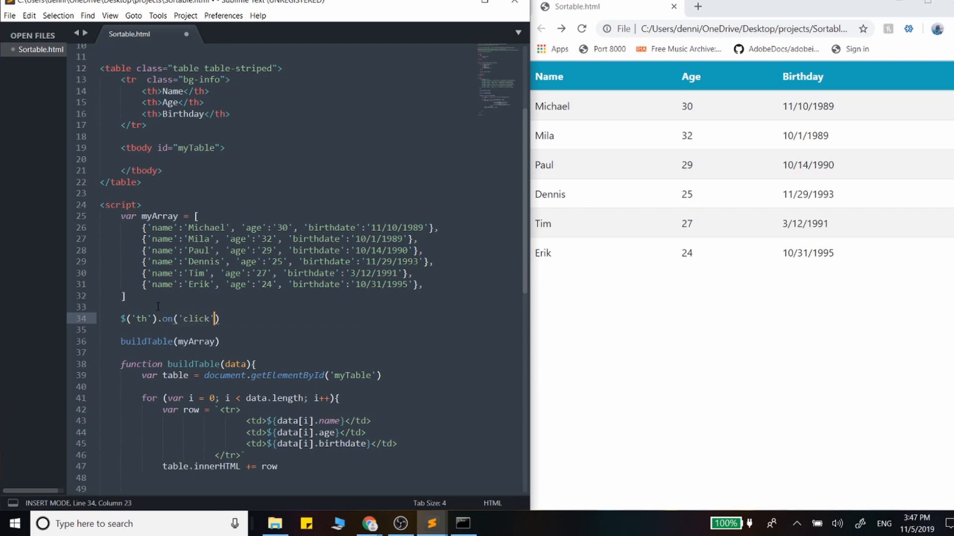
type(", function()")
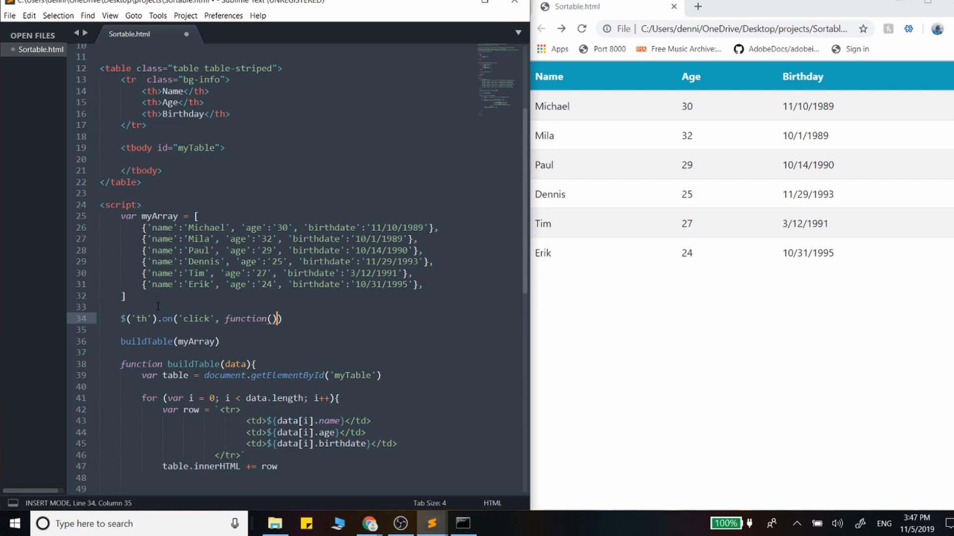
type("{")
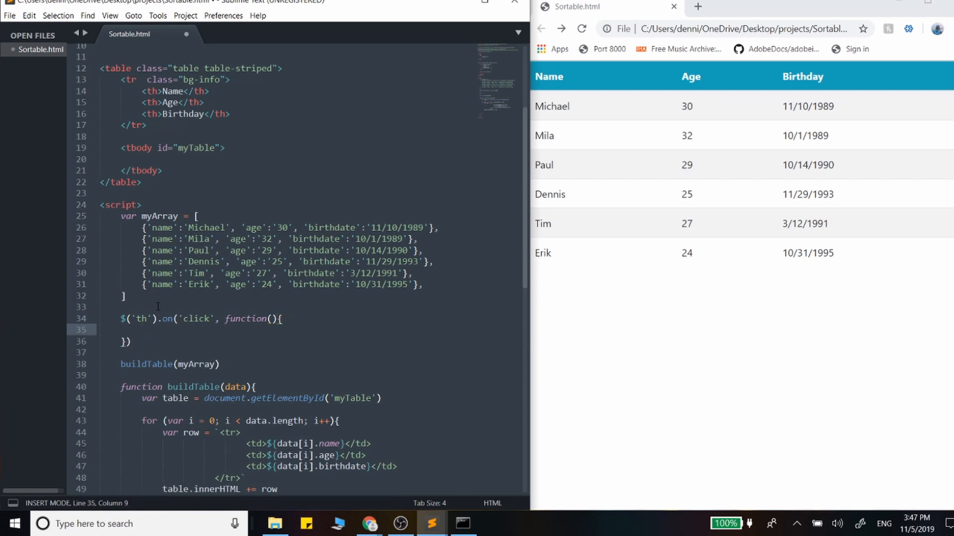
type("console.log")
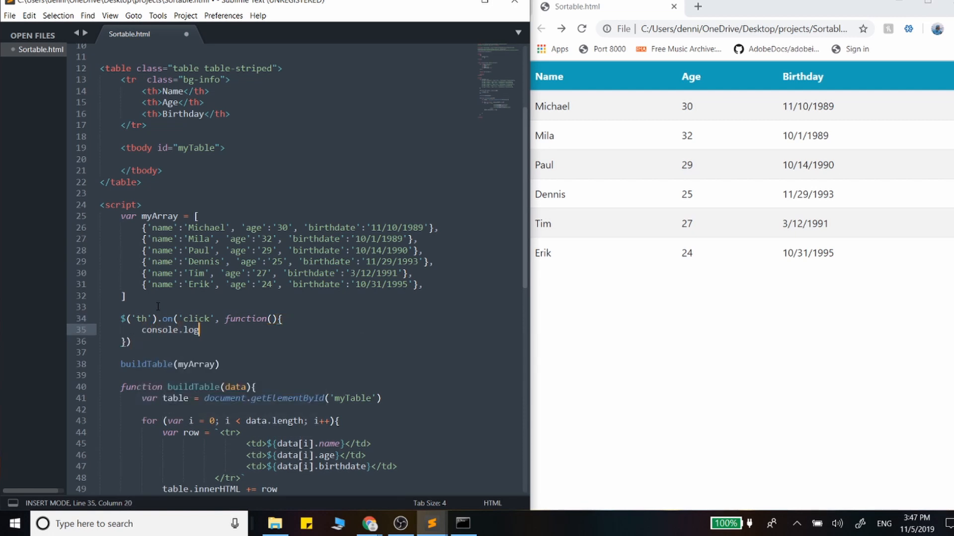
type("('Column was cliked!")
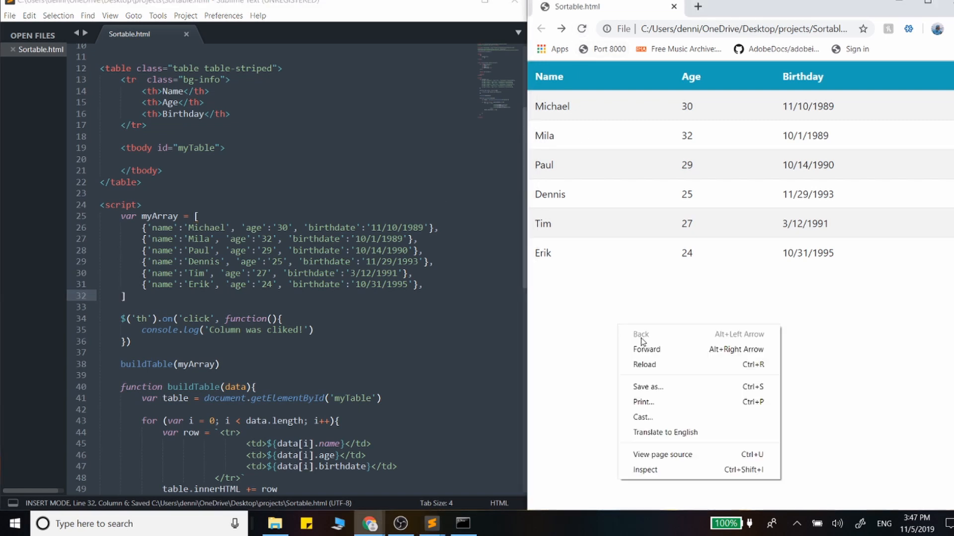
Step: Check the header-click log in Chrome's Console, then add a blank line inside the handler
left_click(645, 470)
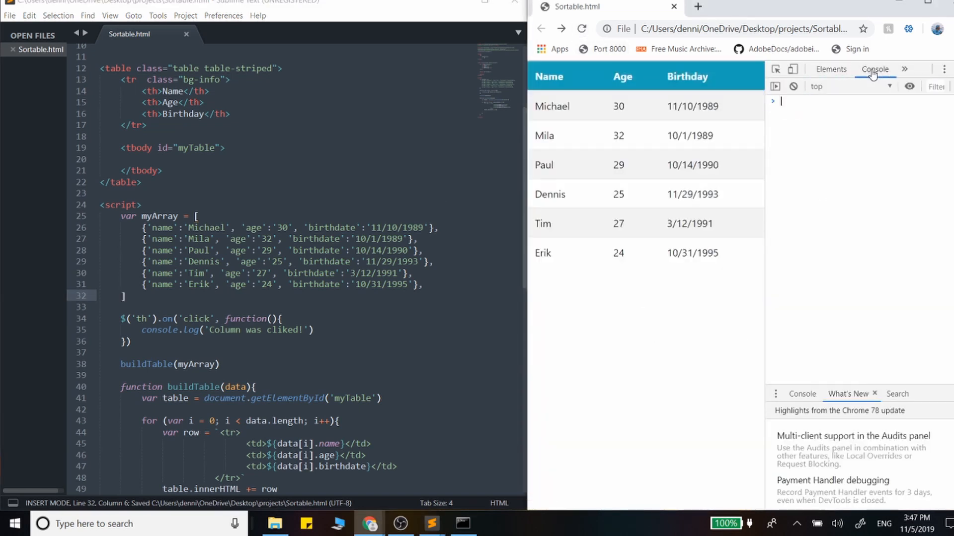
left_click(623, 76)
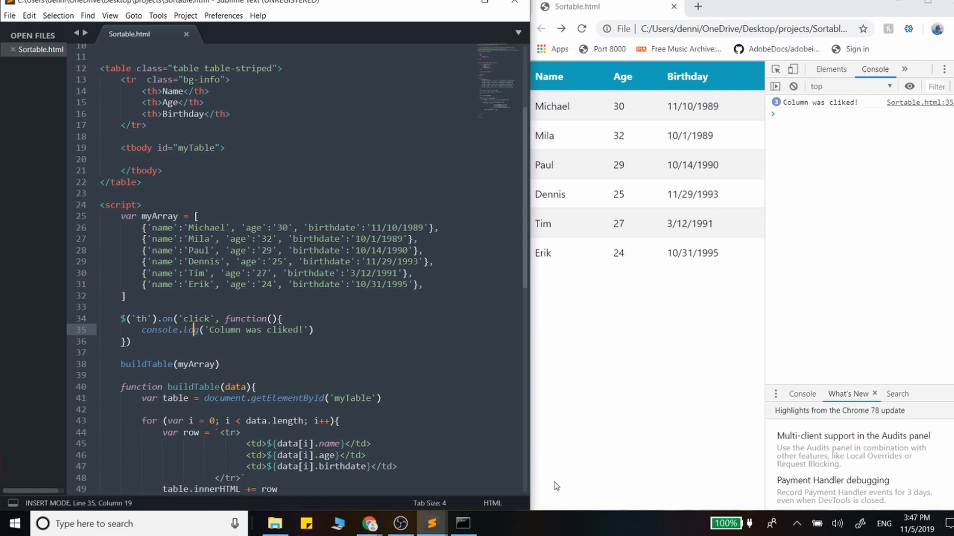
left_click(282, 319)
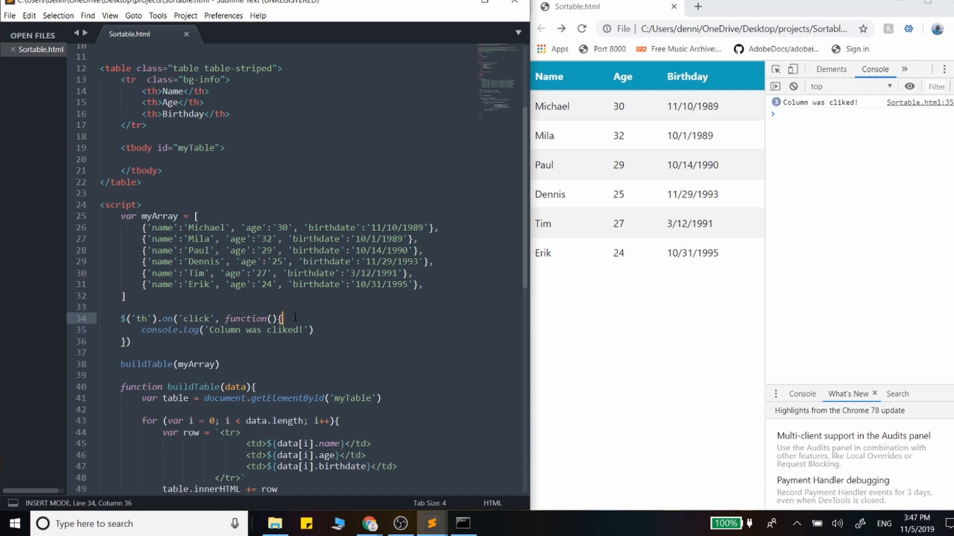
key("enter")
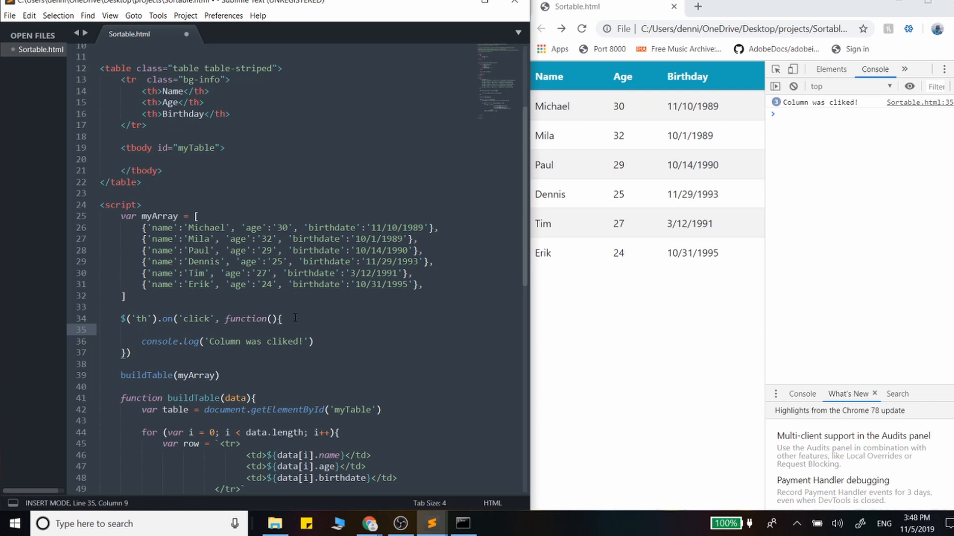
mouse_move(477, 219)
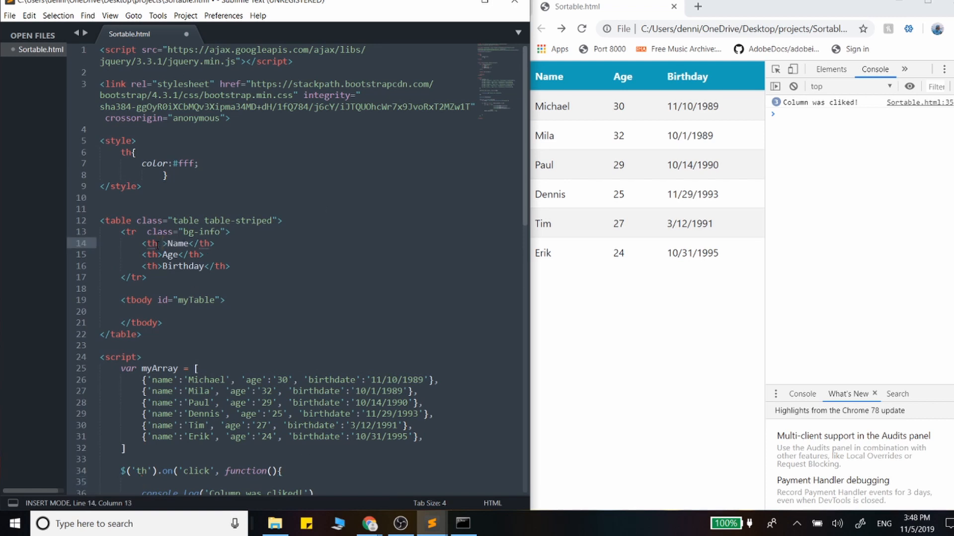
Step: Add data-column attributes (name, age, birthdate) to the three header cells
type("data")
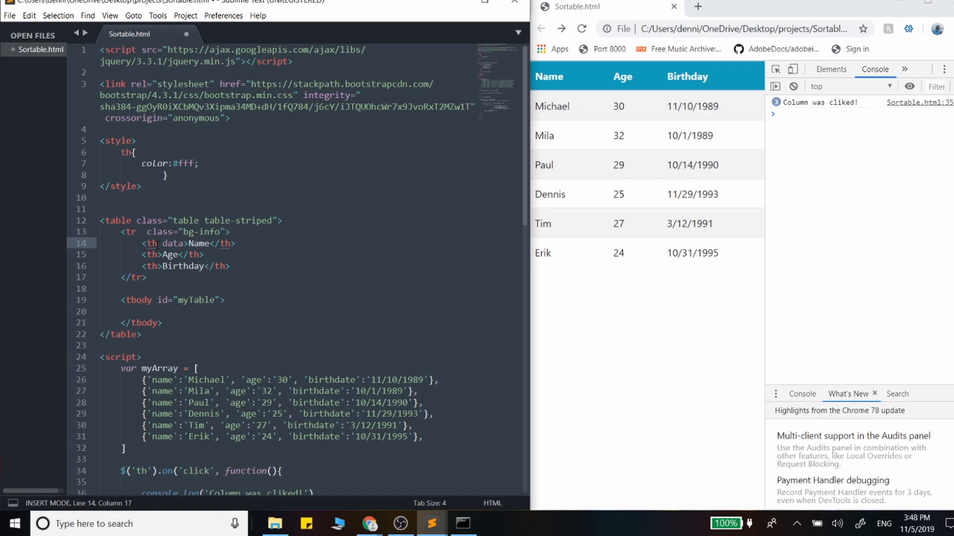
type("-column=\"")
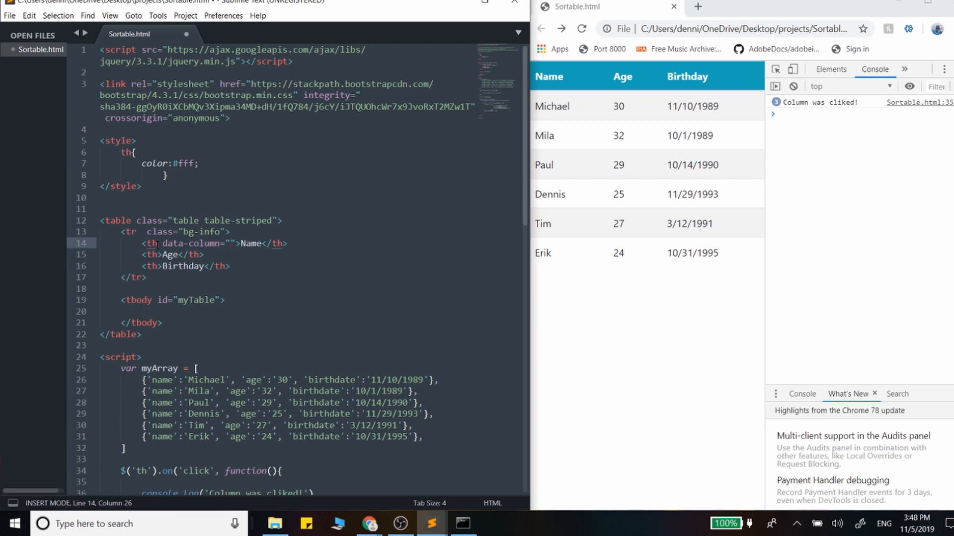
double_click(162, 379)
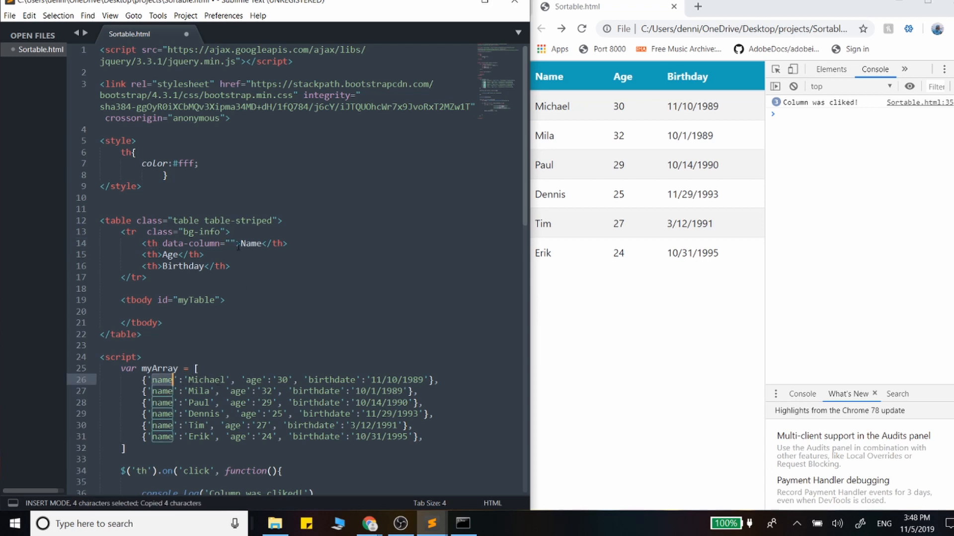
type("name")
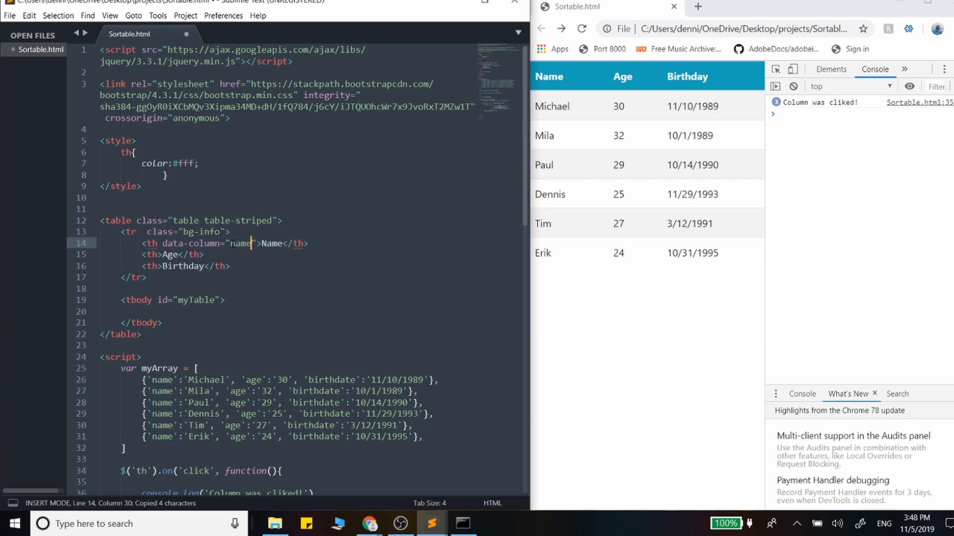
left_click(161, 243)
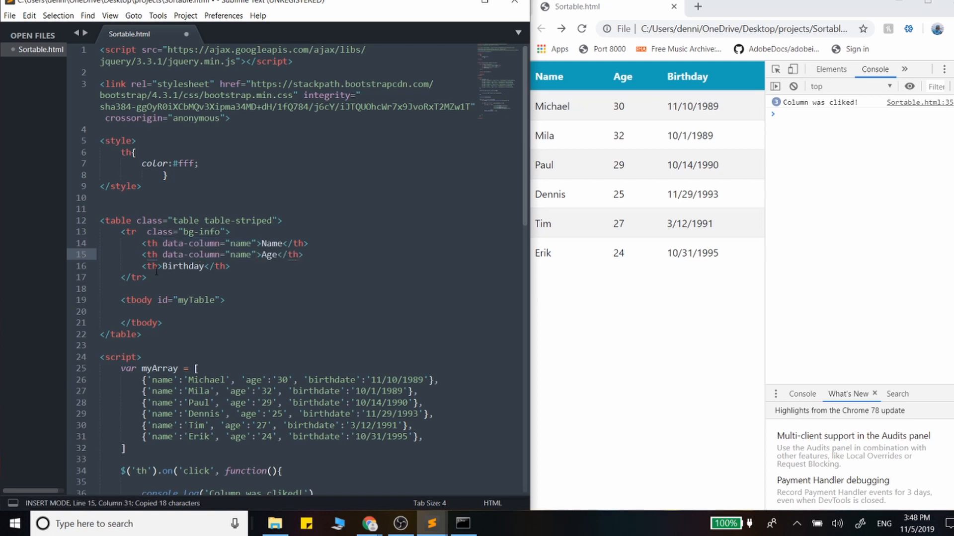
type("data-column=\"name\"")
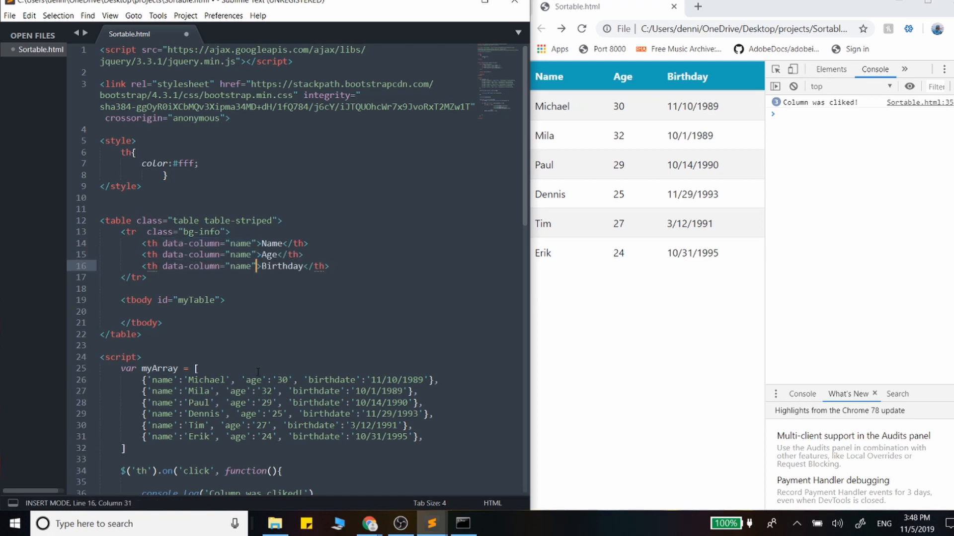
double_click(240, 258)
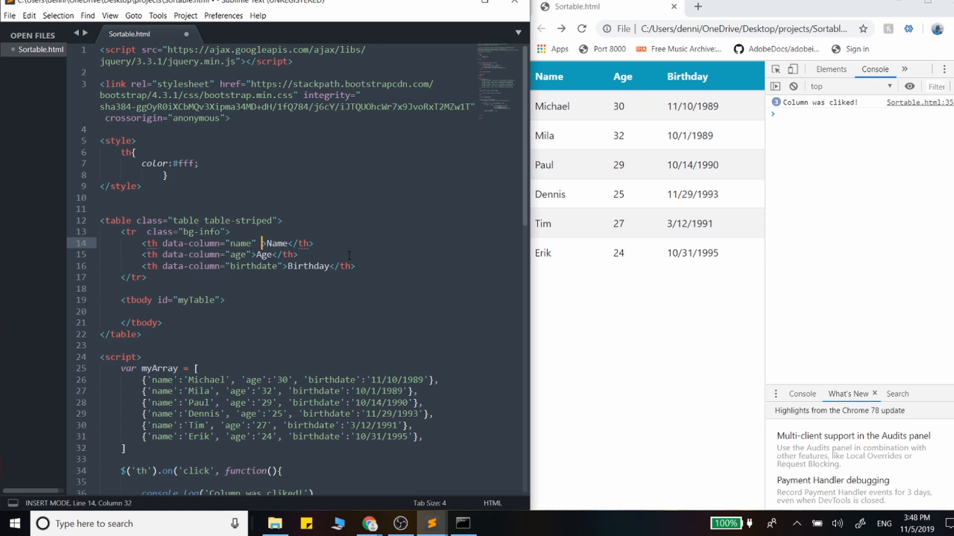
Step: Add data-order="desc" to each of the header cells
type("data-")
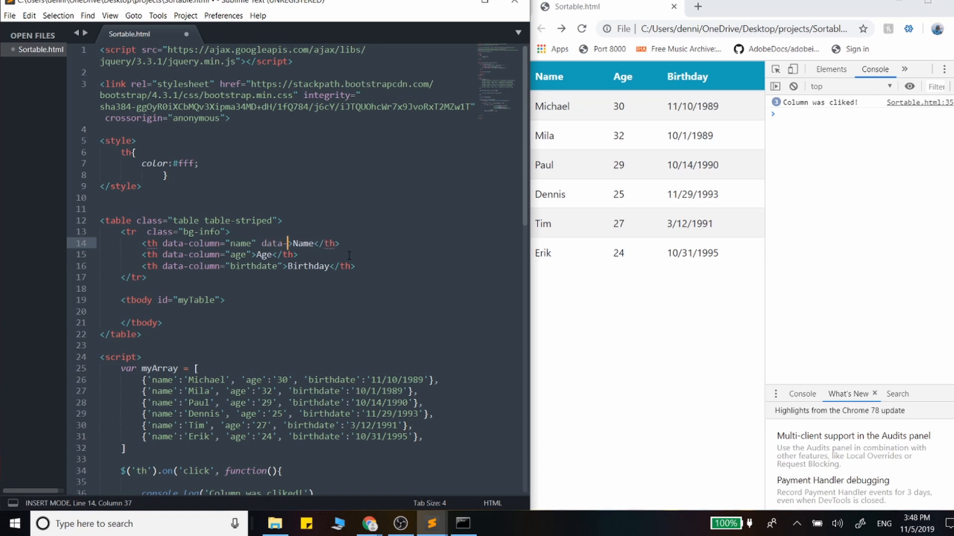
type("order=\"")
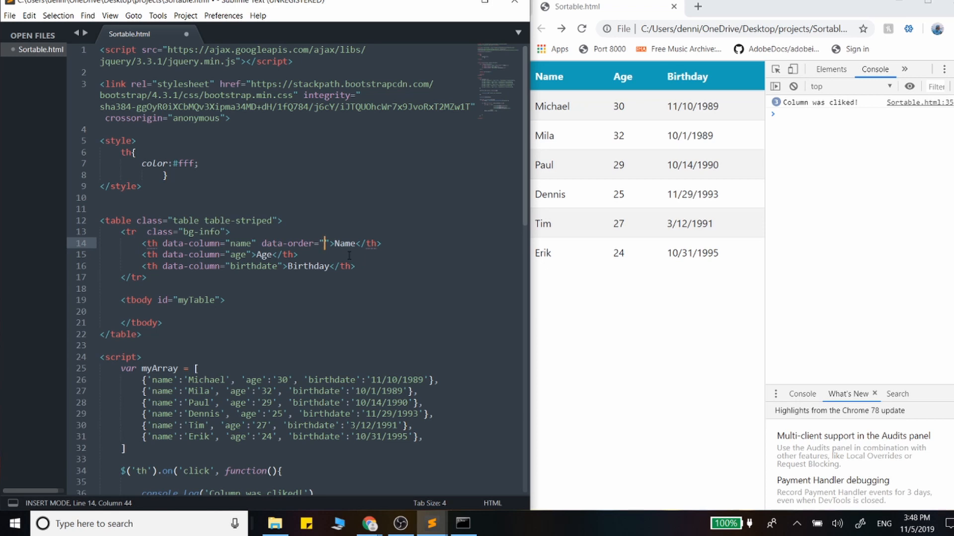
type("desc")
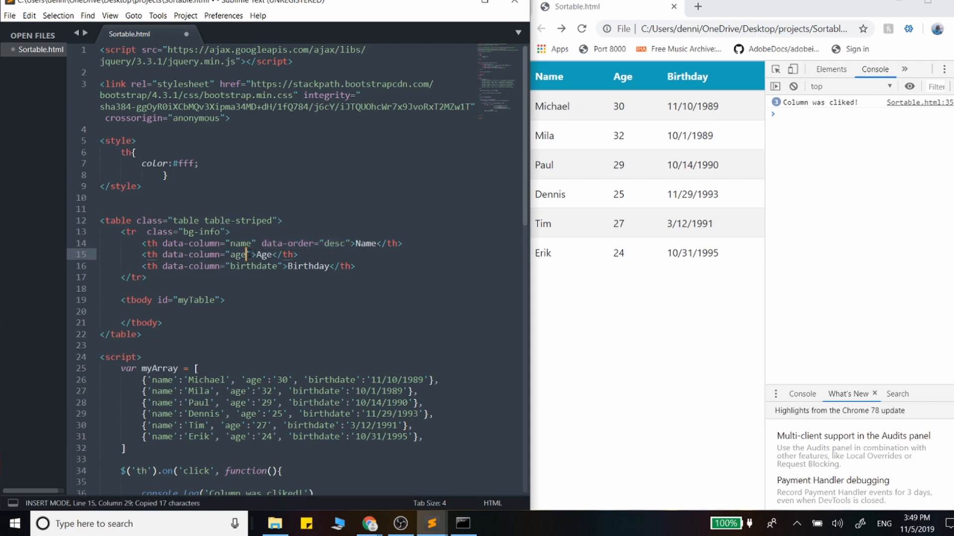
type("data-order=\"desc\"")
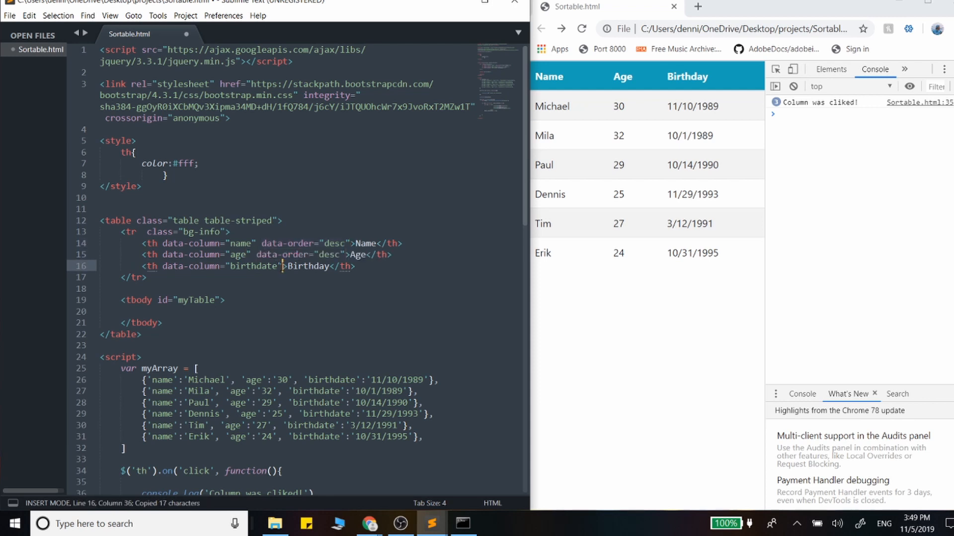
type("data-order=\"desc\"")
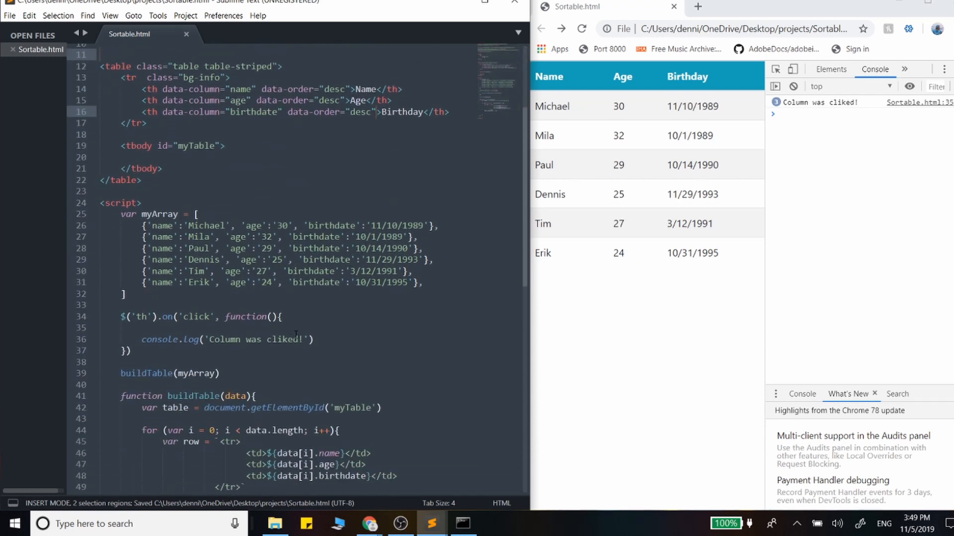
Step: Add var column = $(this).data('column') and var order = $(this).data('order') to the handler
type("$()")
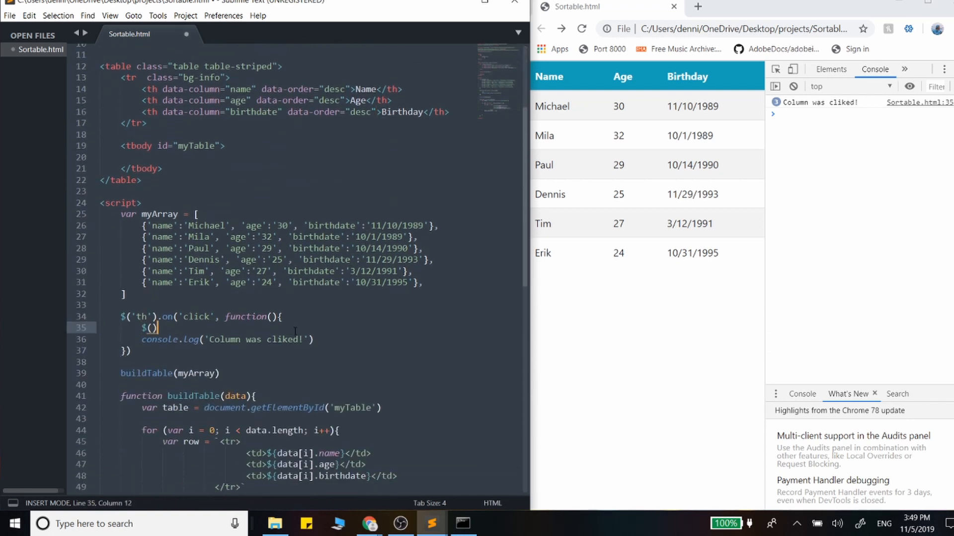
type("this).data('')")
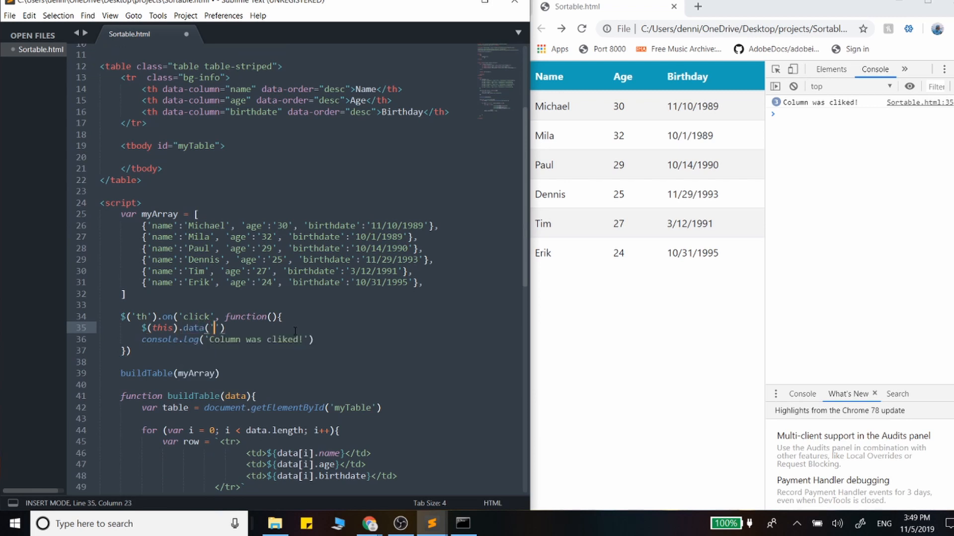
type("column")
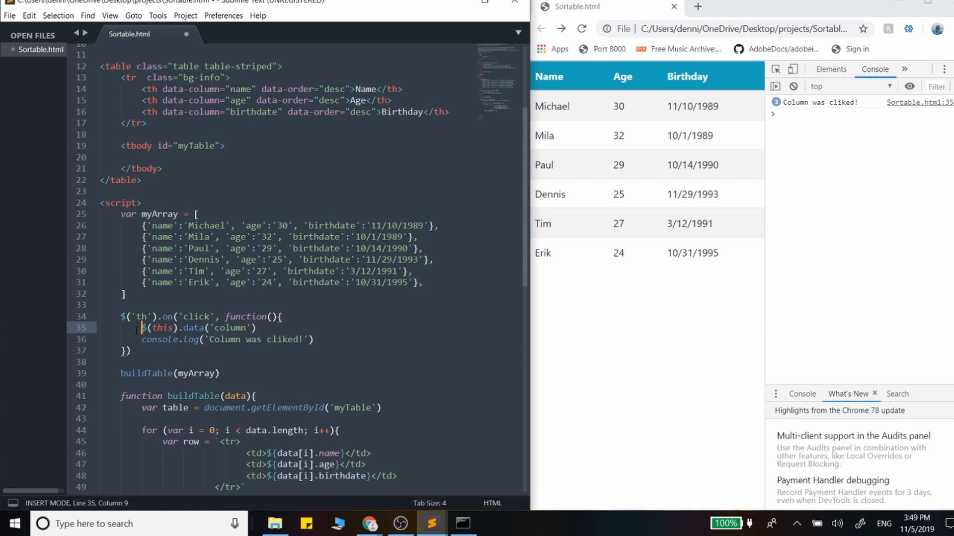
type("var column =")
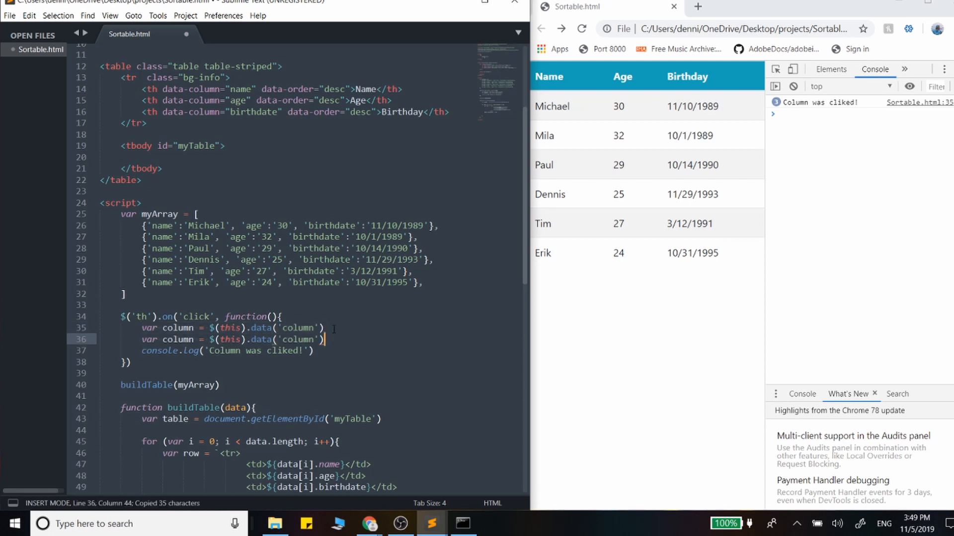
type("order")
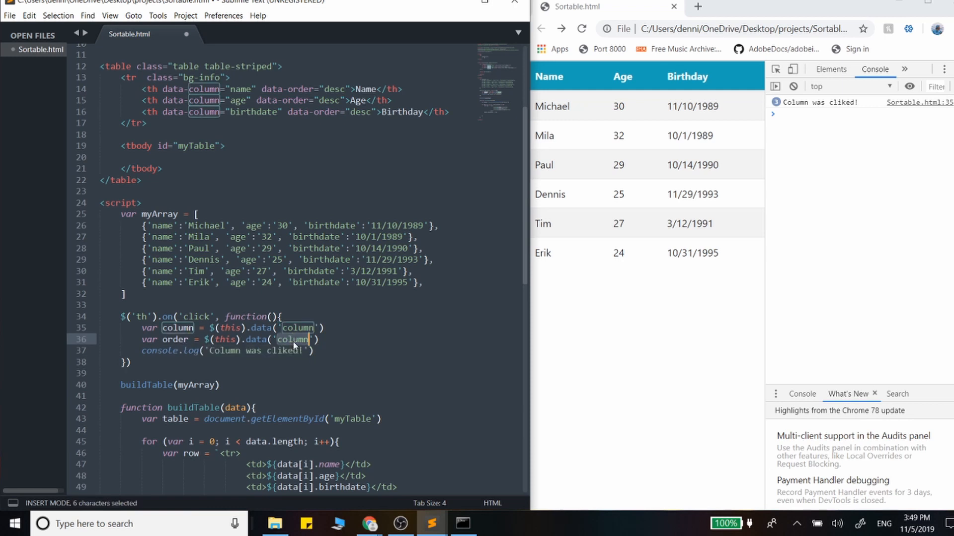
type("order")
left_click(309, 351)
type(", column, ")
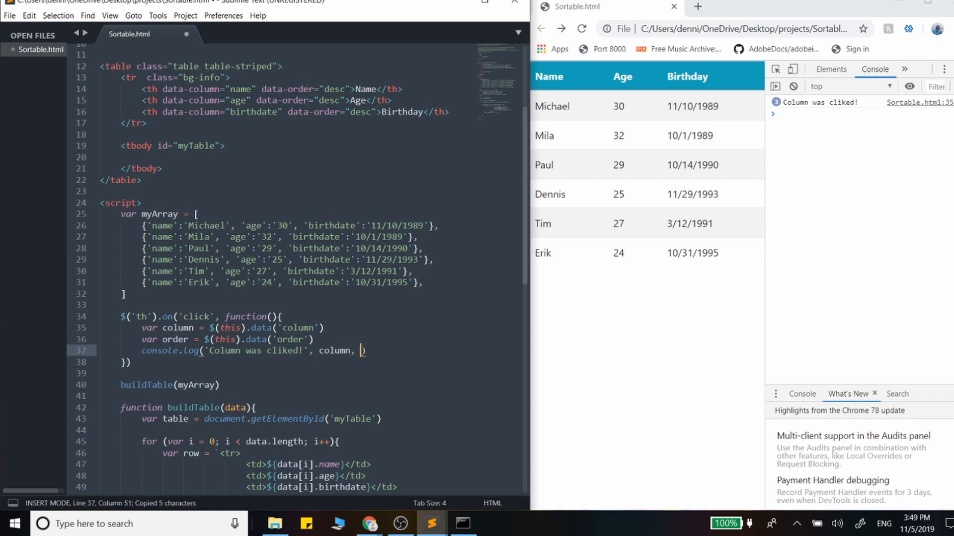
Step: Append order to the console.log and test by clicking the Age header in Chrome
type("order)")
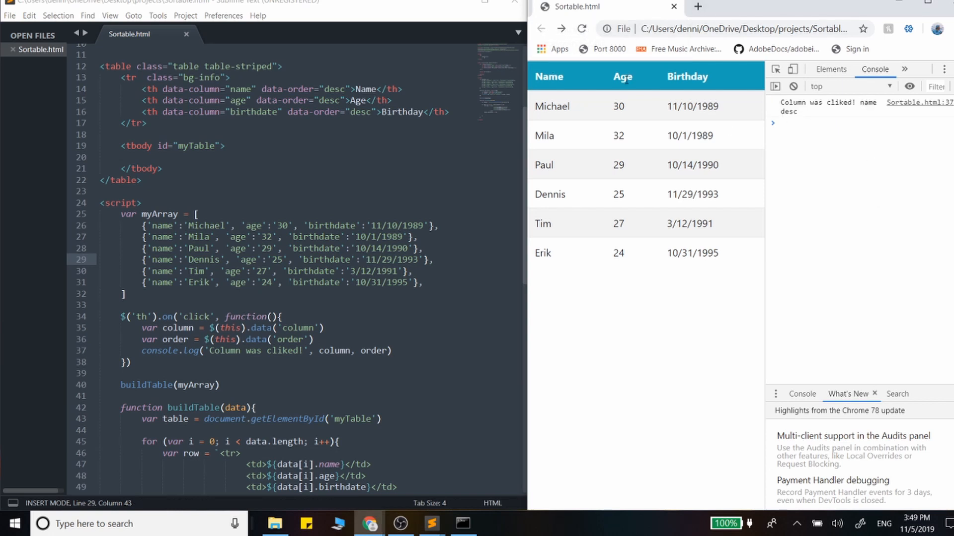
left_click(688, 76)
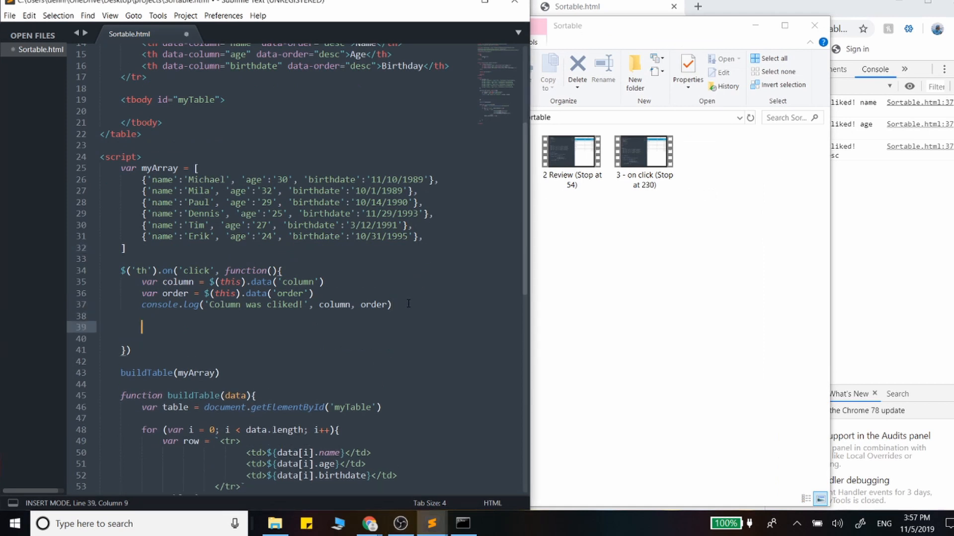
Step: Type if(order = 'desc'){ } else { } below console.log in the handler
type("if()")
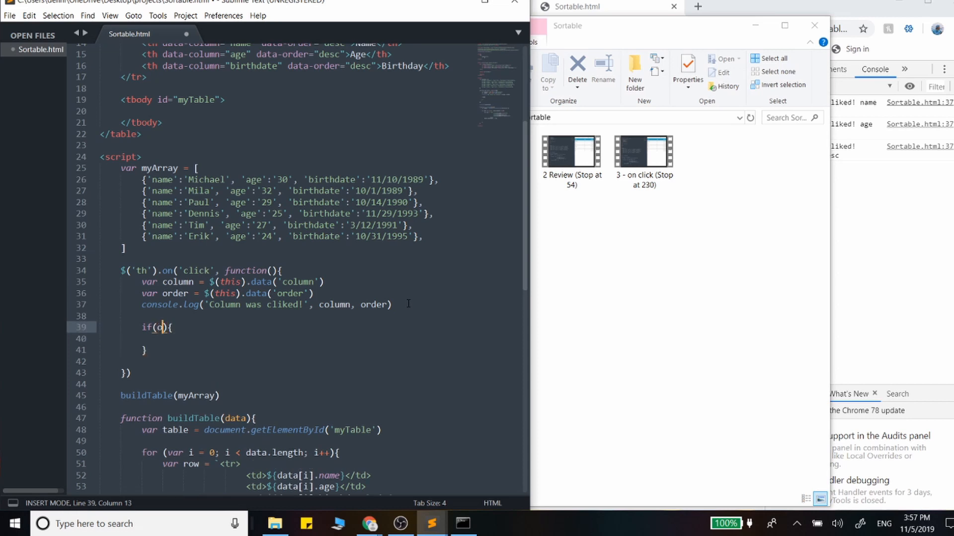
type("der =")
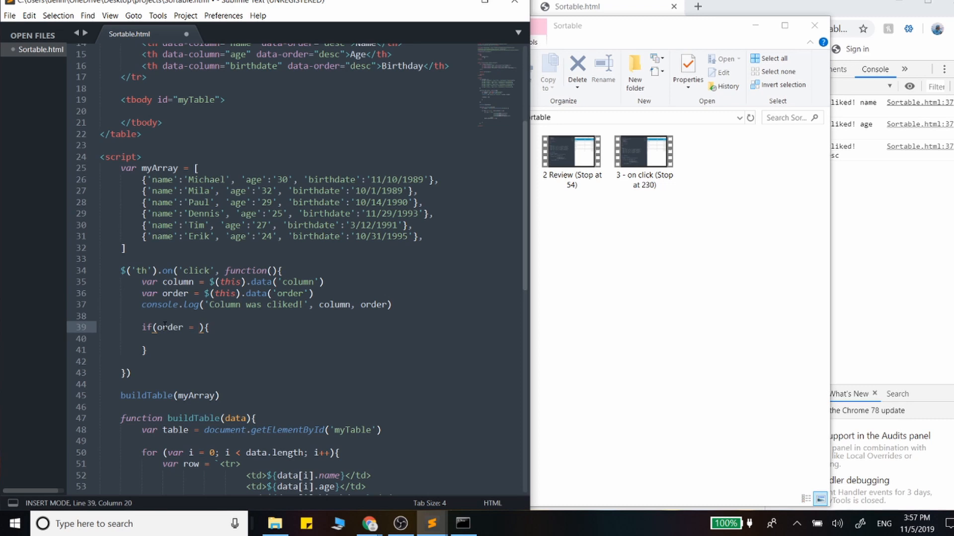
type("''")
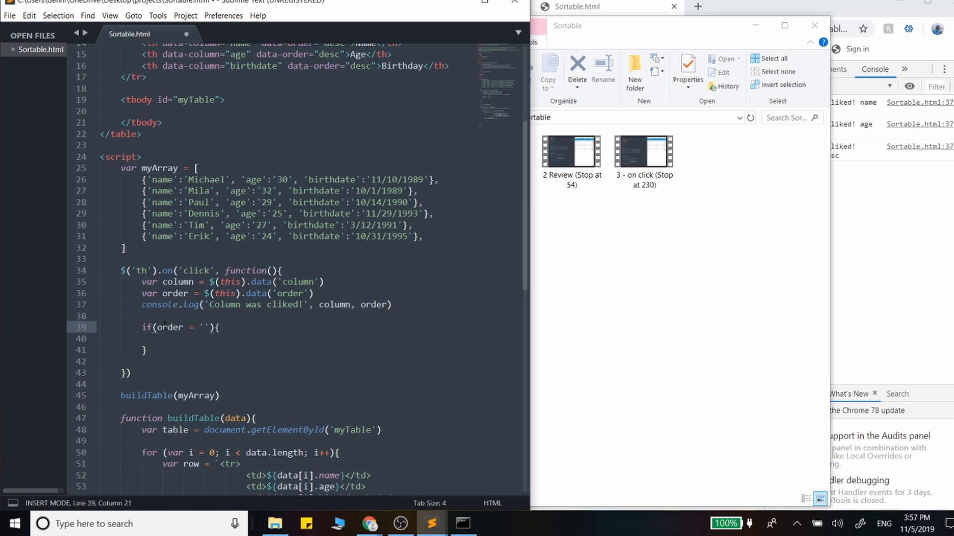
type("desc")
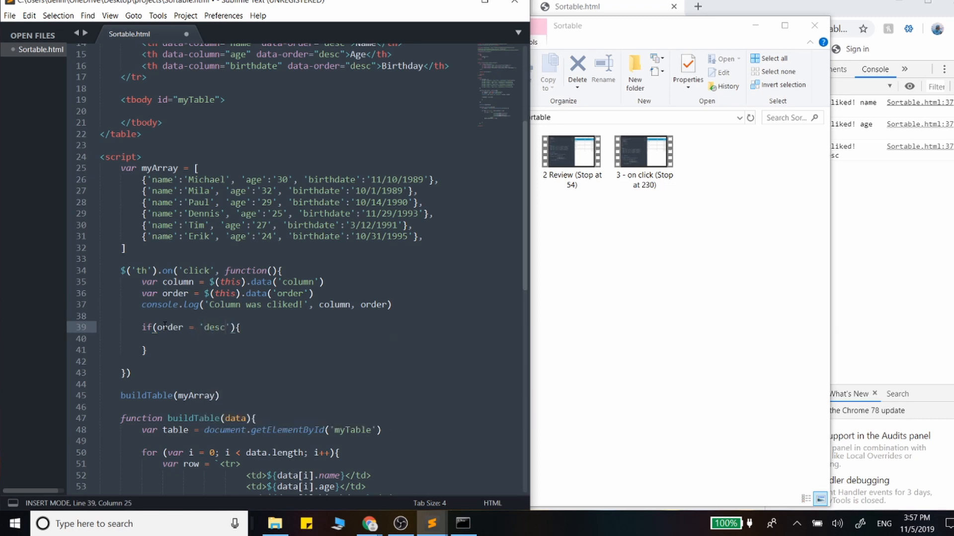
type("else{")
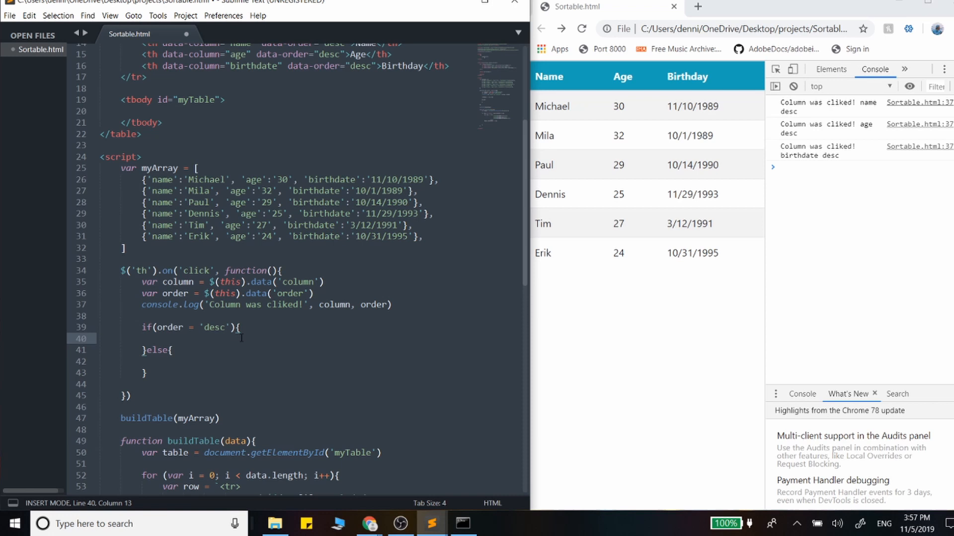
Step: Set $(this).data('order', "asc") in the if branch and save Sortable.html
type("$()")
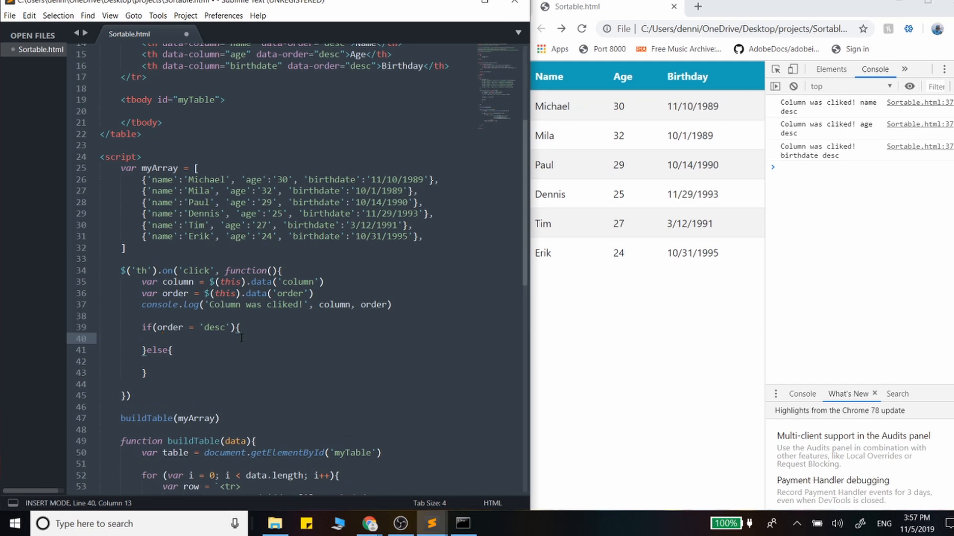
type("$()")
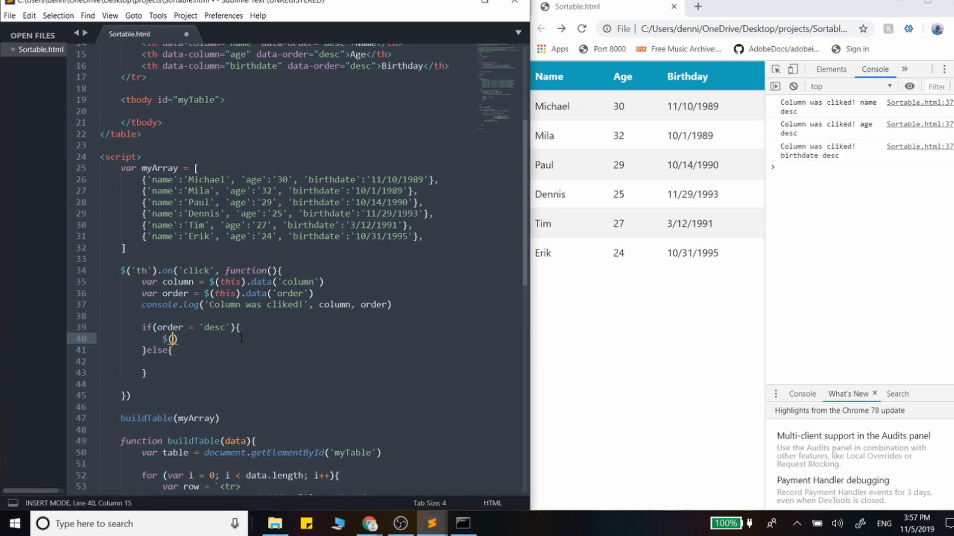
type("this")
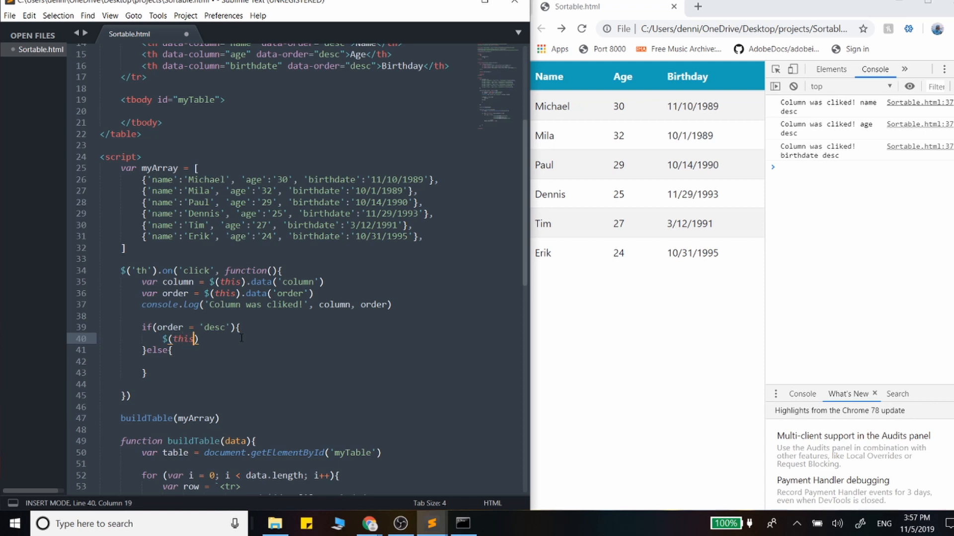
type("date")
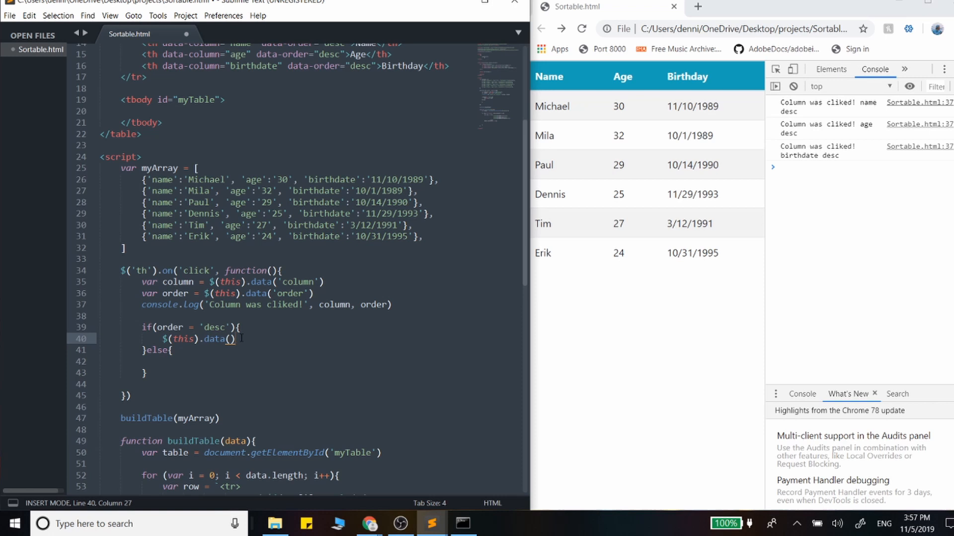
type("order', \"a")
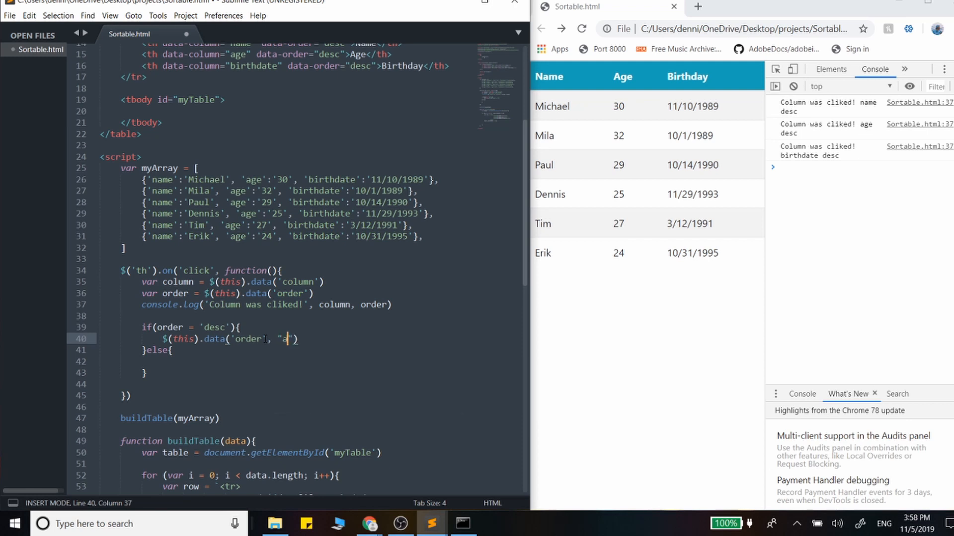
type("sc")
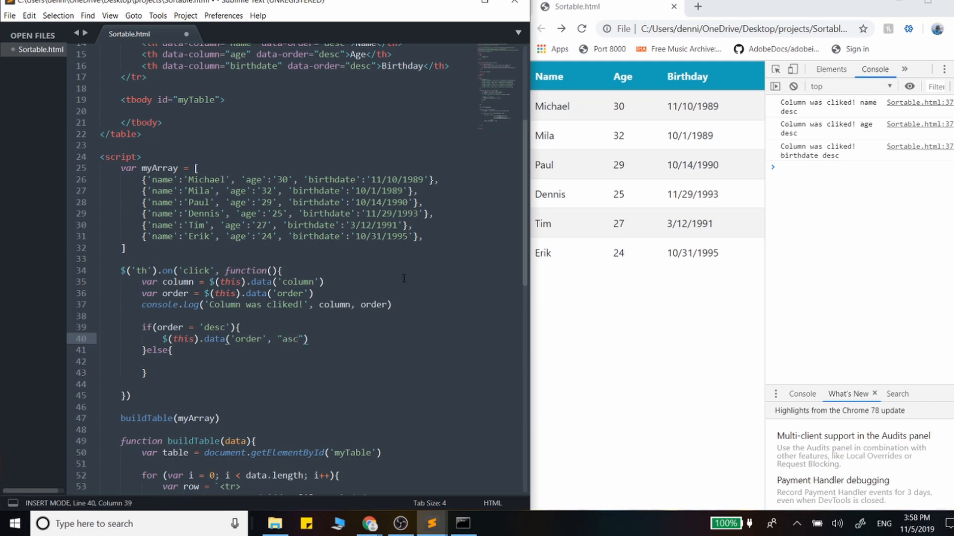
key("ctrl+s")
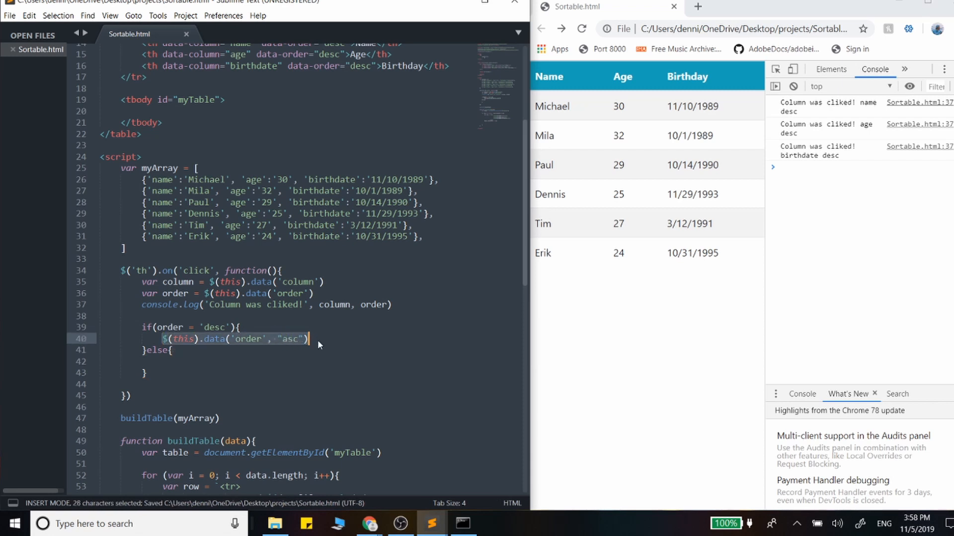
left_click(163, 361)
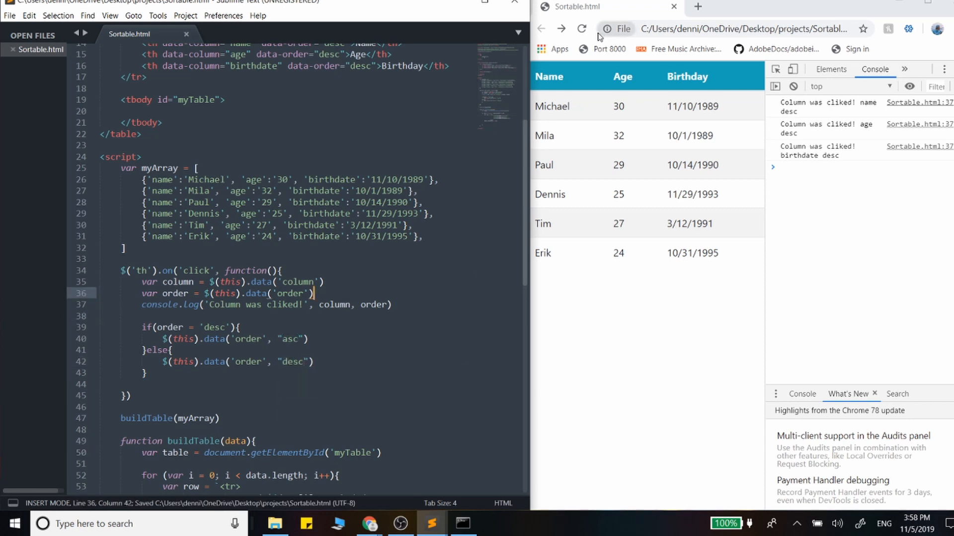
Step: Reload and click Name repeatedly, fix the check to == 'desc', then retest
left_click(793, 86)
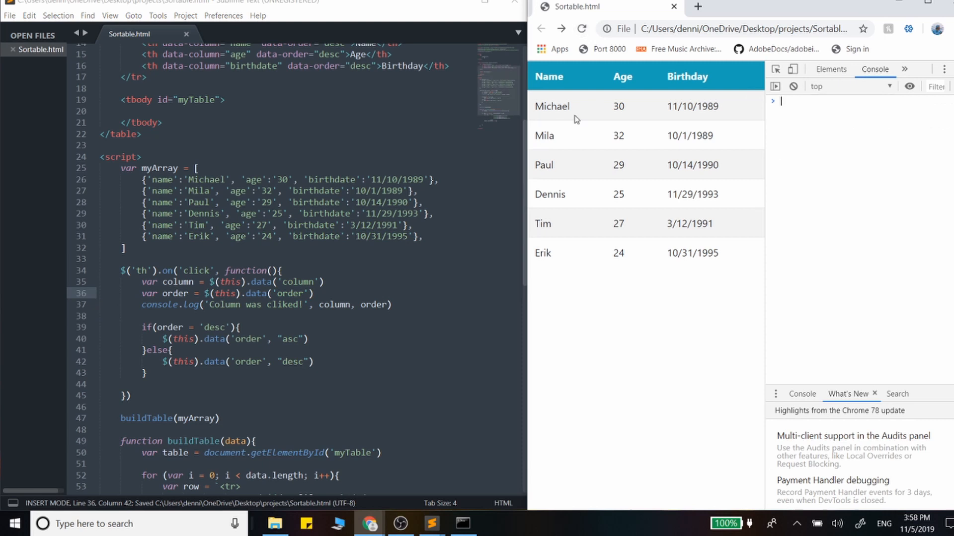
left_click(548, 76)
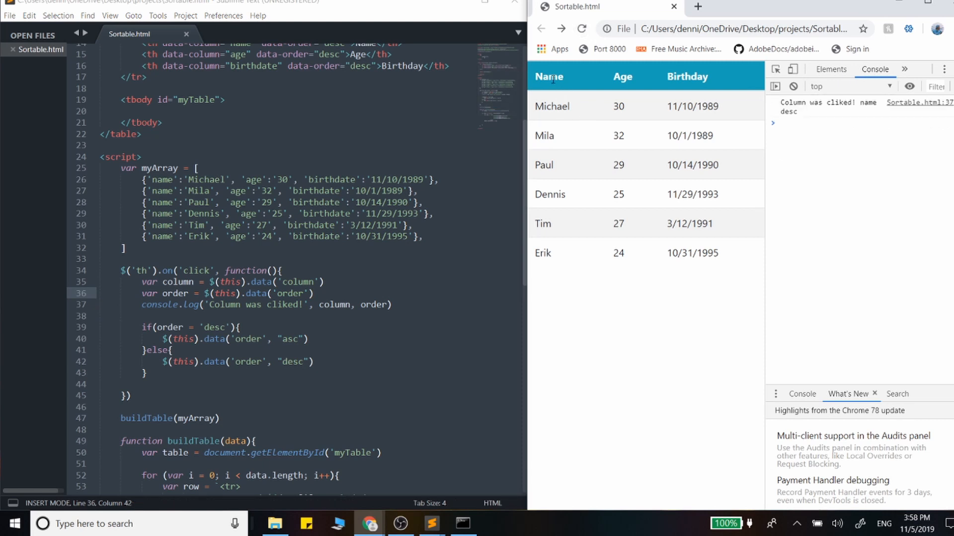
left_click(548, 76)
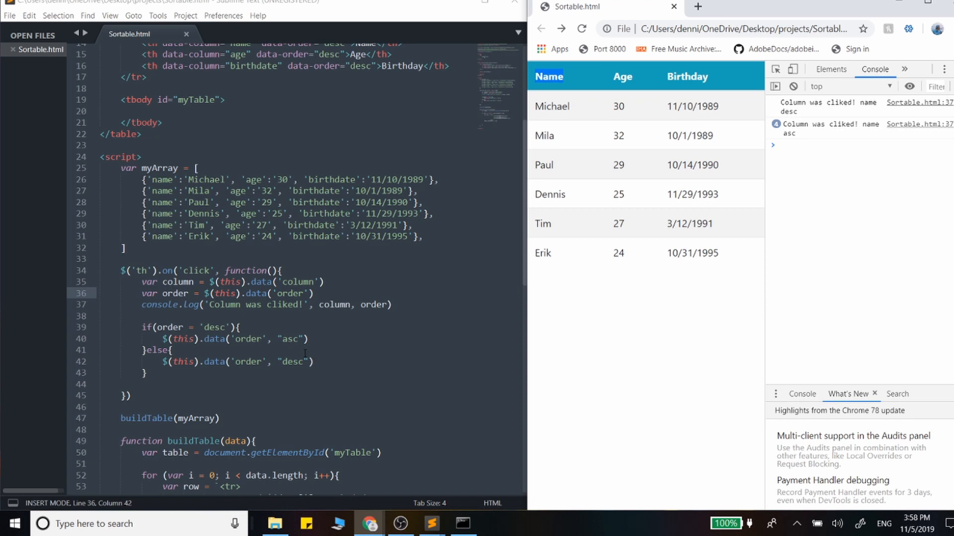
left_click(195, 327)
type("=")
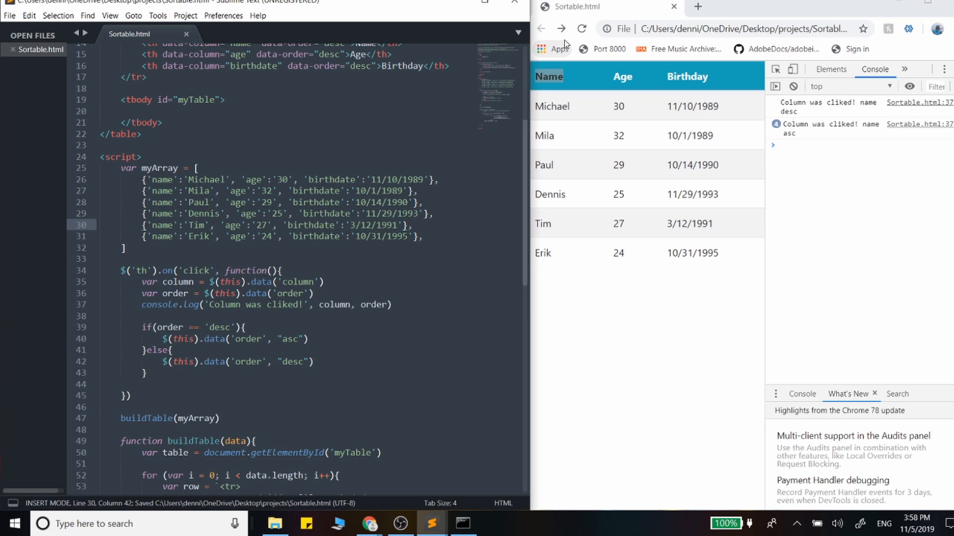
left_click(548, 76)
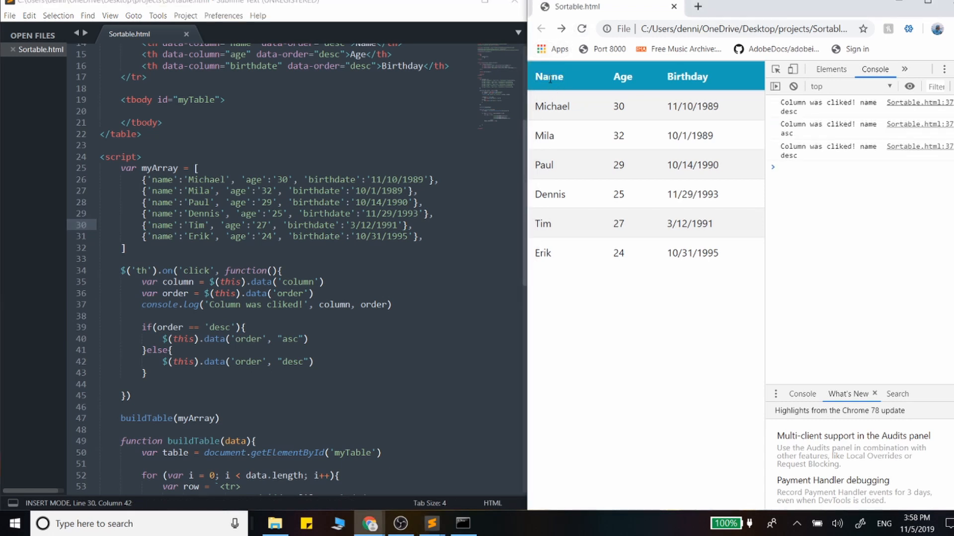
left_click(548, 76)
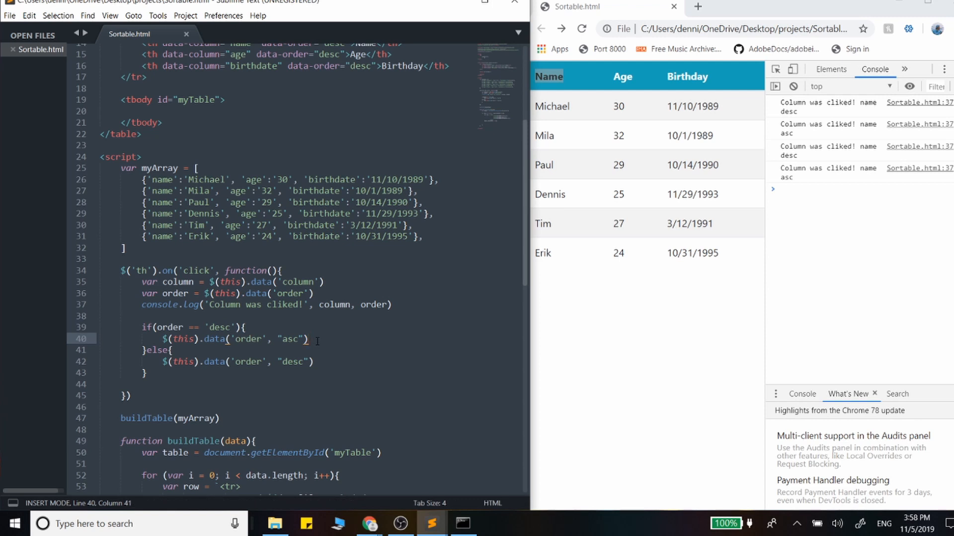
Step: In the desc branch, start a new line assigning myArray = myArray.sort()
key("enter")
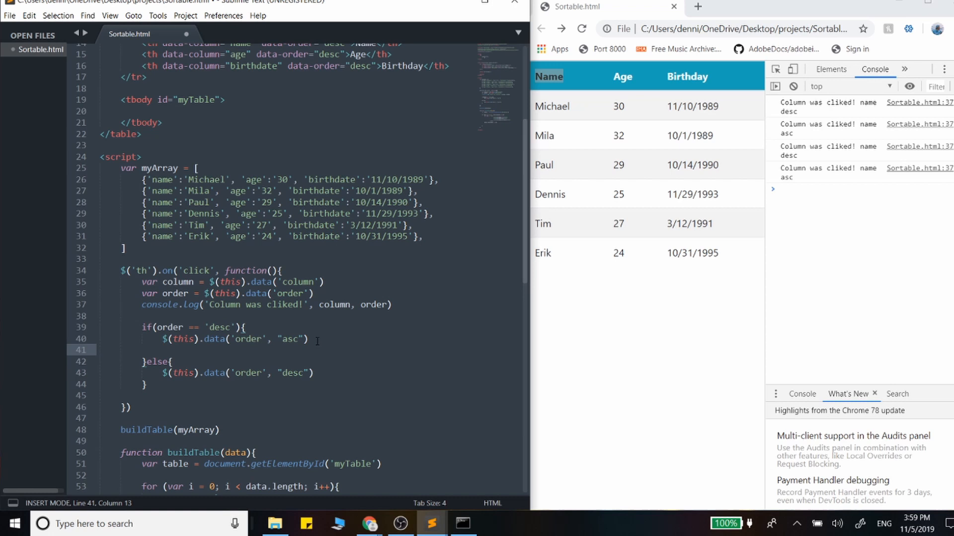
type("$")
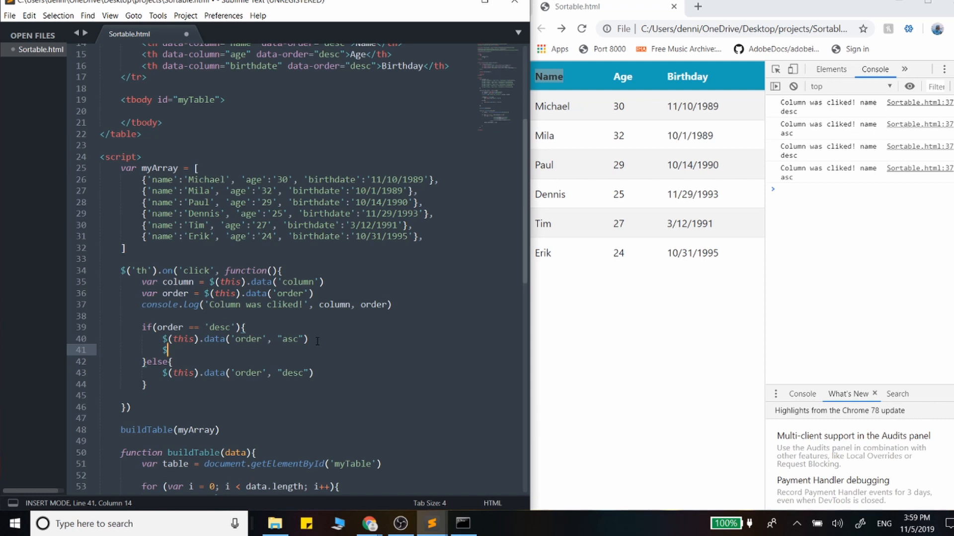
type("my")
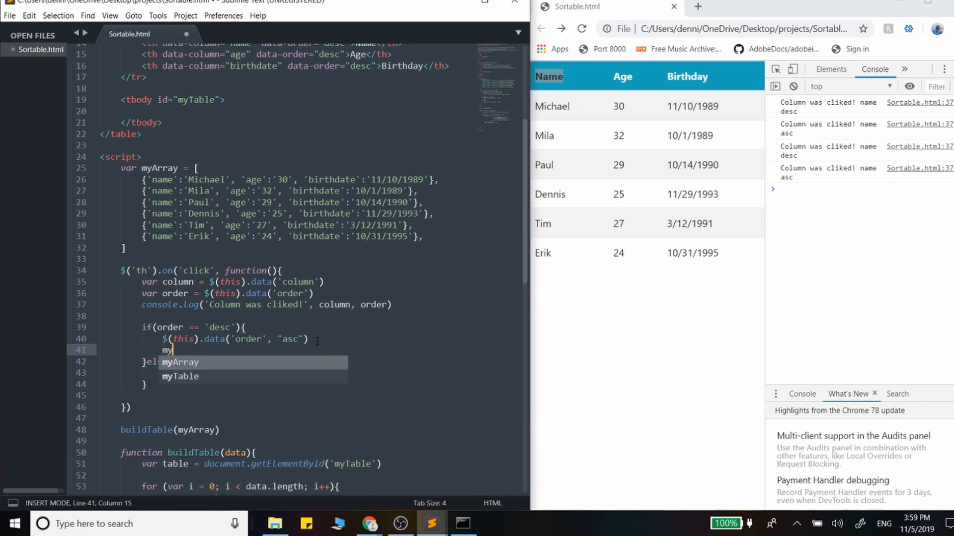
type("Array")
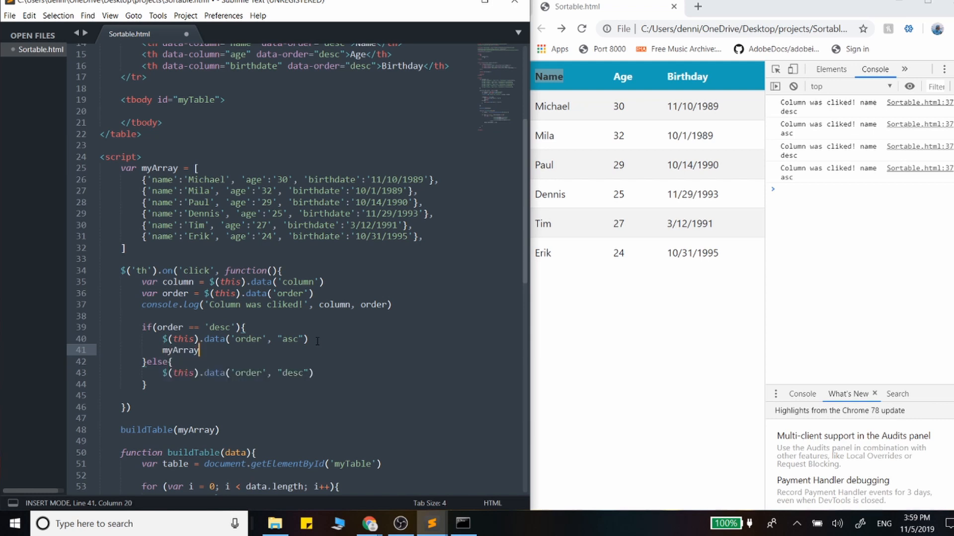
type("= myArray")
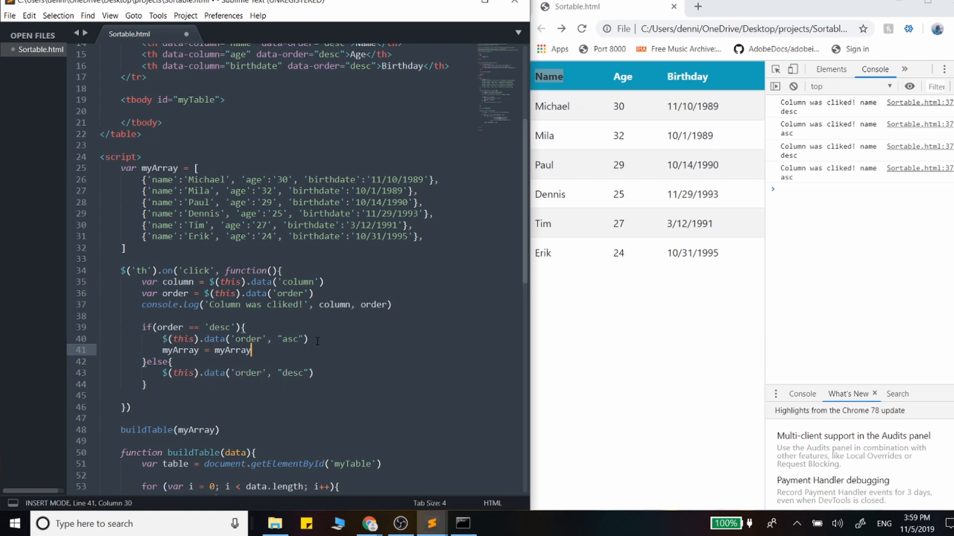
type(".sort()")
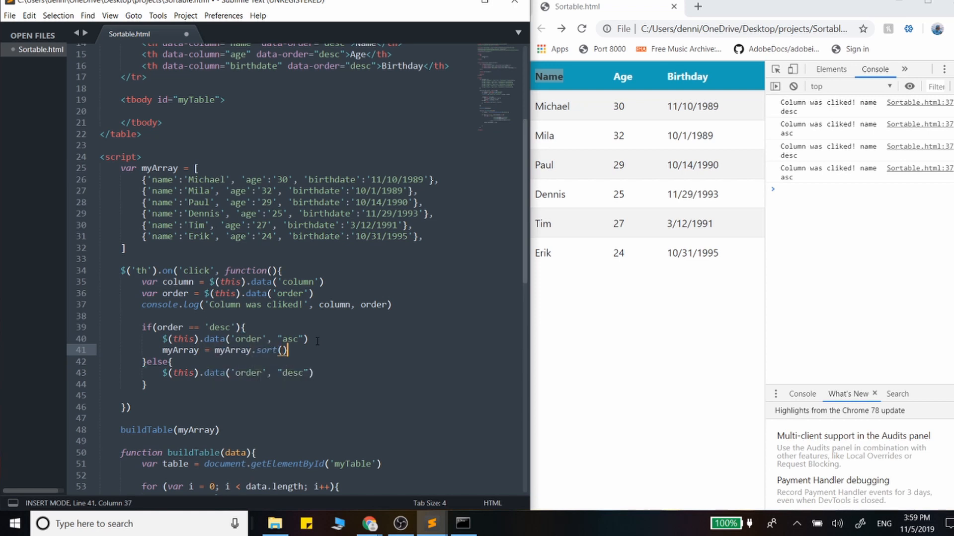
Step: Complete the (a,b) => a[column] > b[column] ? 1 : -1 comparator, reusing it with < in else
type("(a,b")
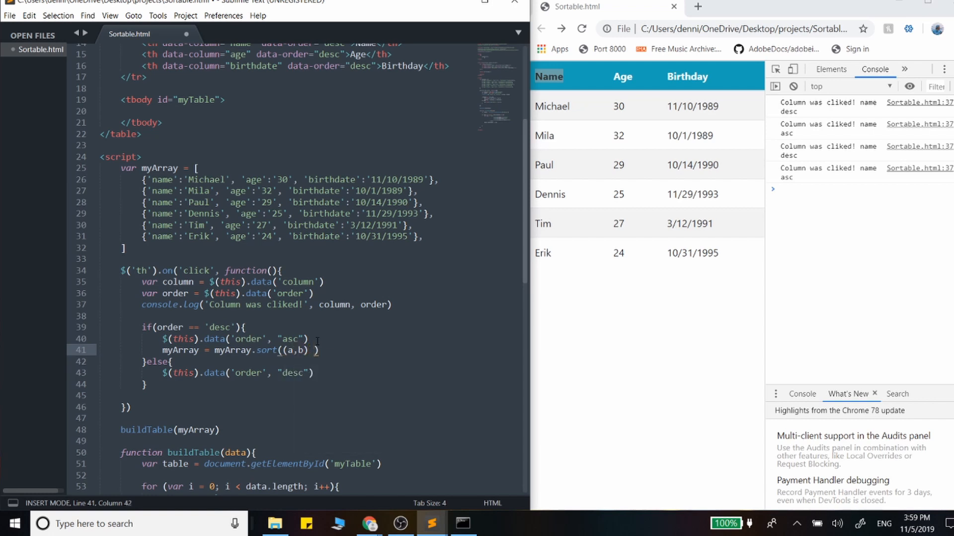
type("=> a[")
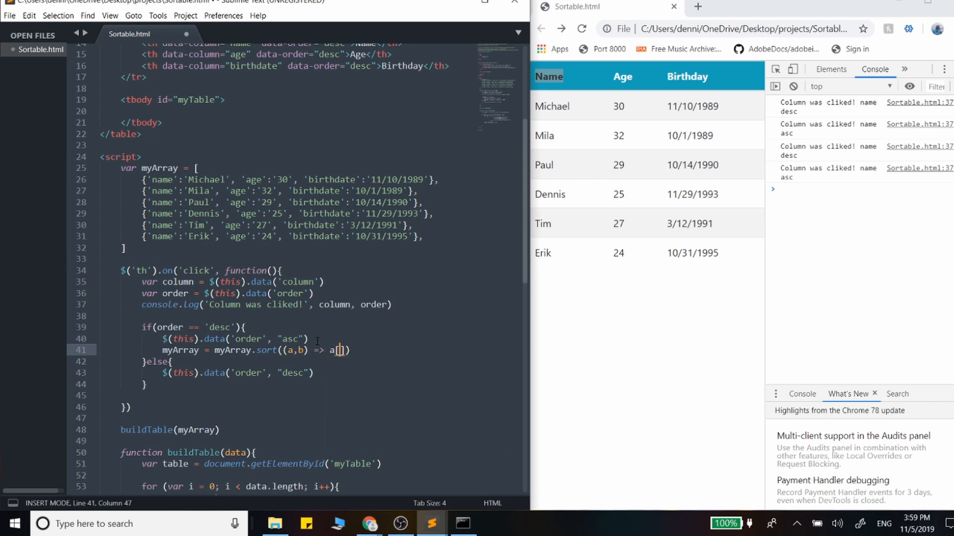
type("column")
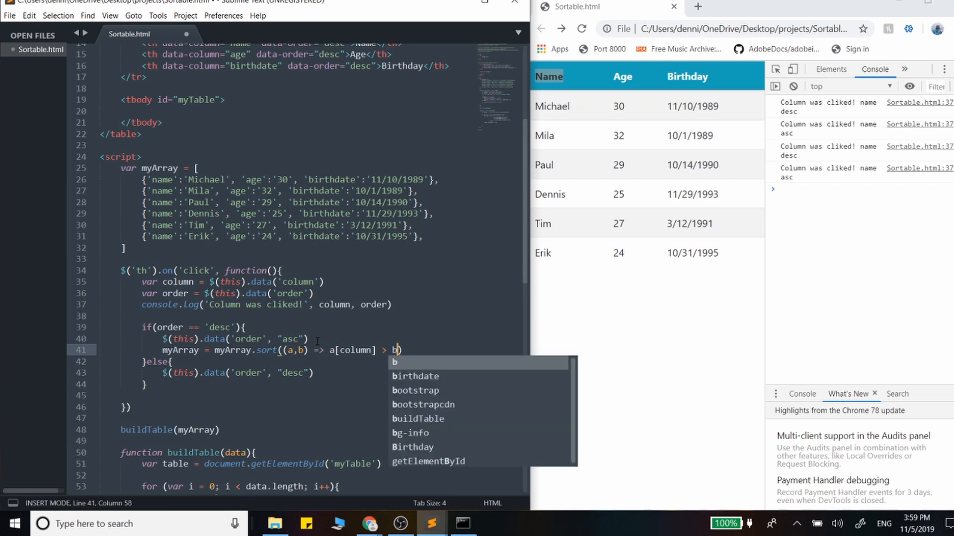
type("[")
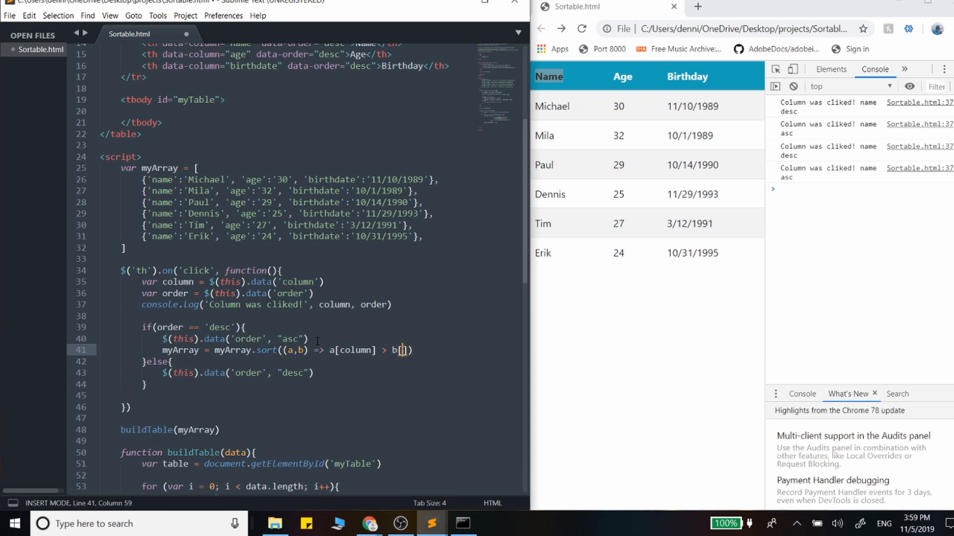
type("column")
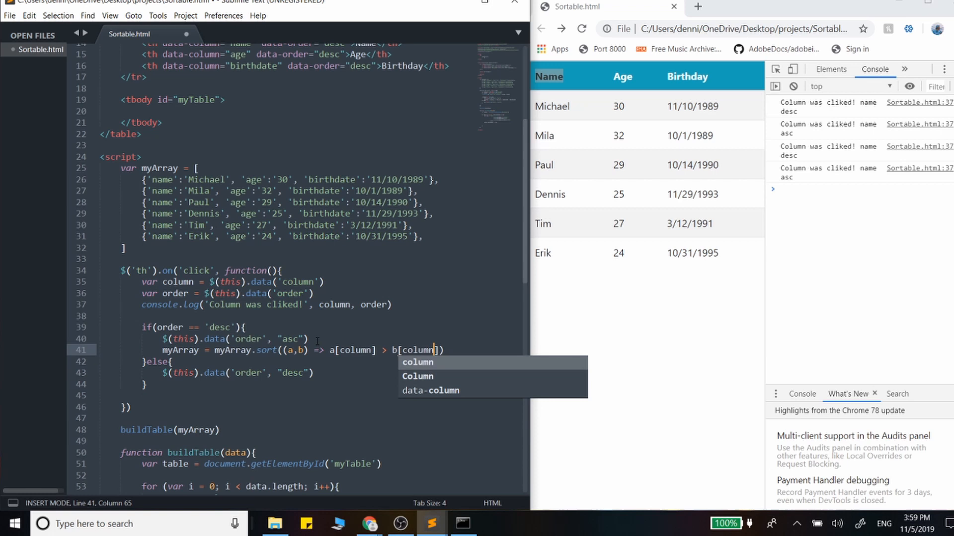
type("? )")
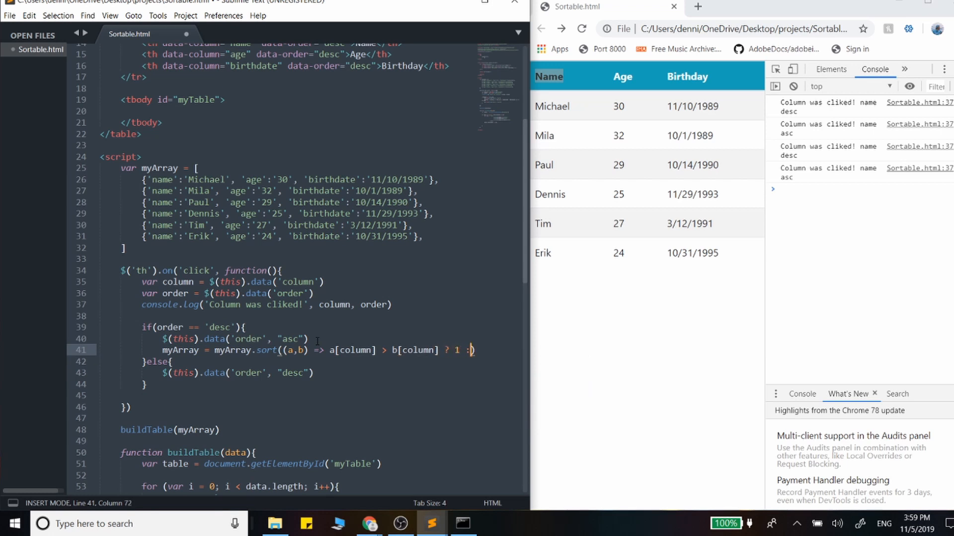
type("-1)")
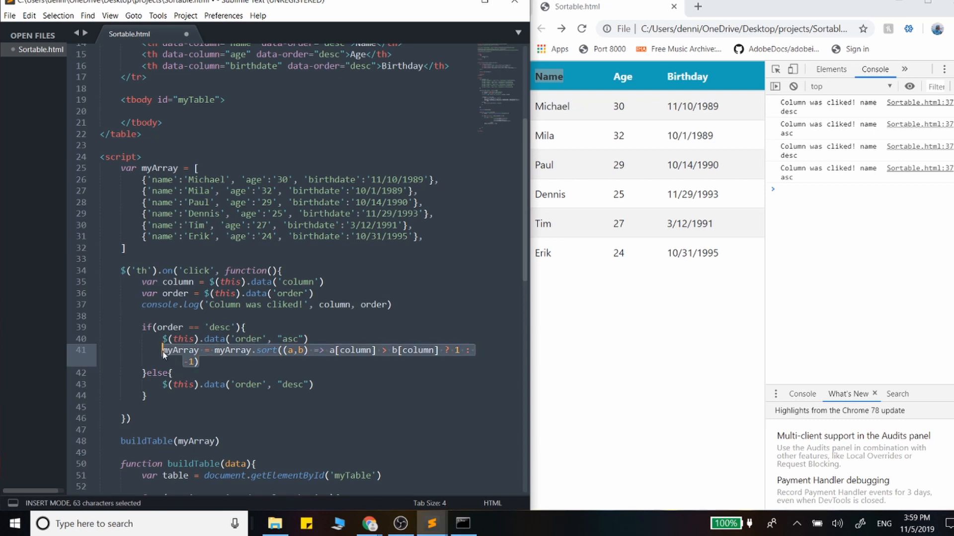
key("ctrl+c")
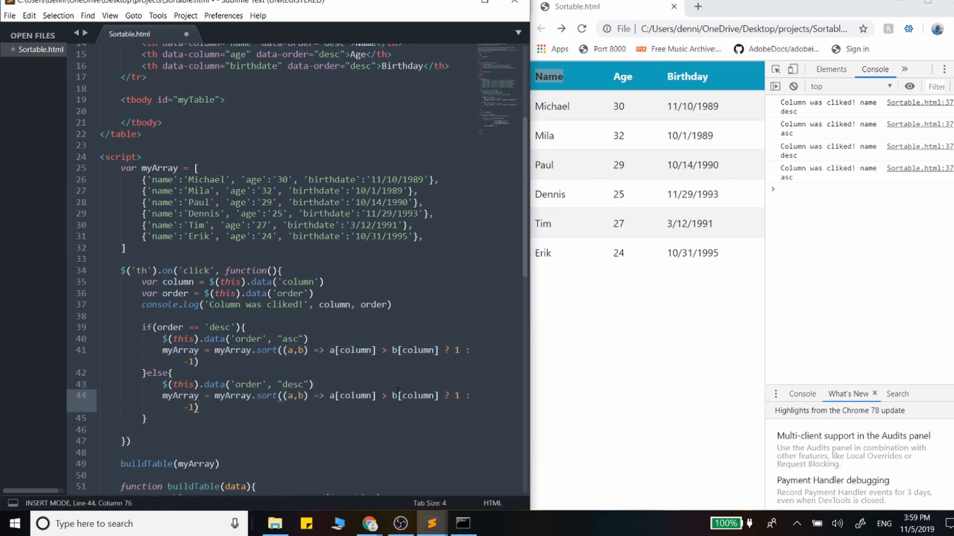
type("<")
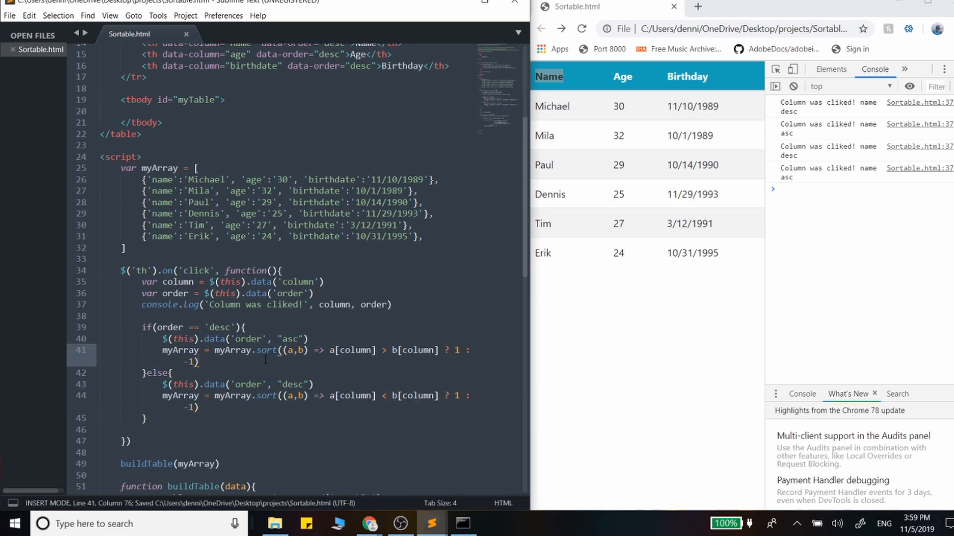
double_click(266, 350)
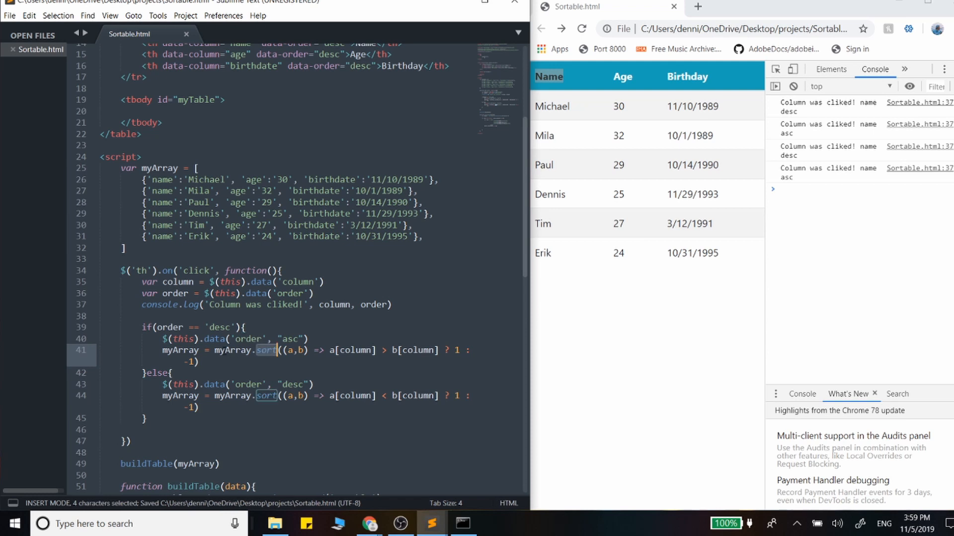
double_click(180, 350)
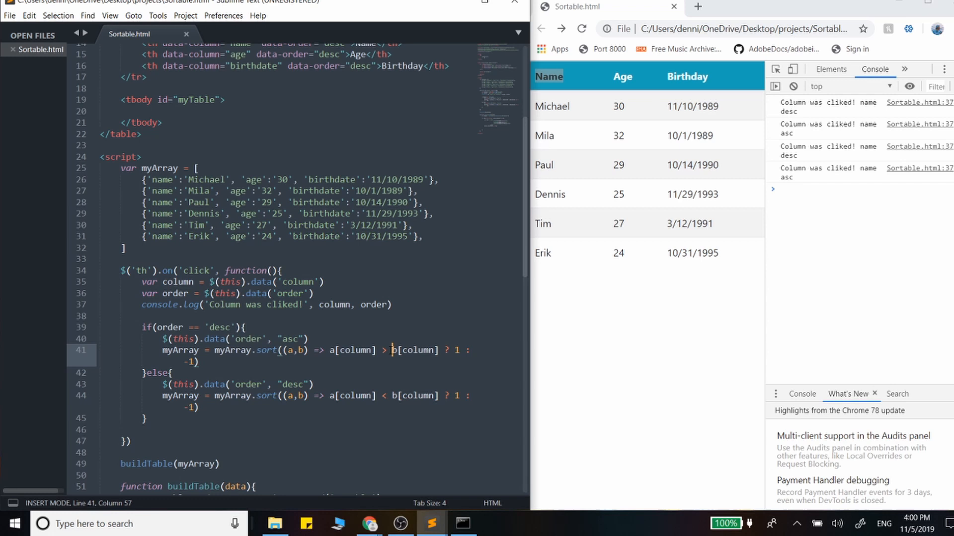
double_click(350, 350)
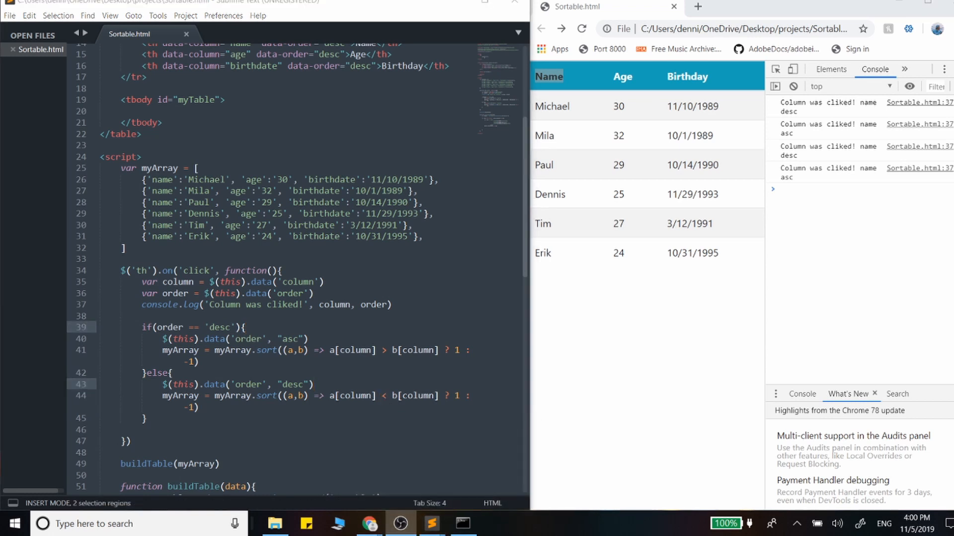
mouse_move(479, 247)
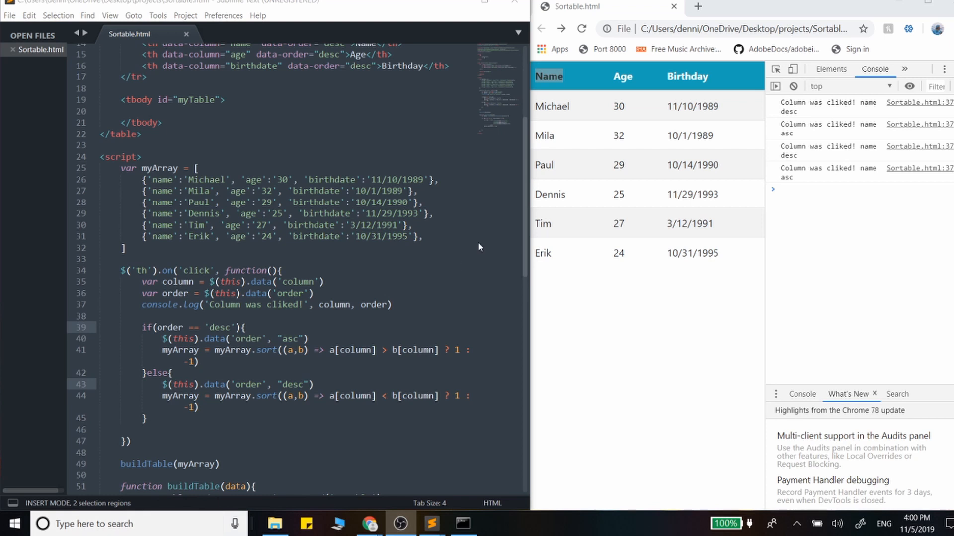
Step: Copy buildTable(myArray) into the end of the click handler and test the Name header
scroll("down", 3)
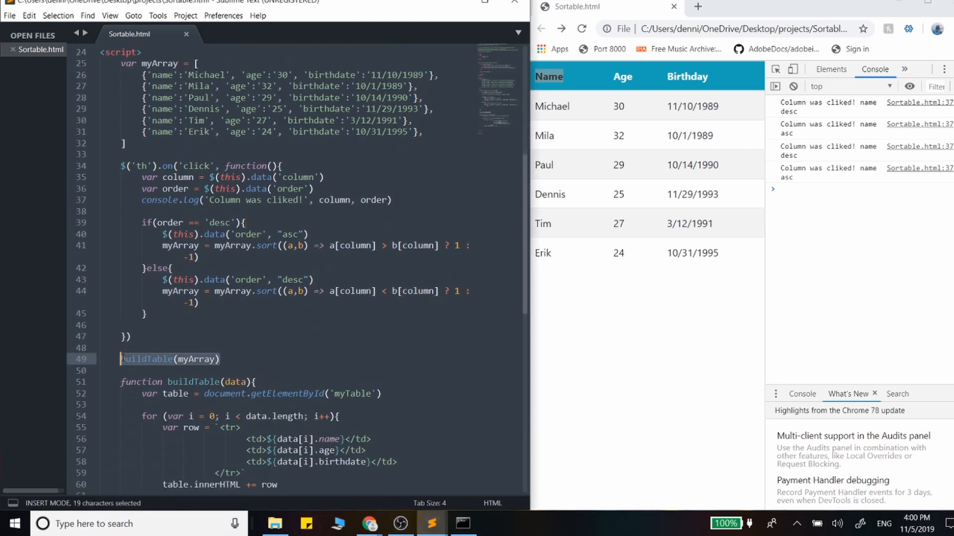
key("ctrl+c")
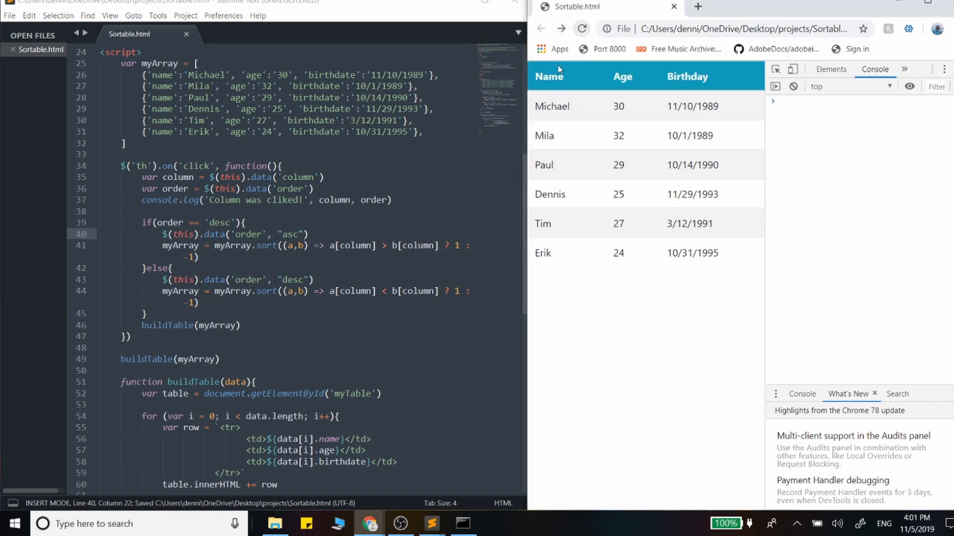
left_click(547, 76)
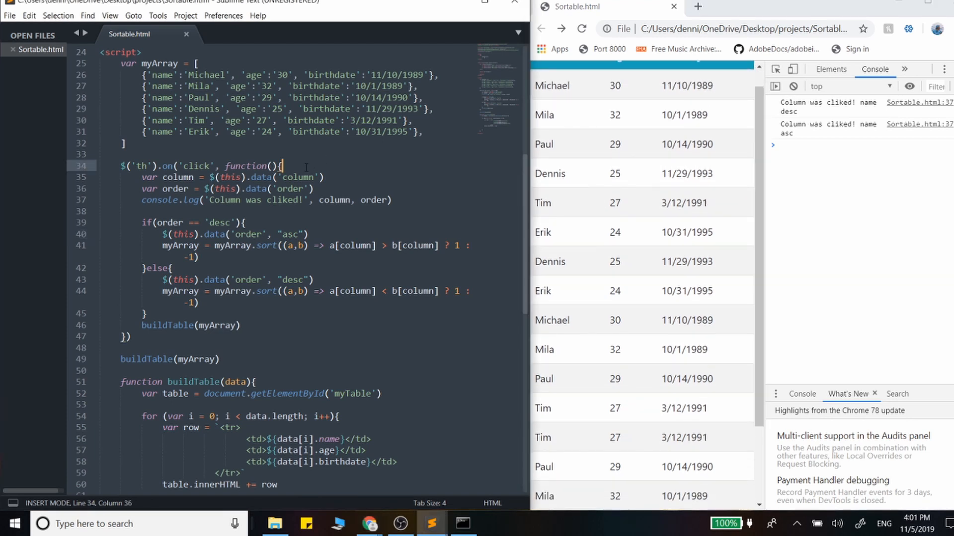
Step: Scroll the Chrome table to see the sorted rows duplicated below the originals
scroll("down", 3)
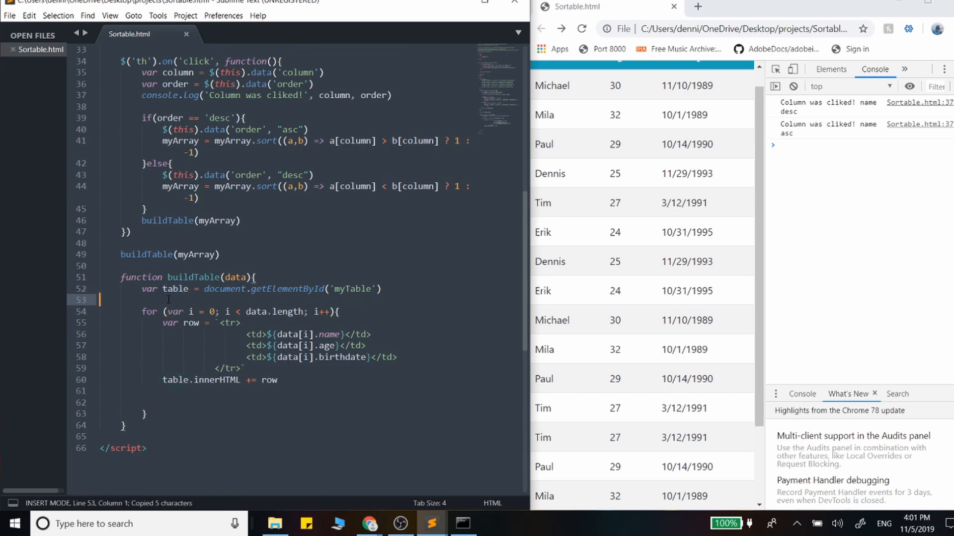
Step: Add table.innerHTML = '' at the start of buildTable
type("table\">")
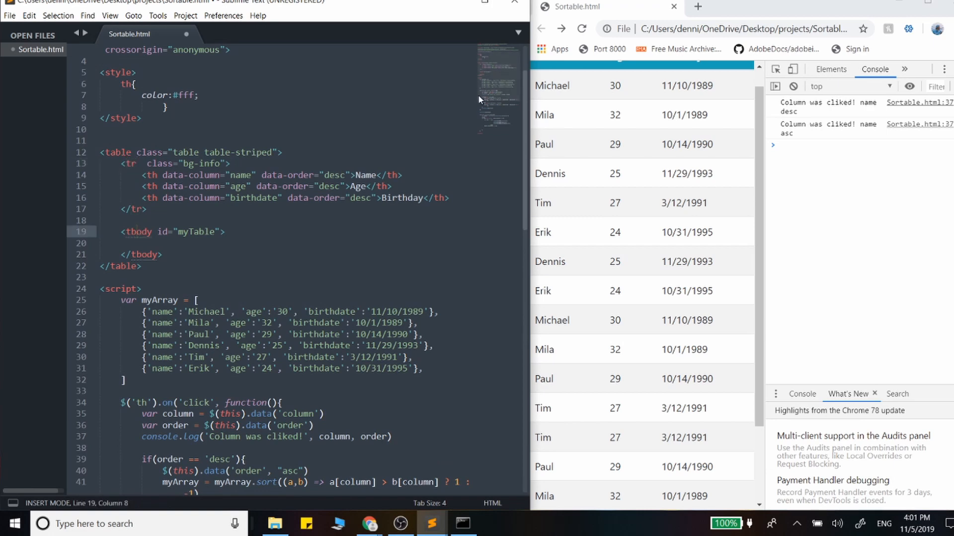
scroll("down", 3)
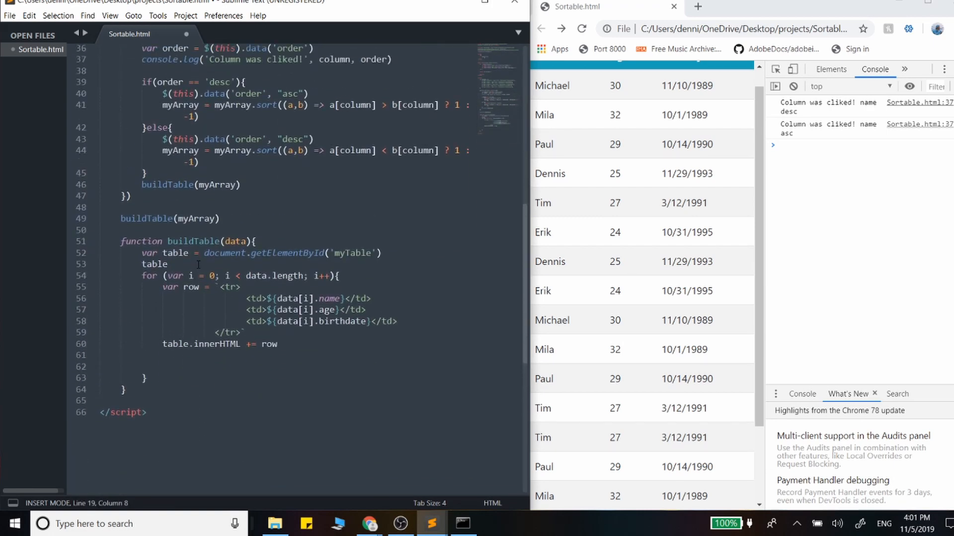
type(".innerHTML = '")
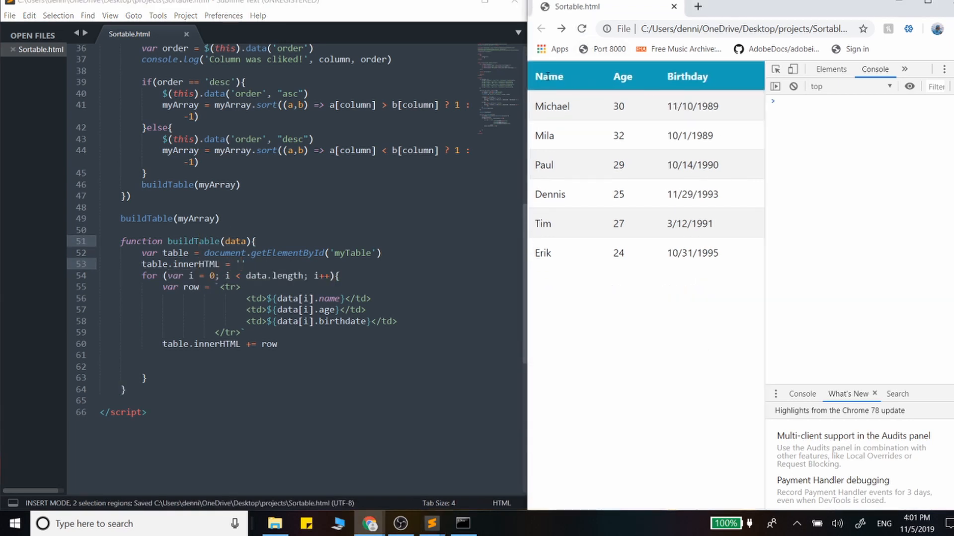
Step: Sort the Chrome table by Name, Birthday, Name again, then Age to confirm no duplicates
left_click(548, 76)
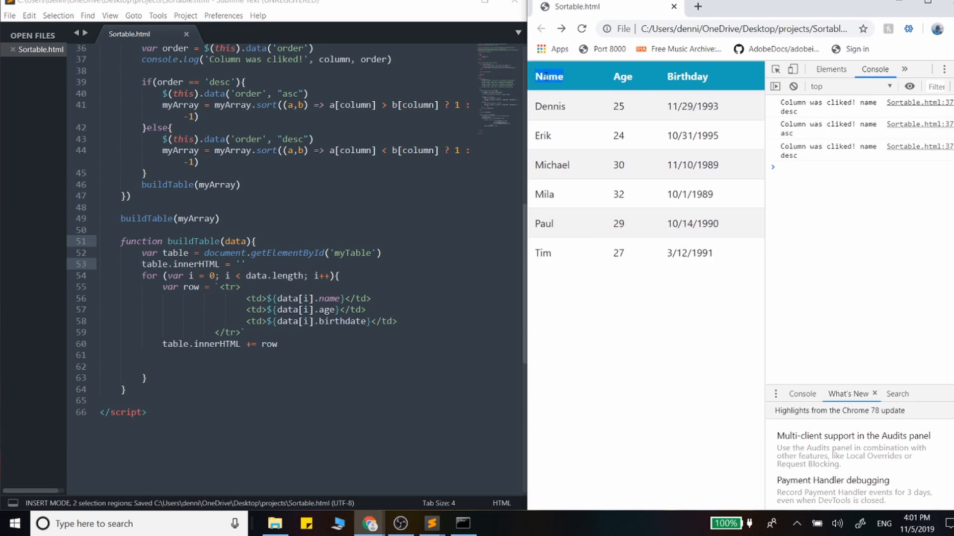
left_click(688, 77)
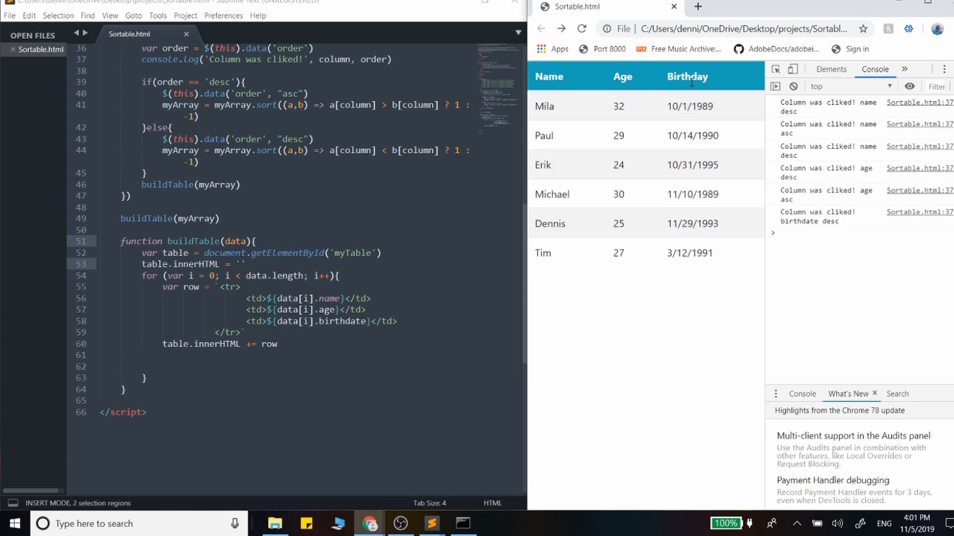
left_click(548, 76)
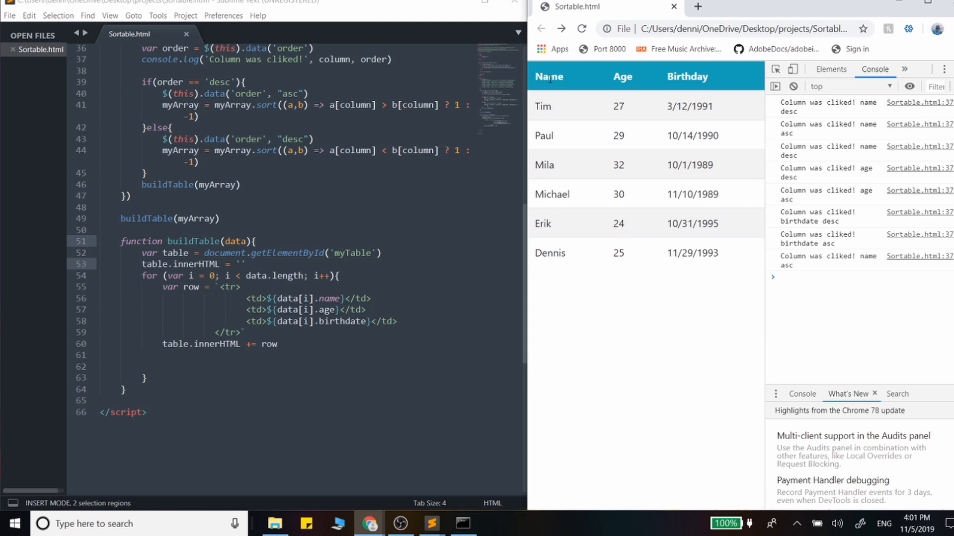
left_click(621, 76)
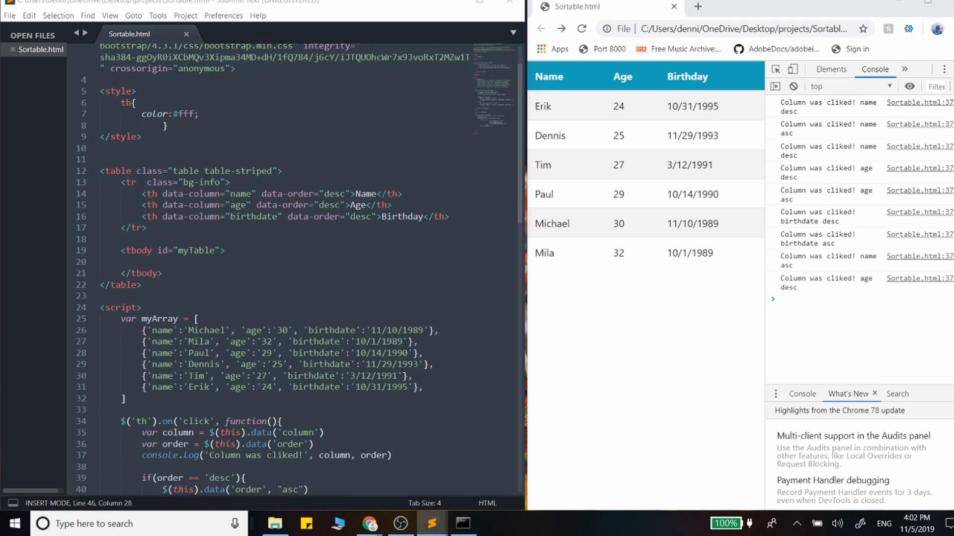
Step: Append &#9650; to the Name, Age and Birthday headings, save, and reload Chrome
type("&#9650")
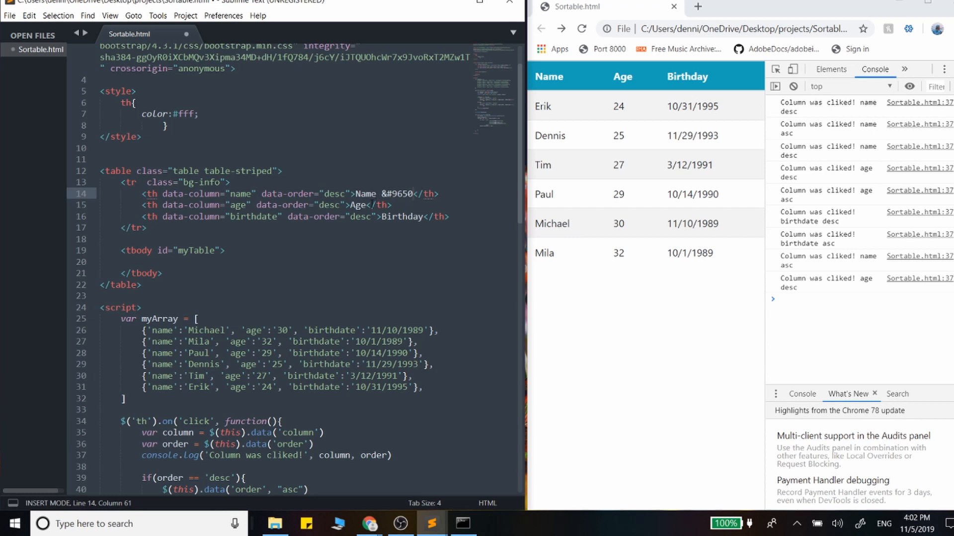
type("&#9650")
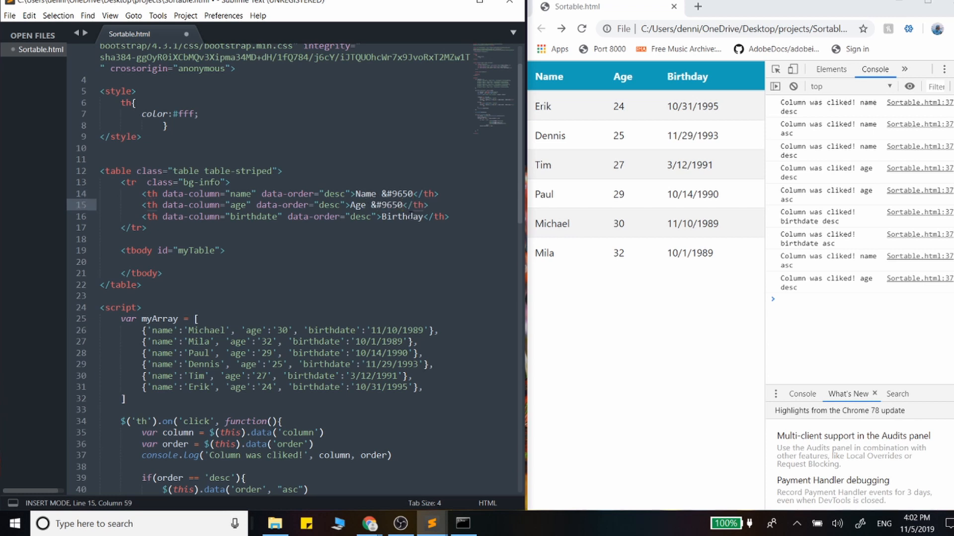
type("&#9650;")
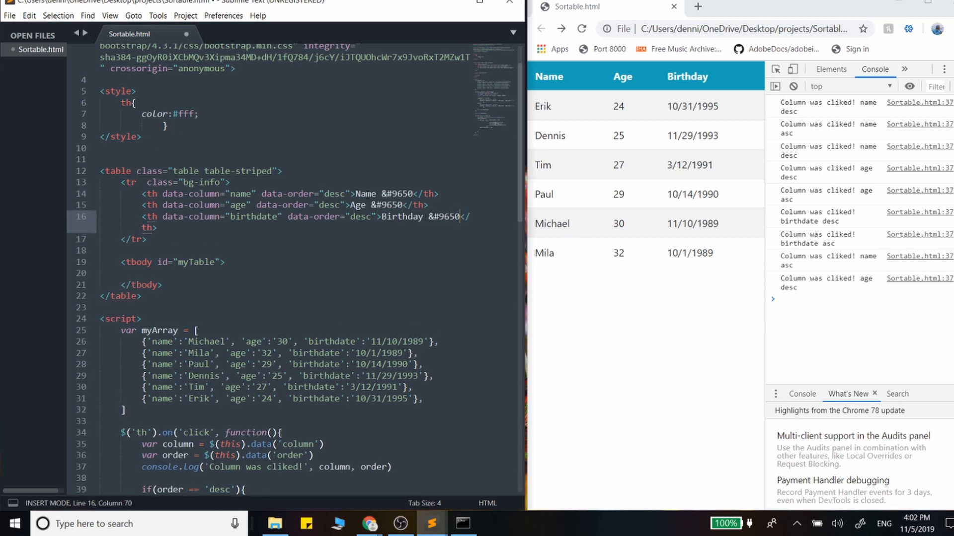
key("ctrl+s")
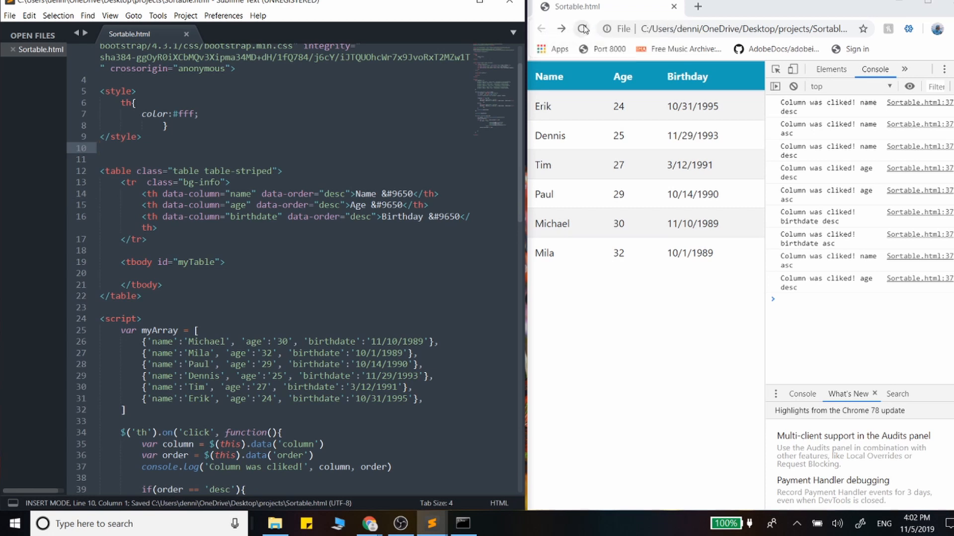
left_click(581, 29)
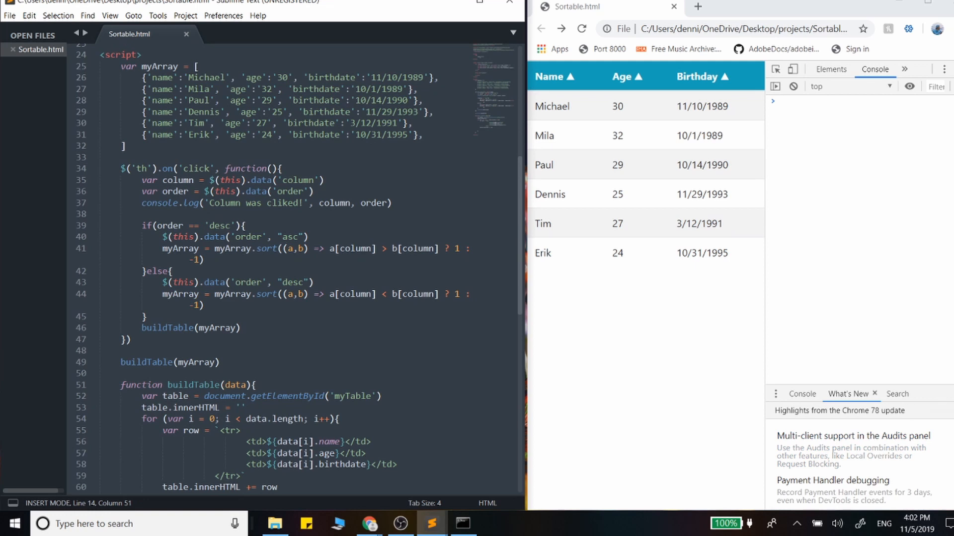
mouse_move(621, 84)
type("co")
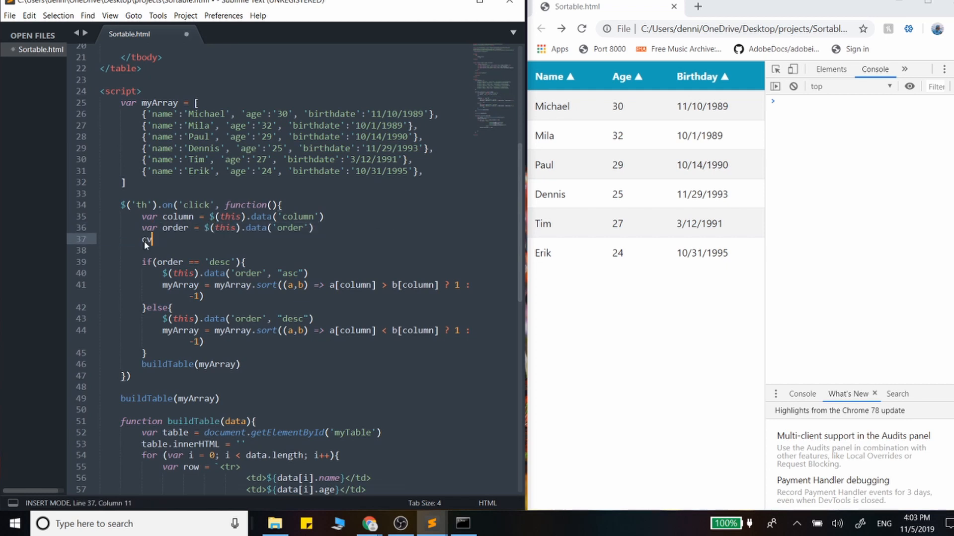
Step: Read the clicked header's HTML into var text = $(this).html()
type("var")
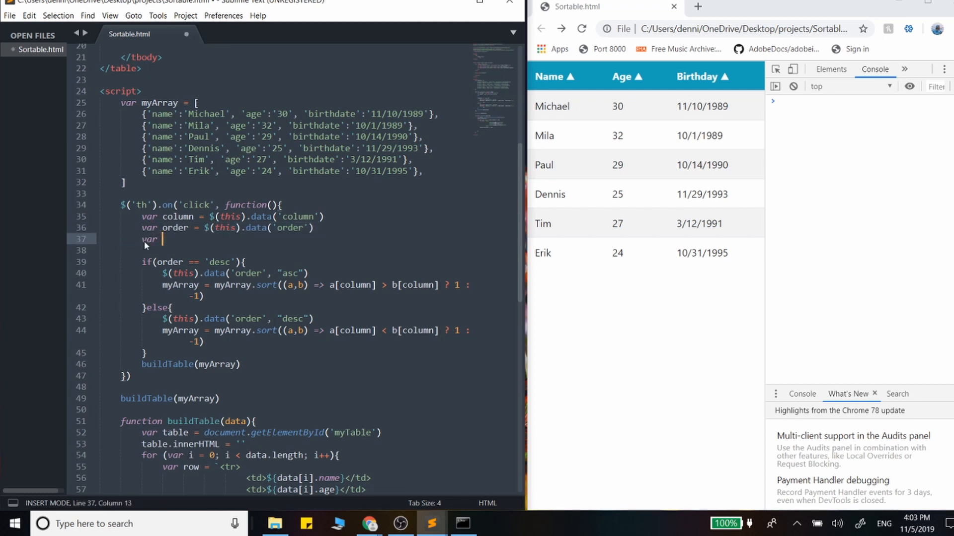
type("text")
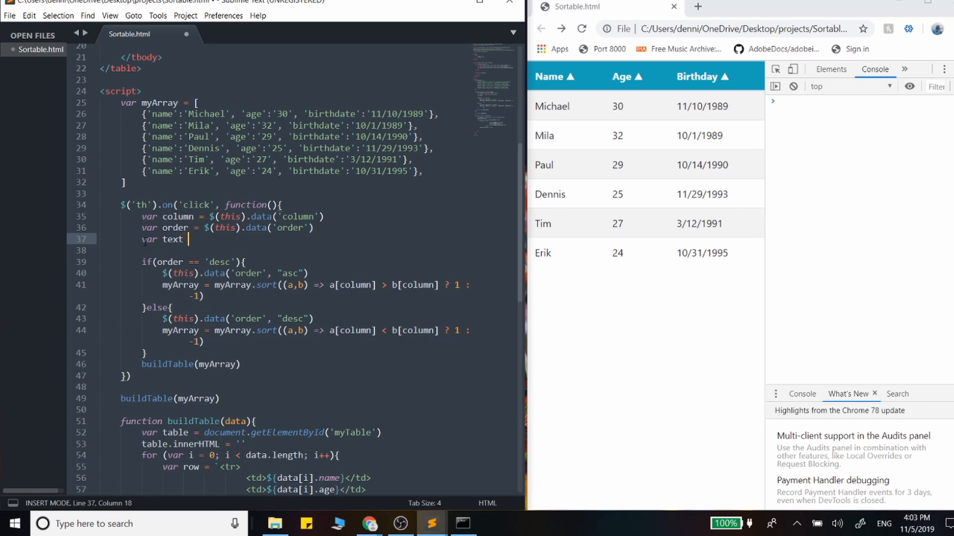
type("=")
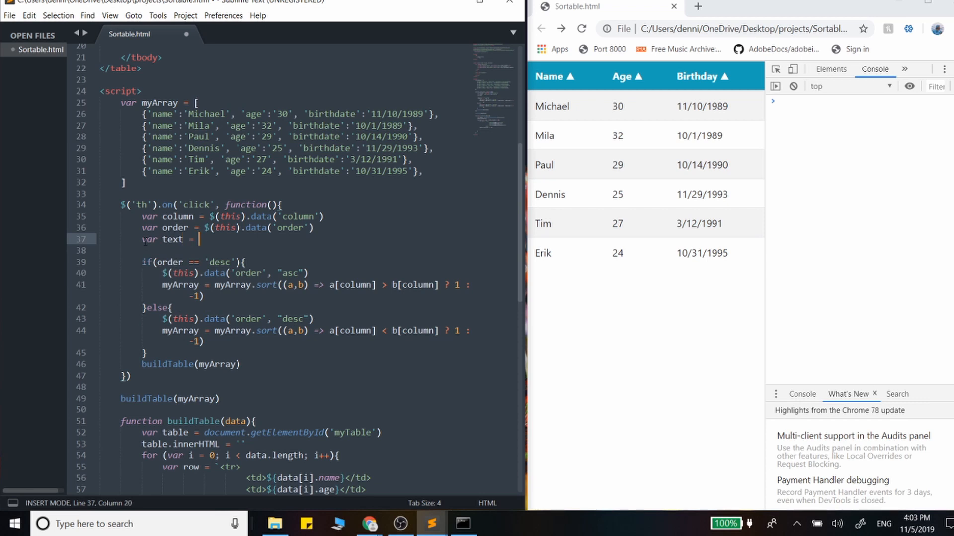
type("$()")
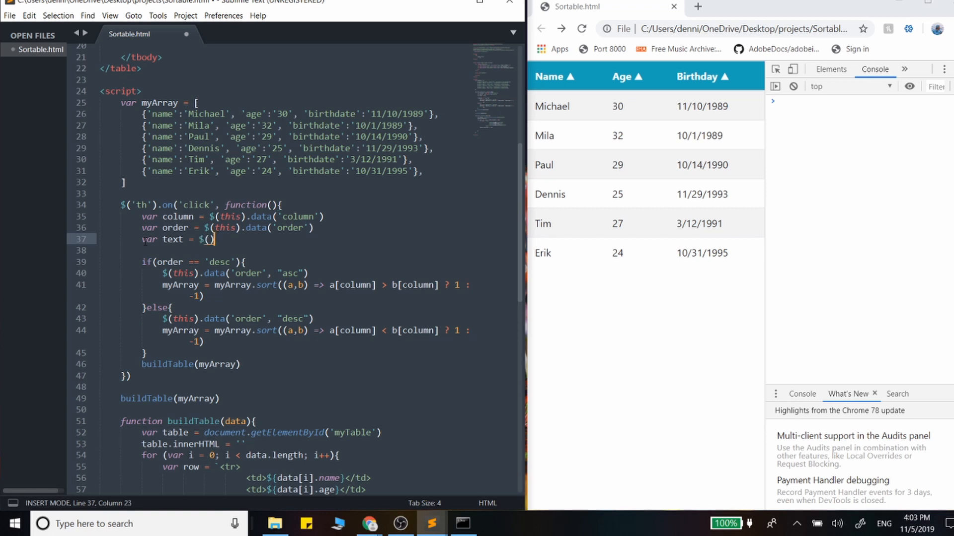
type("this.")
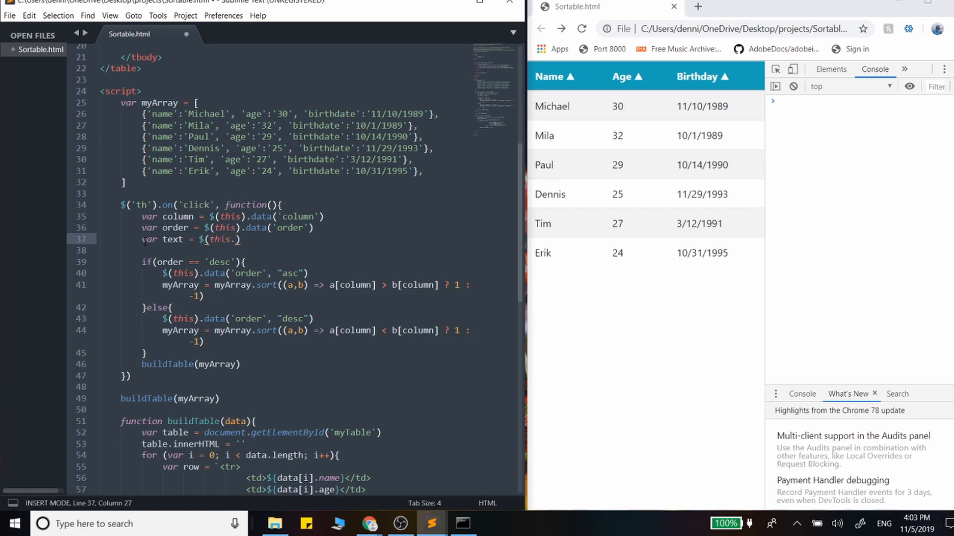
type("html")
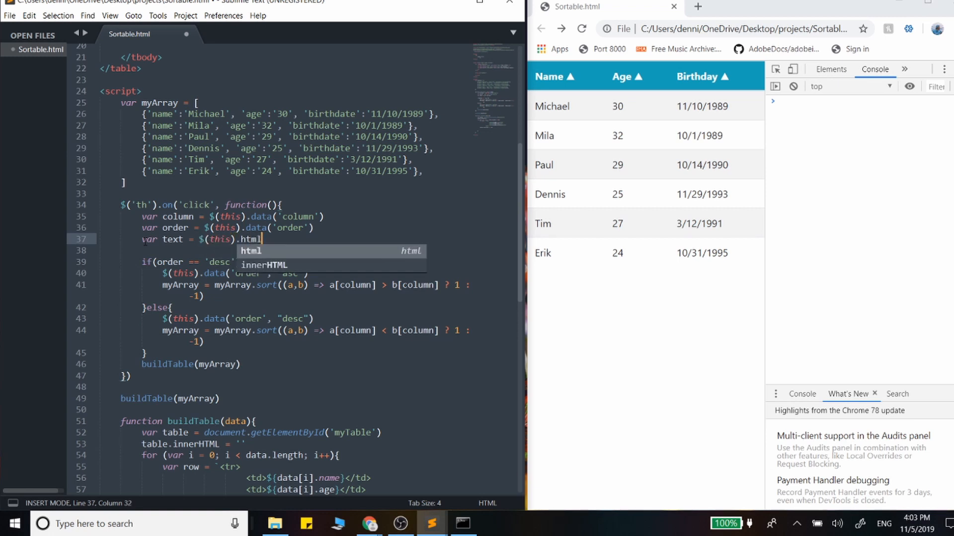
type("()")
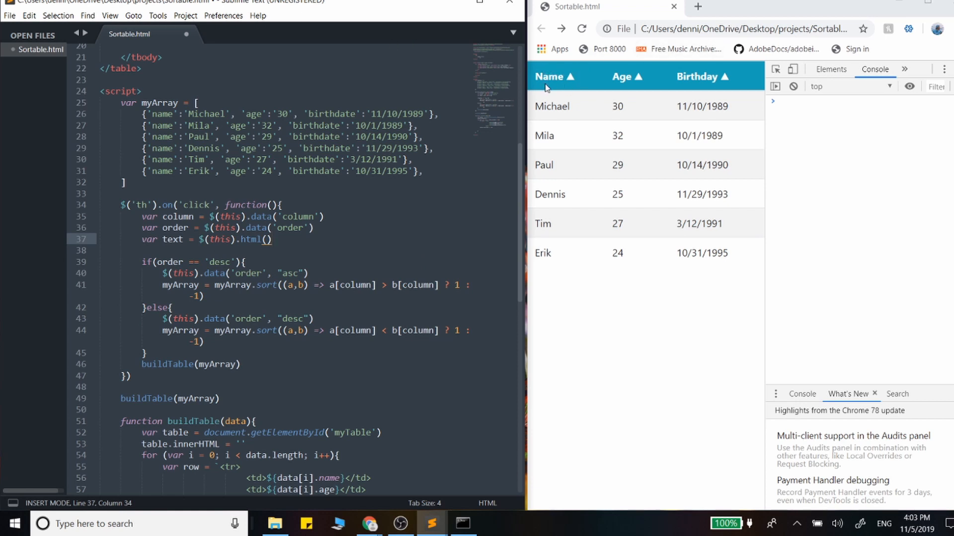
key("enter")
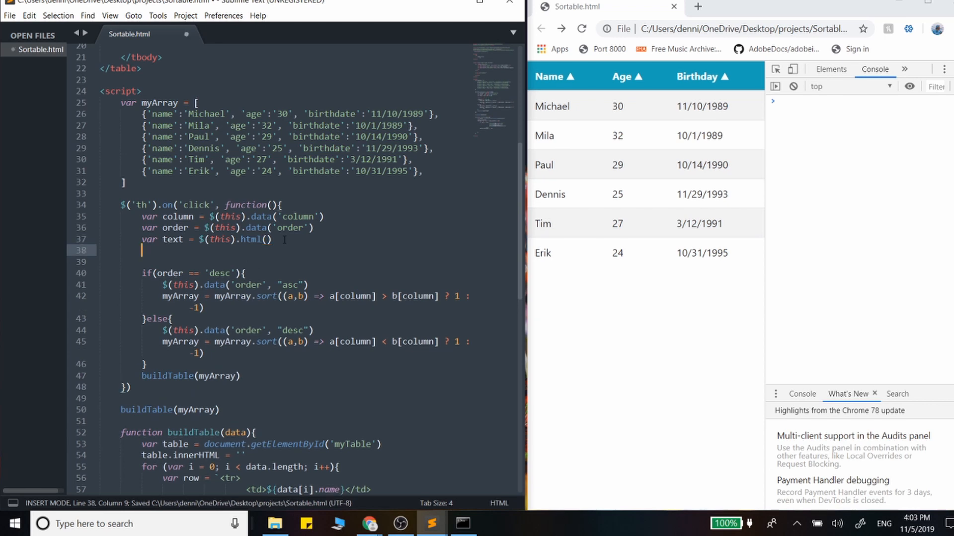
Step: Trim the arrow with text = text.substring(0, text.length - 1) after testing the Name header
type("text =")
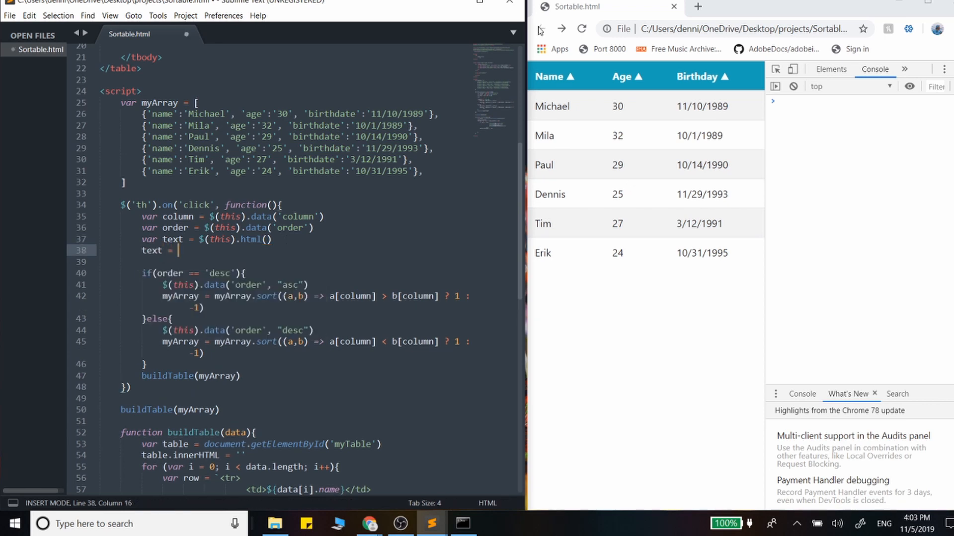
left_click(562, 76)
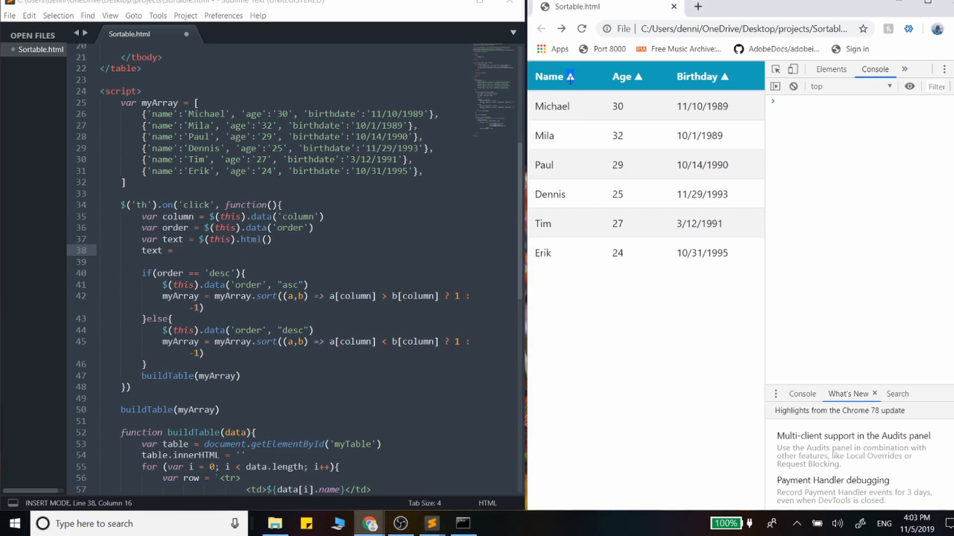
left_click(548, 76)
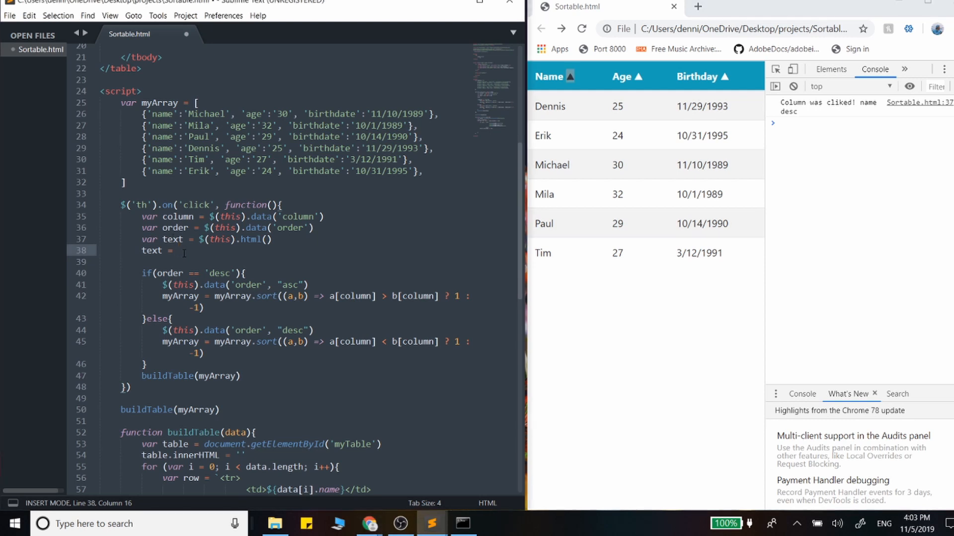
type("text")
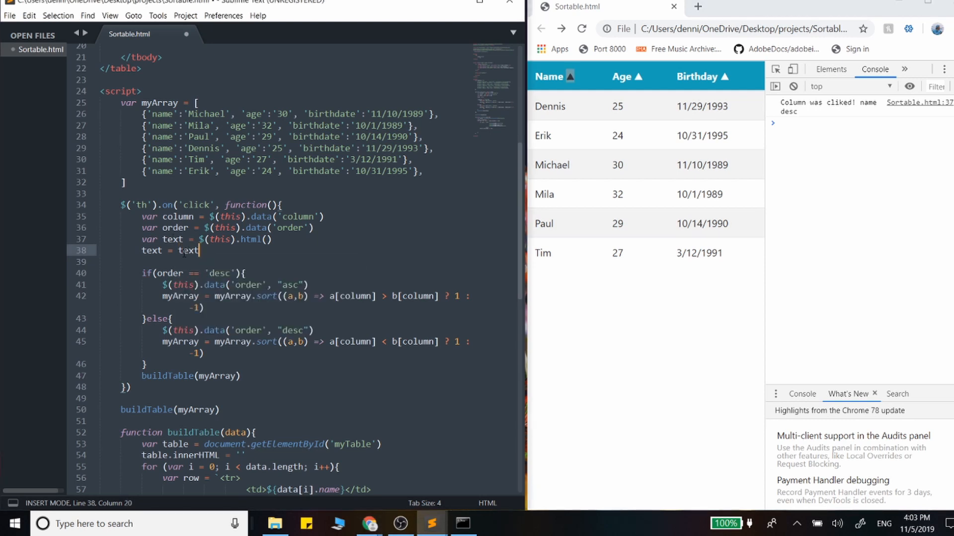
type(".")
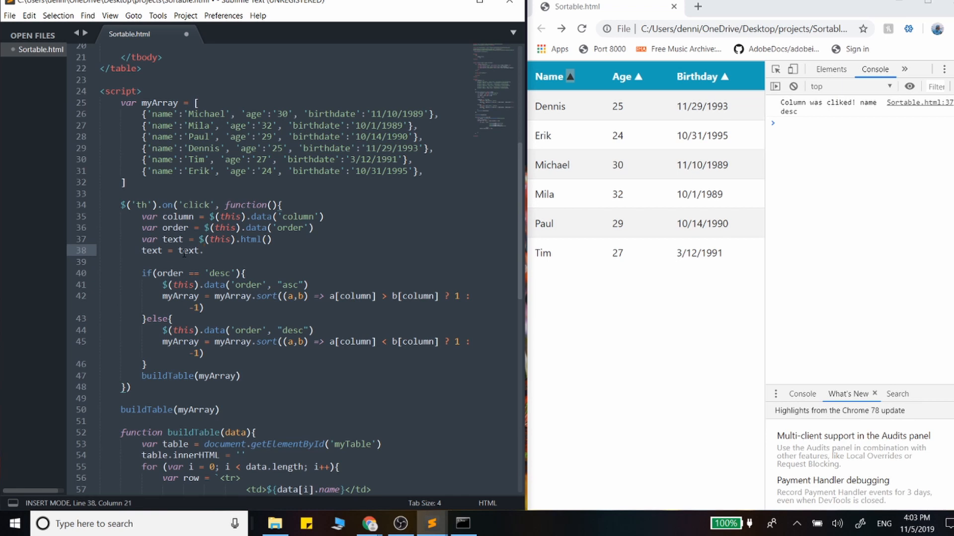
type("sub")
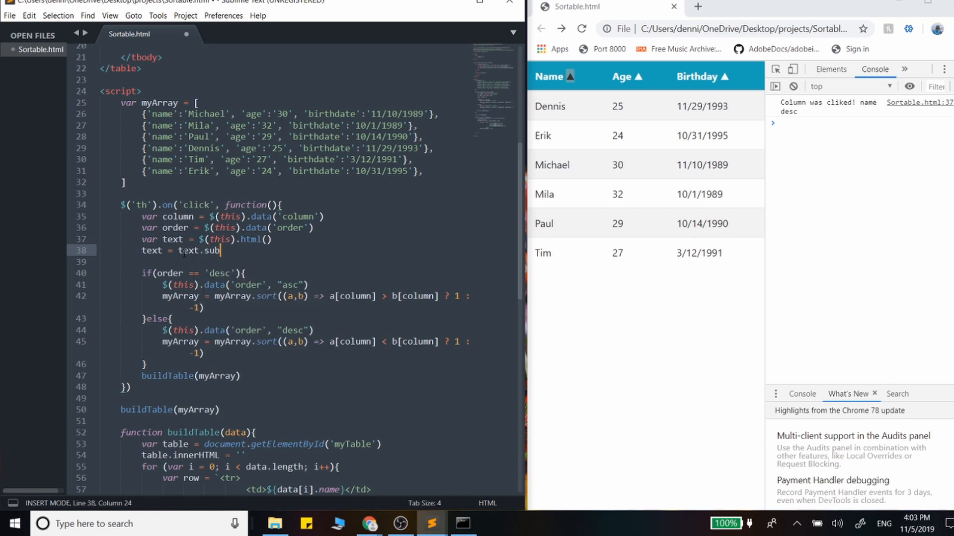
type("string")
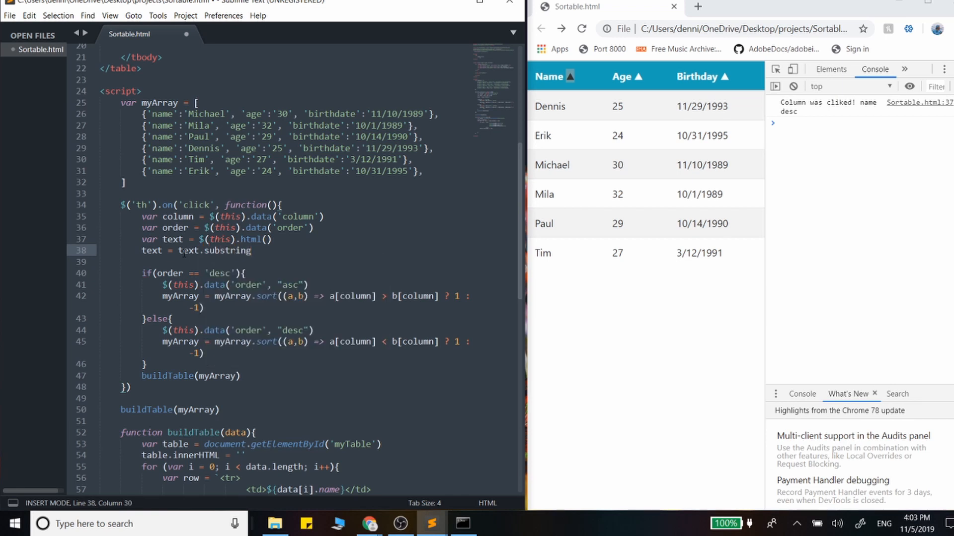
type("(0, text")
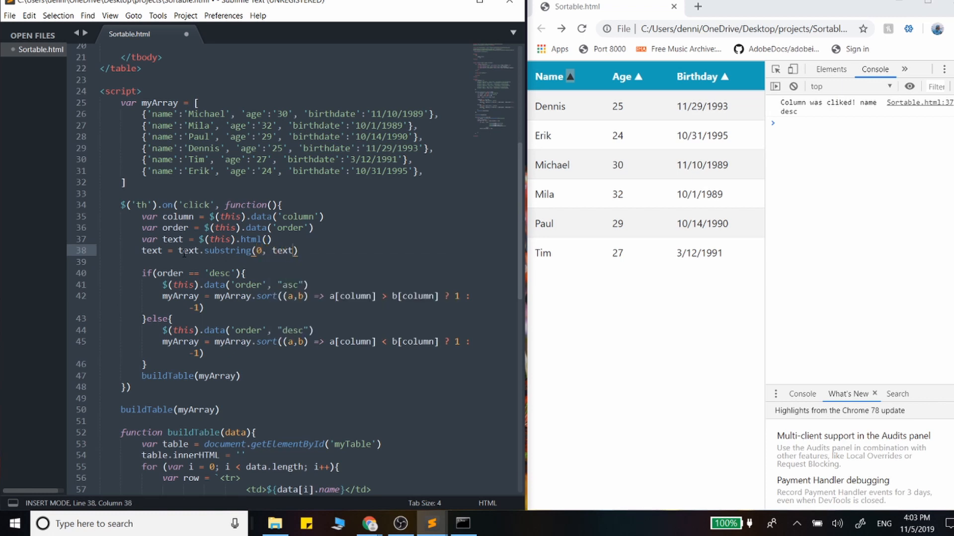
type("length - 1")
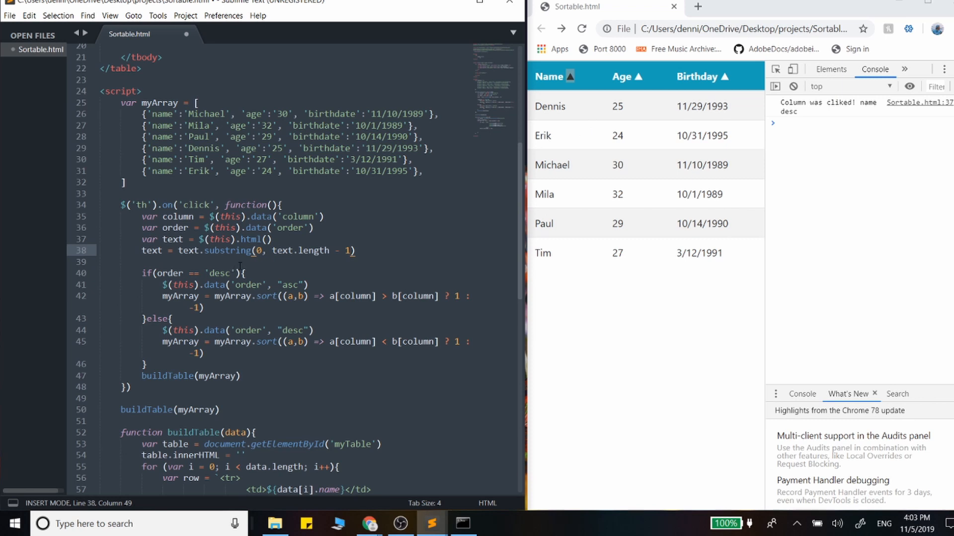
triple_click(244, 251)
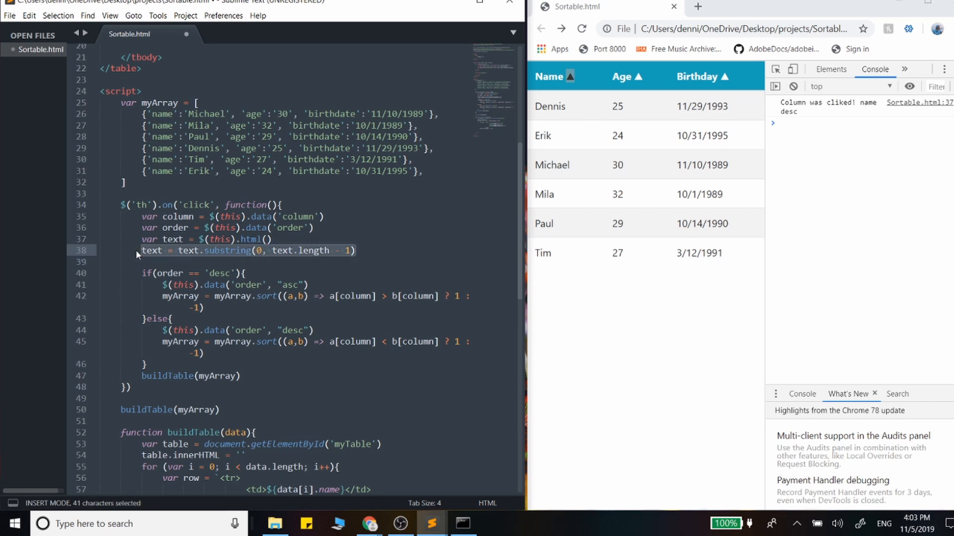
mouse_move(490, 99)
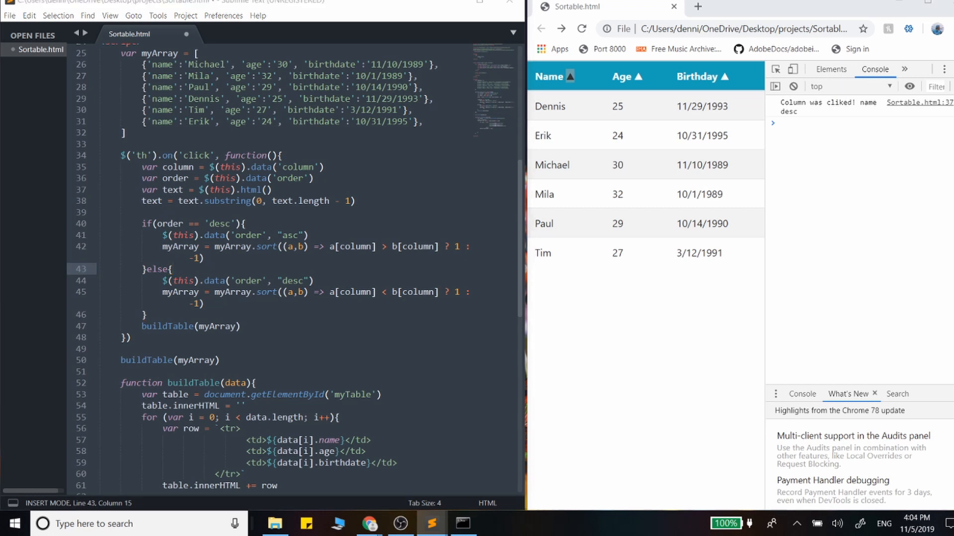
mouse_move(60, 386)
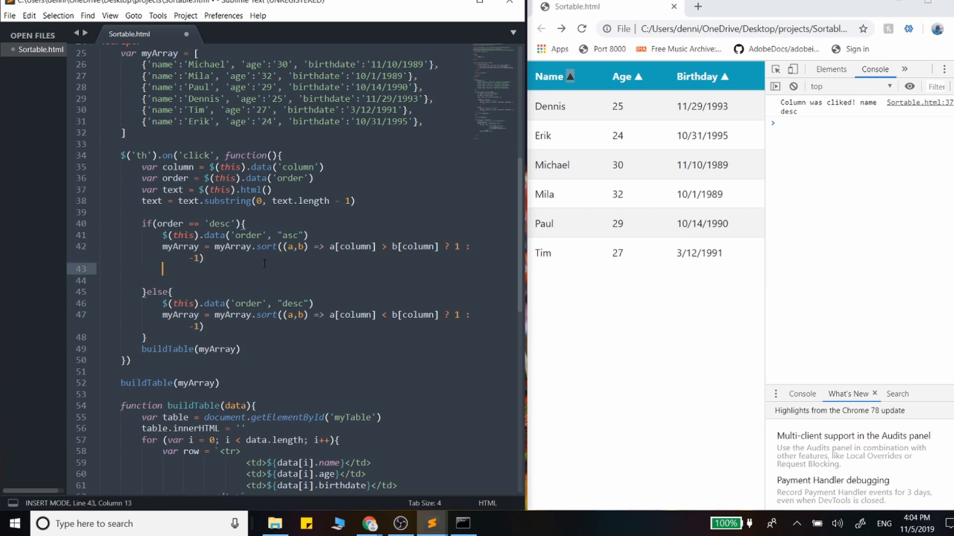
Step: Append '&#9660' or '&#9650' to text per branch and write it back with $(this).html(text)
type("text +=")
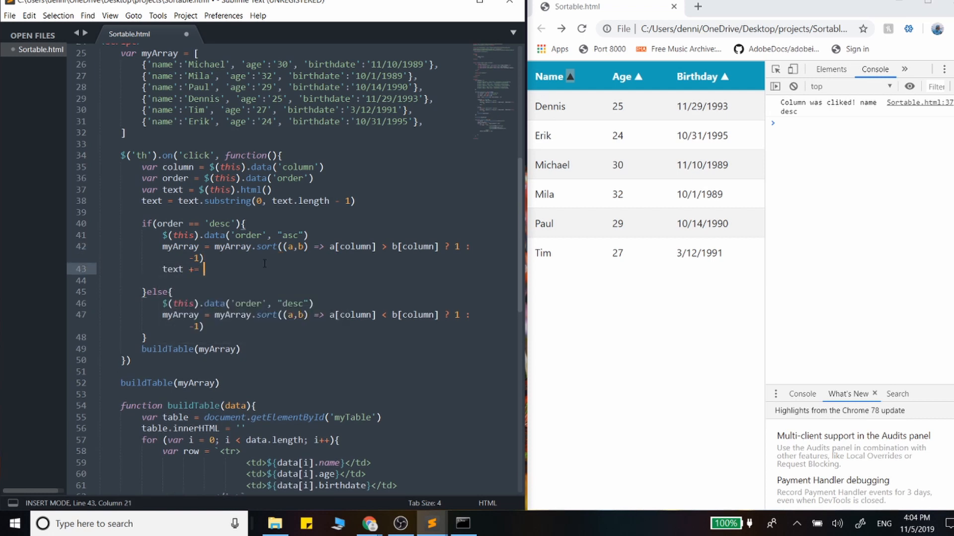
type("'&#9660'")
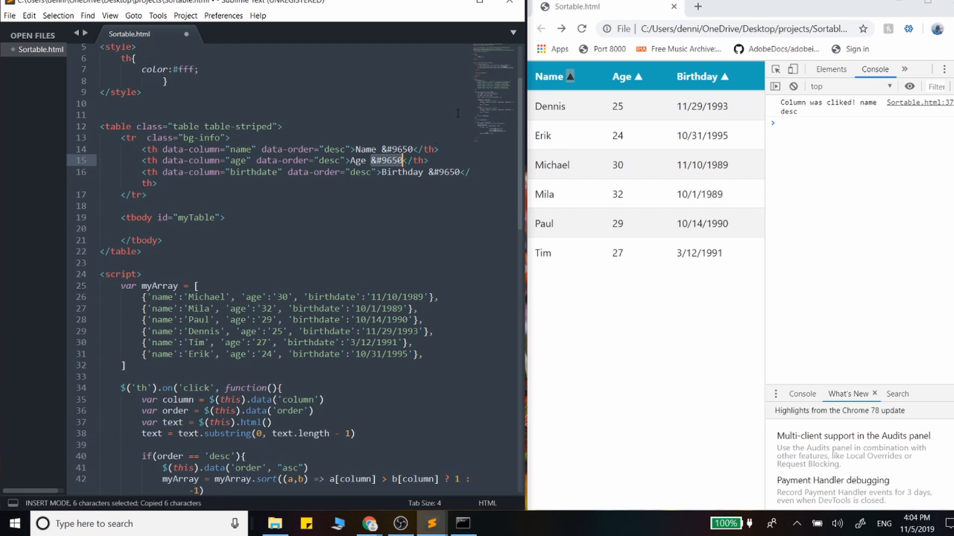
scroll("down", 3)
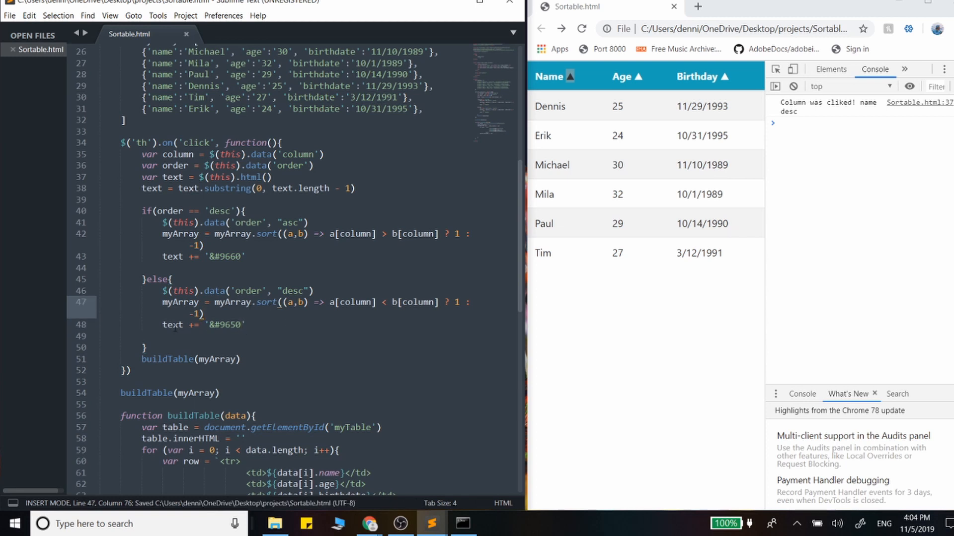
double_click(172, 324)
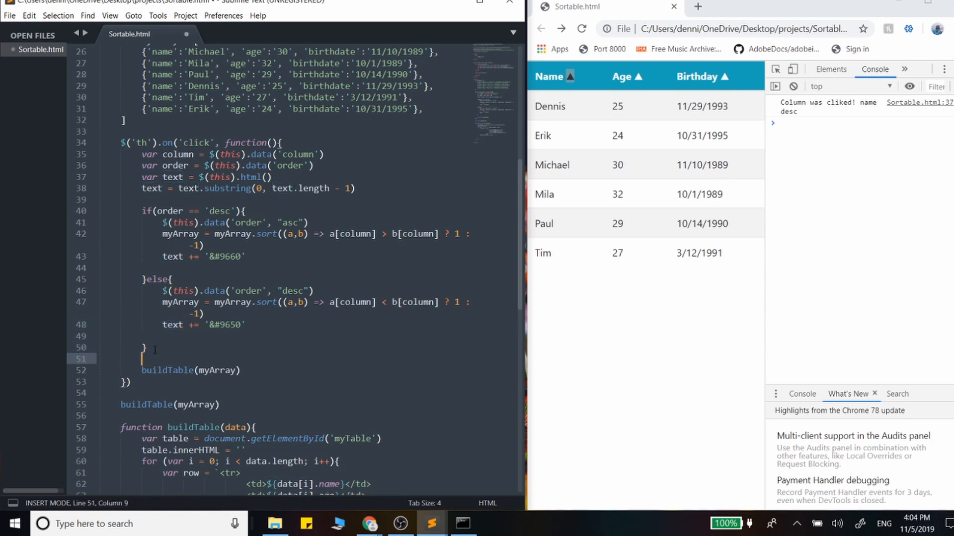
type("$")
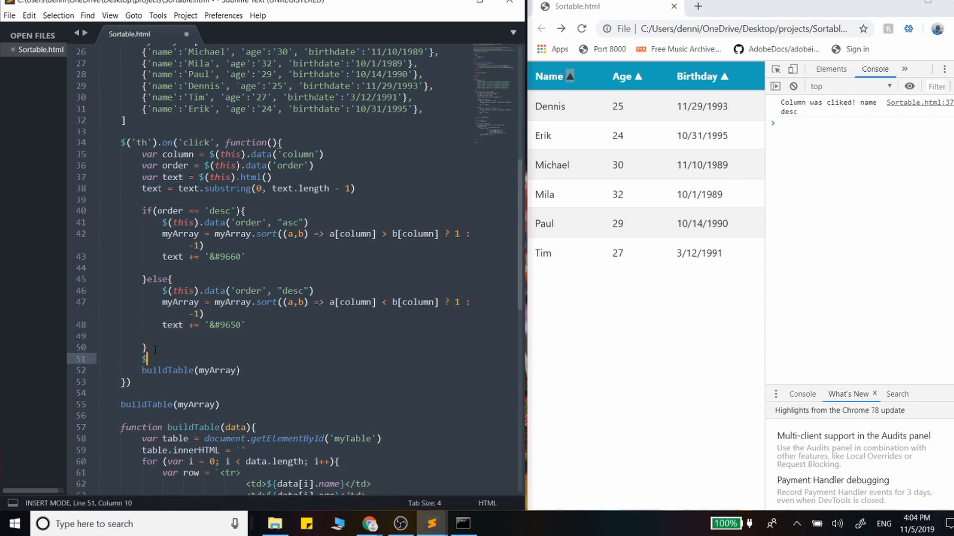
type("(this)")
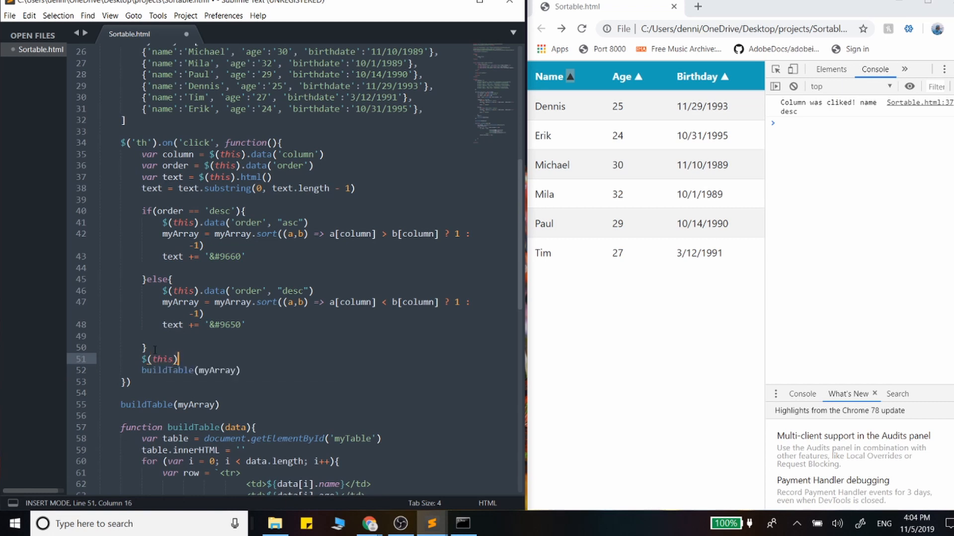
type(".html(text)")
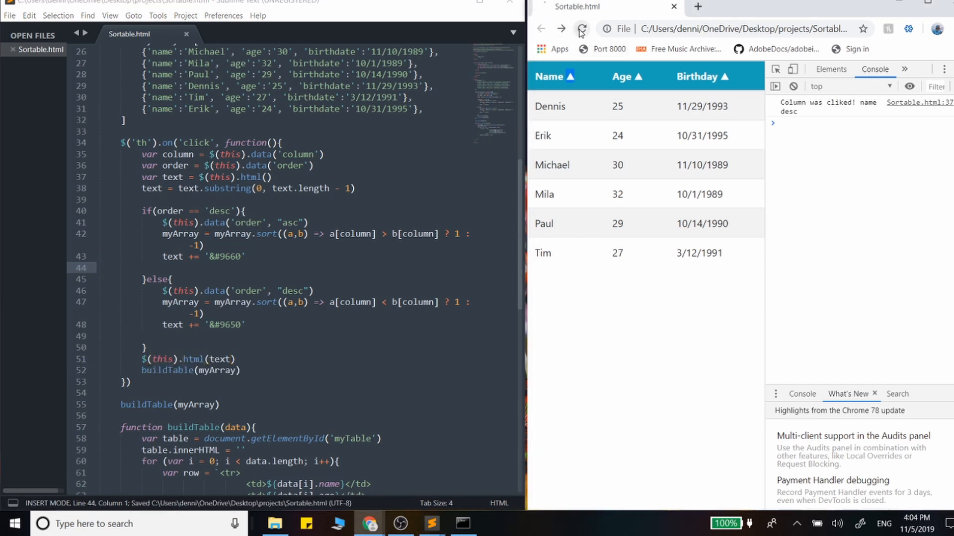
Step: Reload Chrome and sort by Name, Age and Birthday, checking the arrows flip
left_click(550, 76)
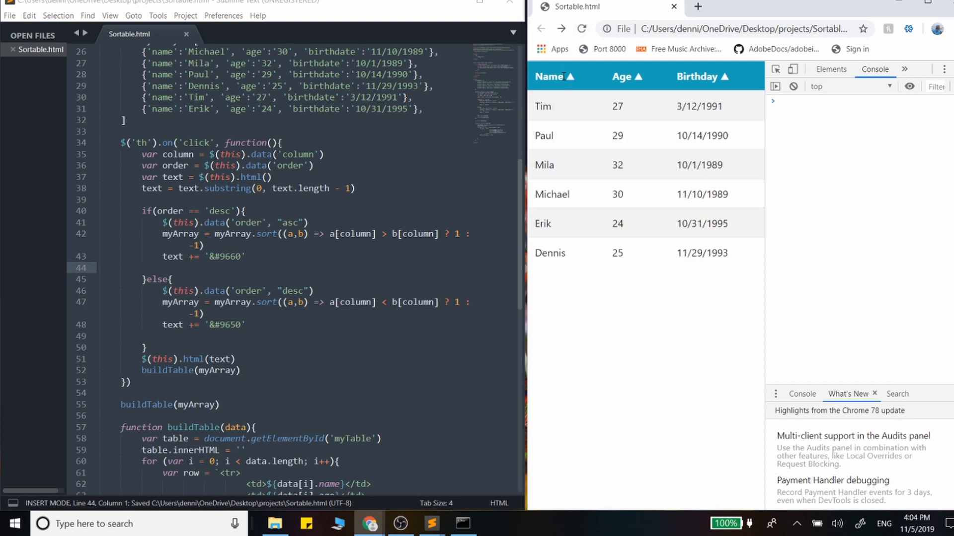
left_click(619, 76)
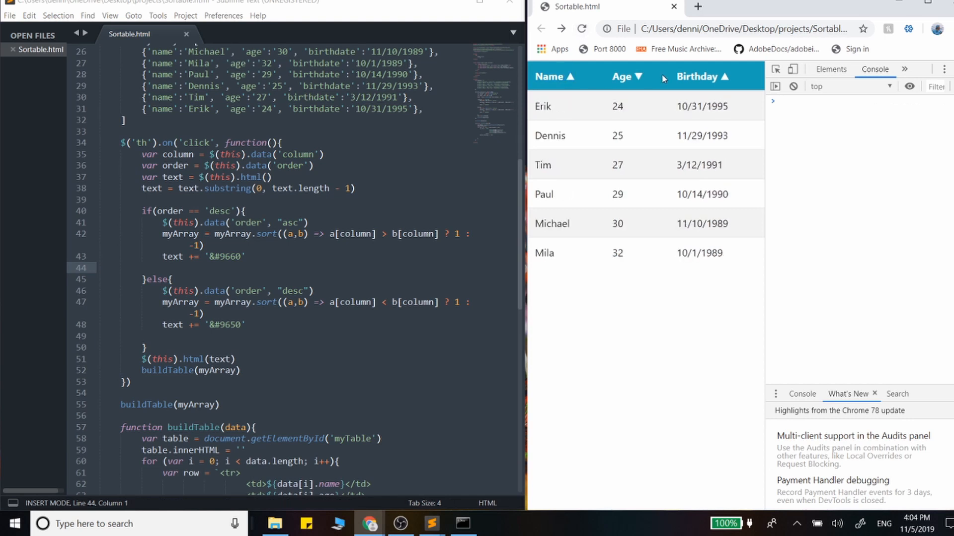
left_click(620, 76)
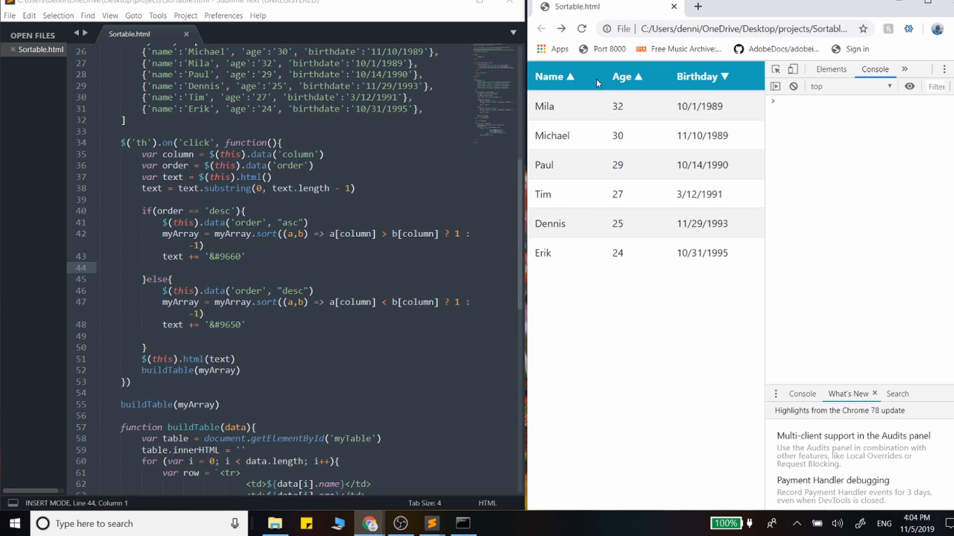
left_click(551, 77)
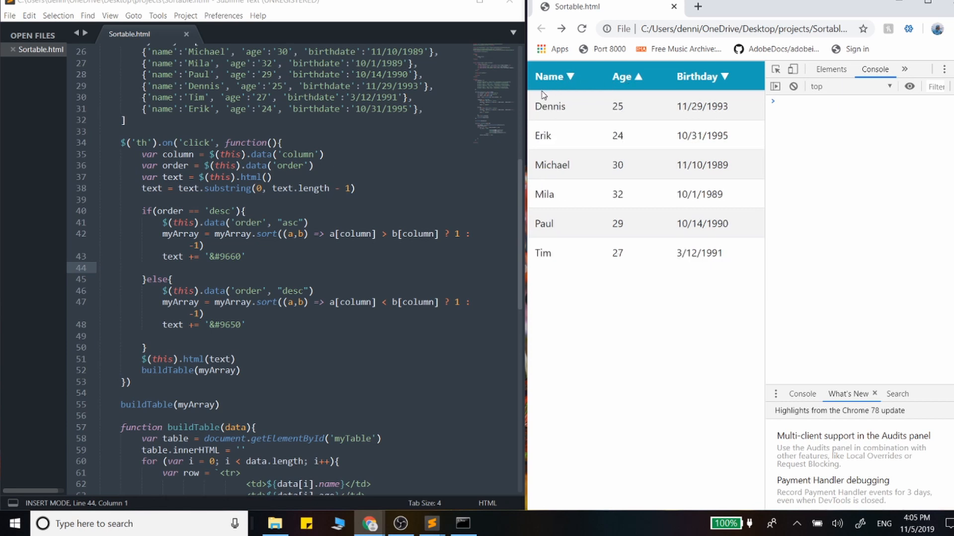
mouse_move(638, 176)
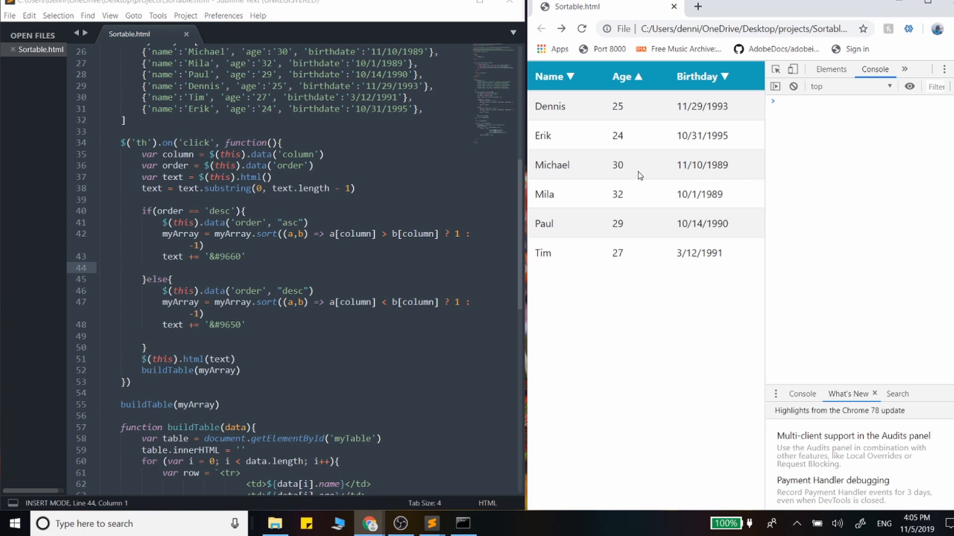